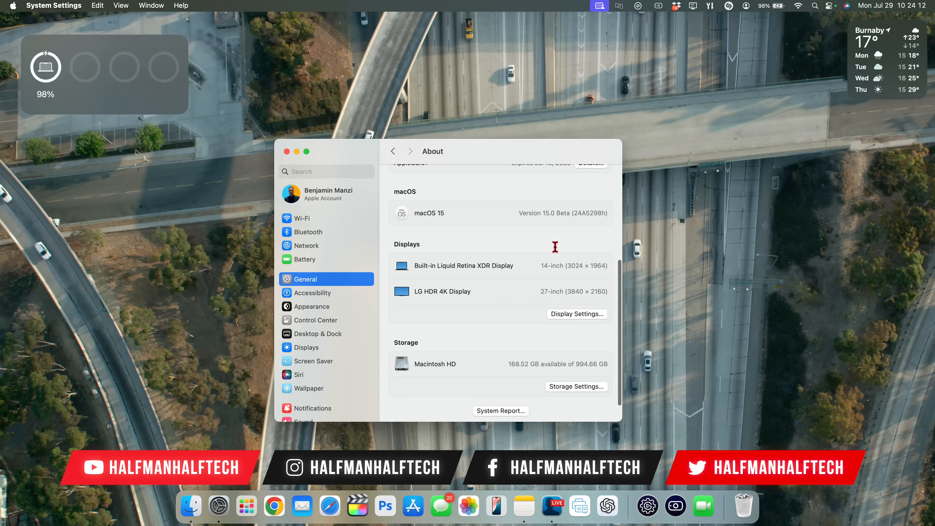
pyautogui.moveTo(567, 223)
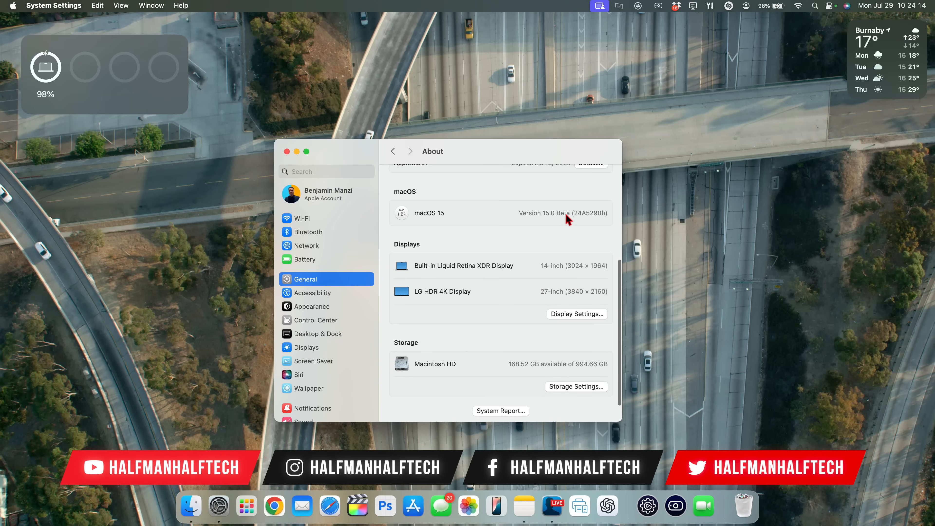
pyautogui.moveTo(580, 227)
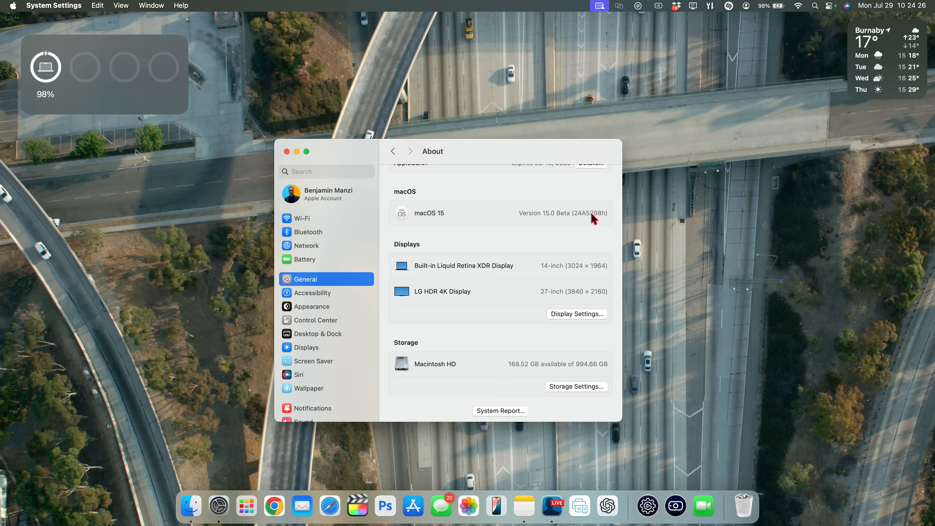
# Reach General > Software Update and expand the Beta Updates channel choices, currently Off.
pyautogui.click(393, 151)
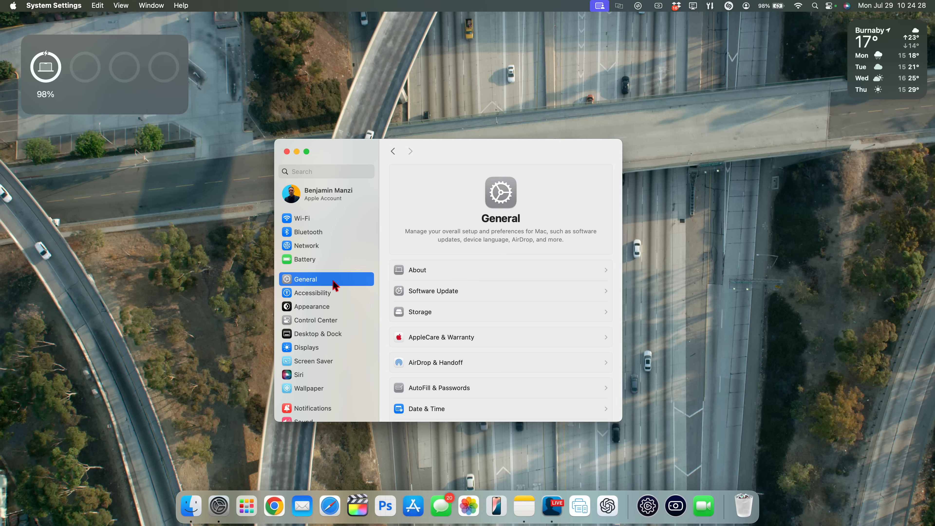
pyautogui.click(433, 291)
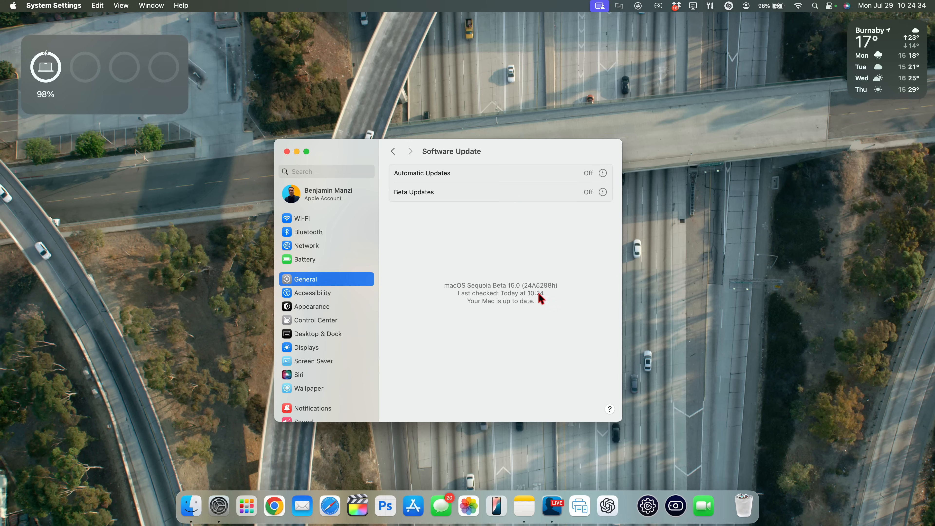
pyautogui.moveTo(604, 195)
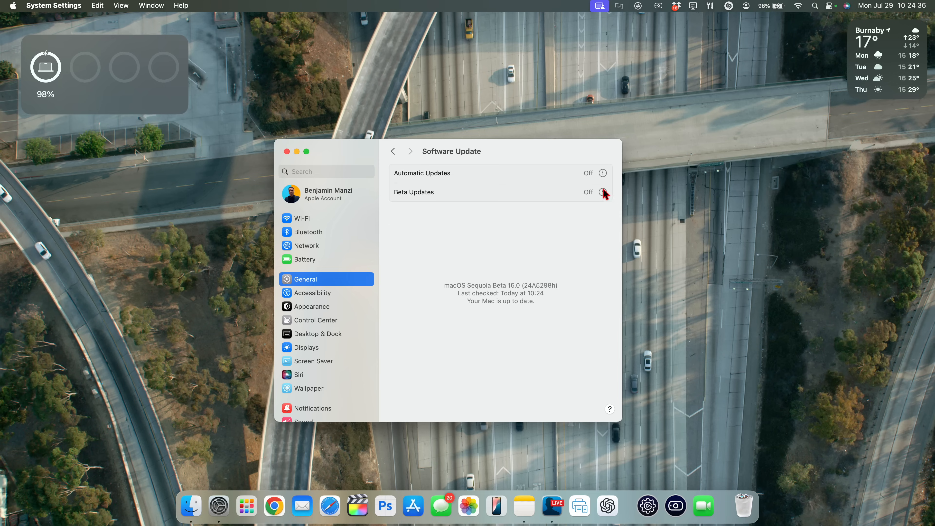
pyautogui.click(602, 192)
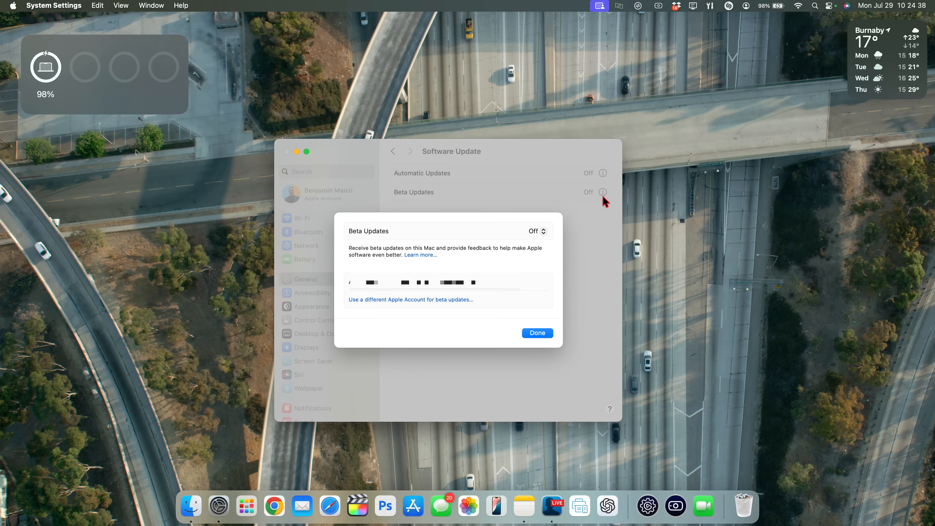
pyautogui.click(536, 231)
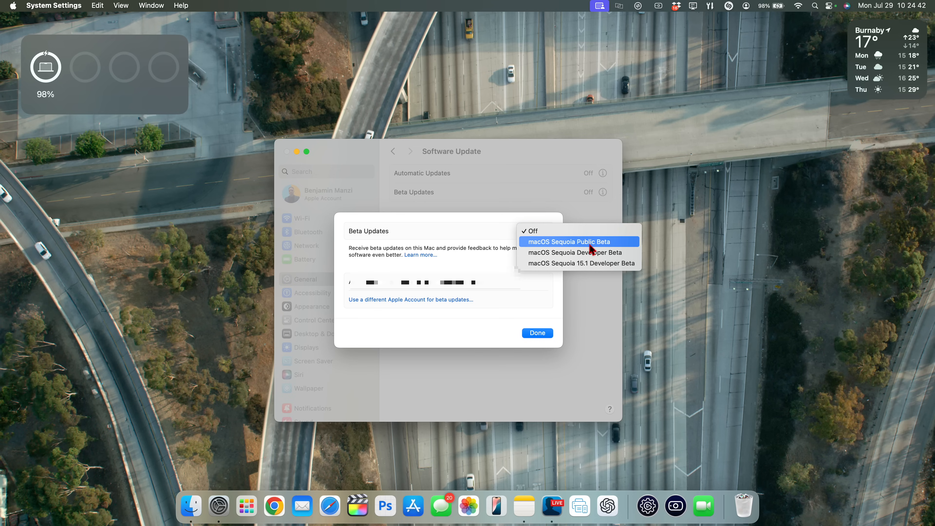
pyautogui.moveTo(583, 257)
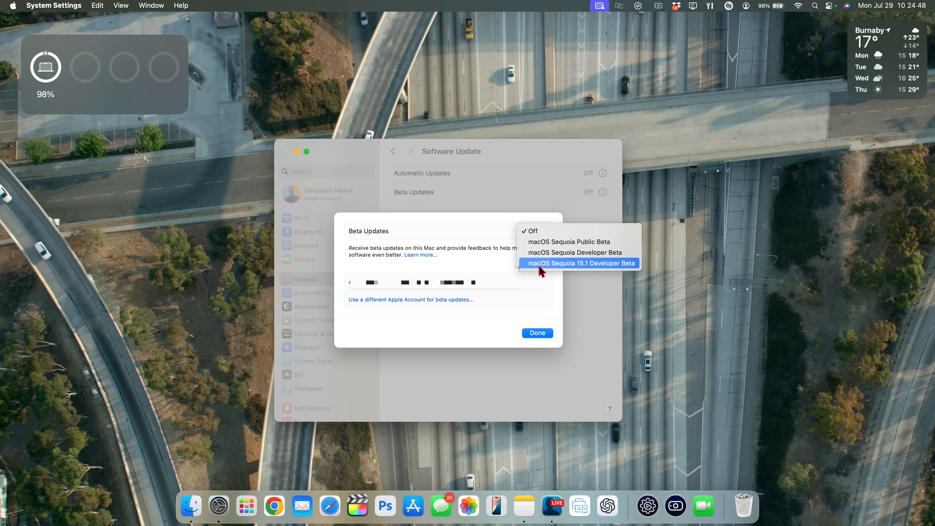
pyautogui.moveTo(586, 278)
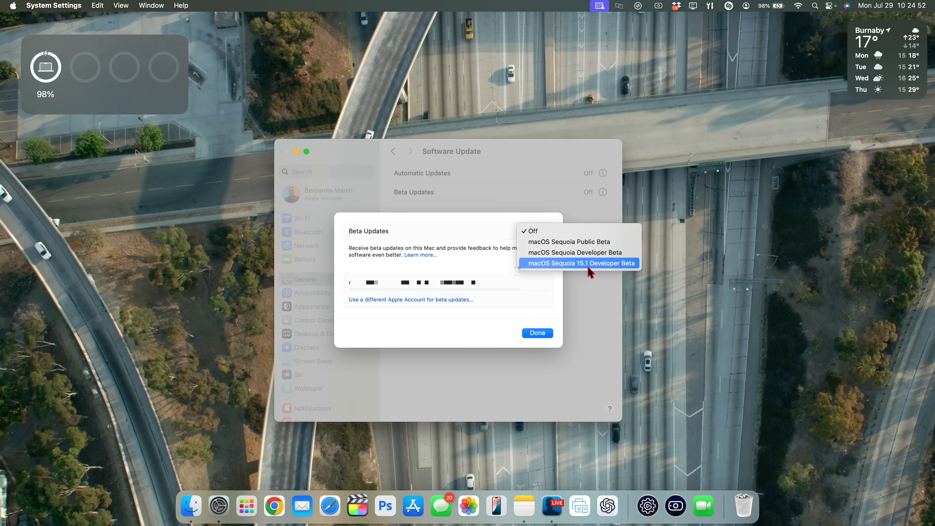
# Switch to macOS Sequoia 15.1 Developer Beta, confirm Done, and list the 1.75 GB 15.1 Beta update.
pyautogui.click(582, 263)
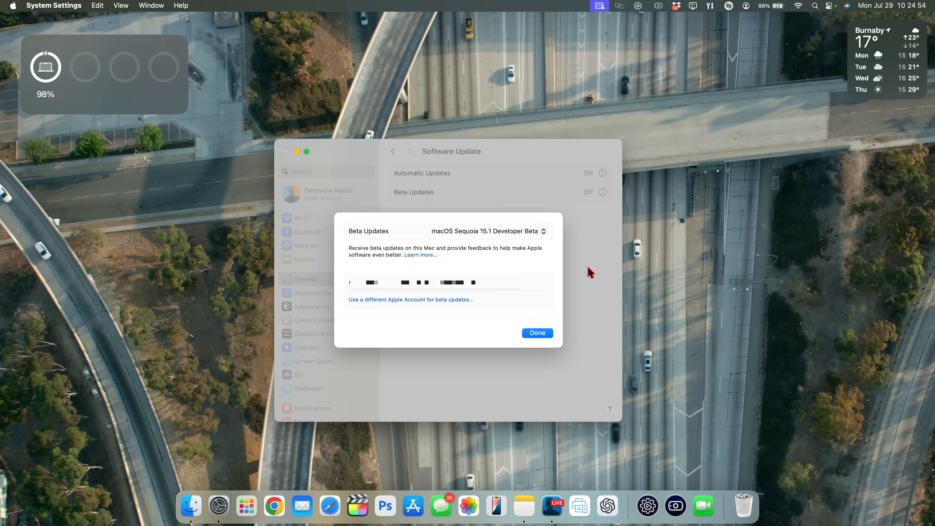
pyautogui.click(537, 332)
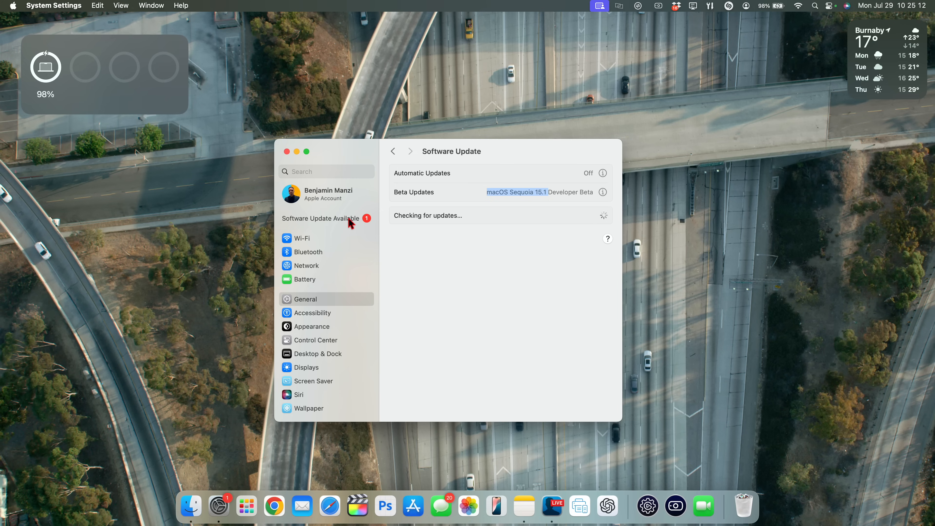
pyautogui.moveTo(578, 218)
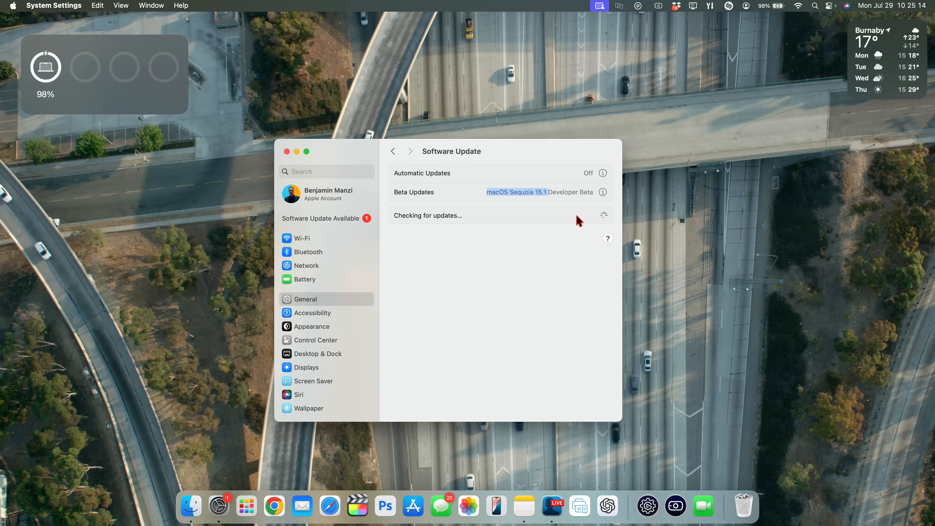
pyautogui.moveTo(605, 225)
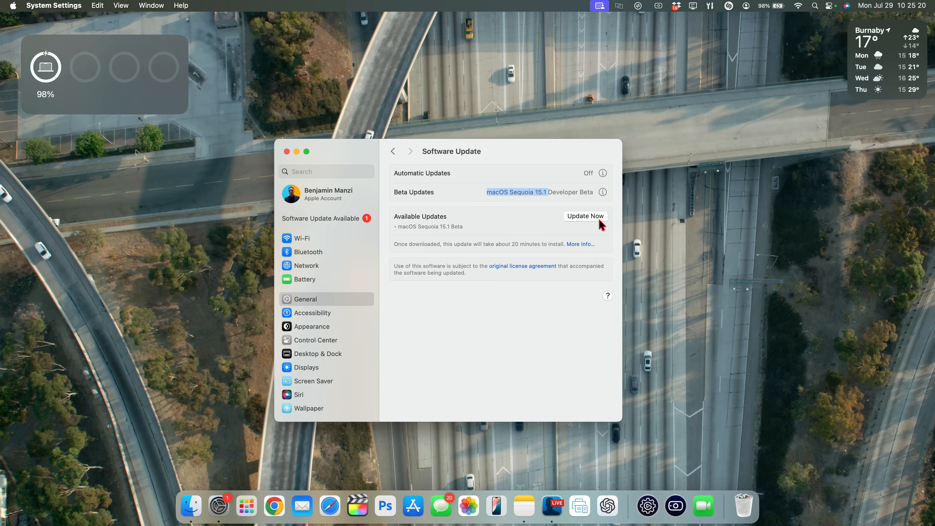
pyautogui.moveTo(437, 240)
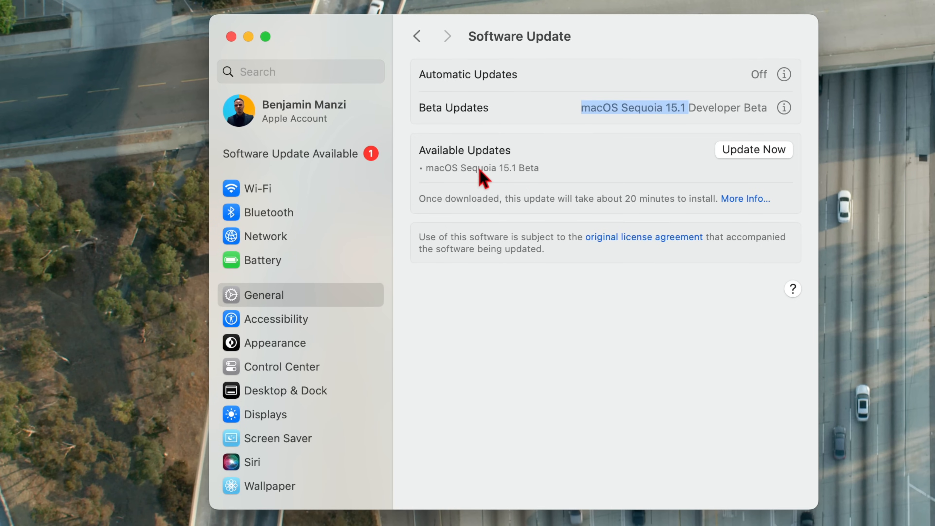
pyautogui.moveTo(752, 217)
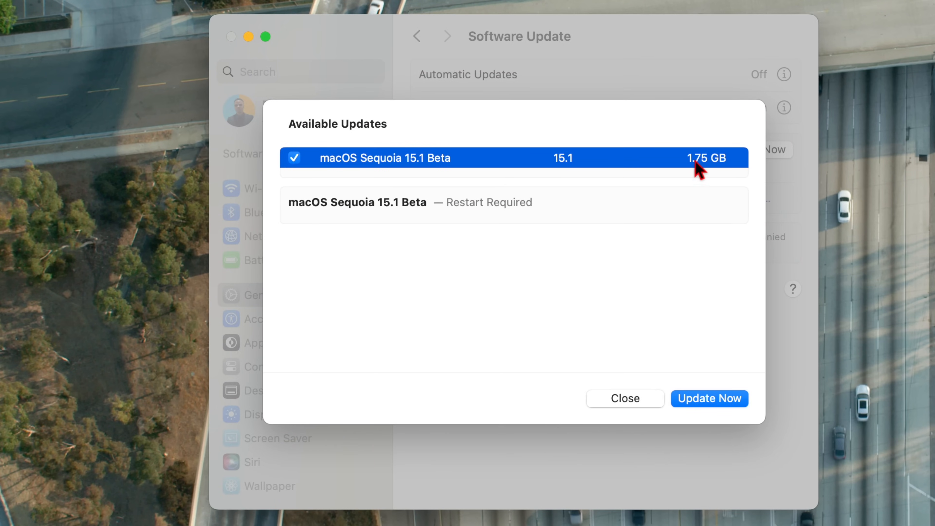
pyautogui.moveTo(703, 175)
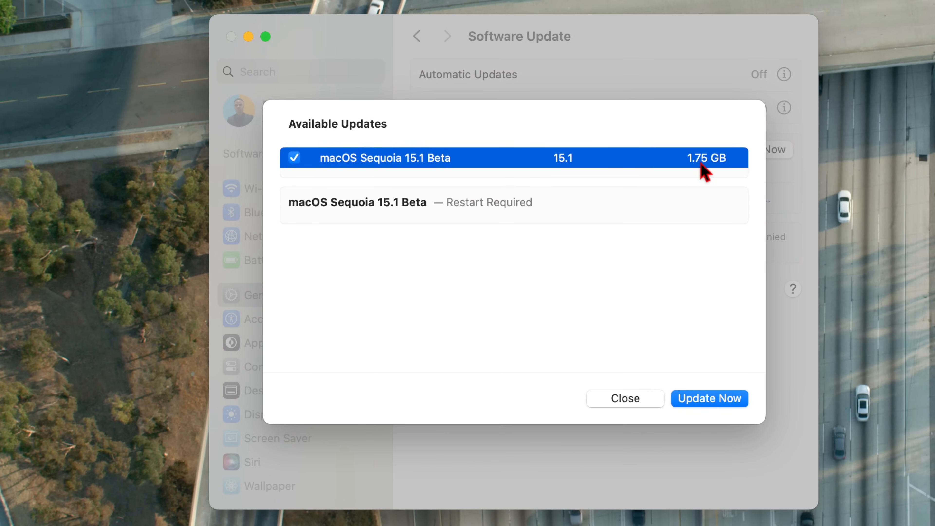
pyautogui.click(709, 398)
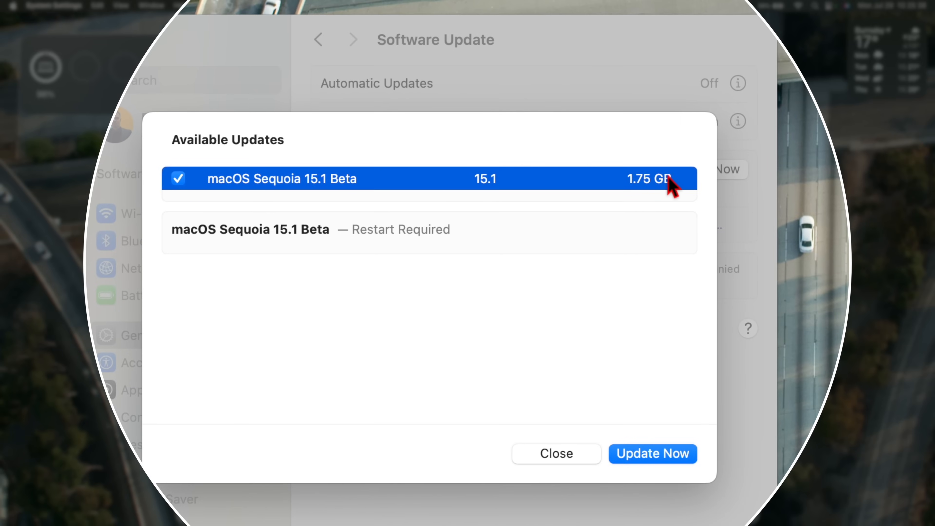
pyautogui.moveTo(662, 185)
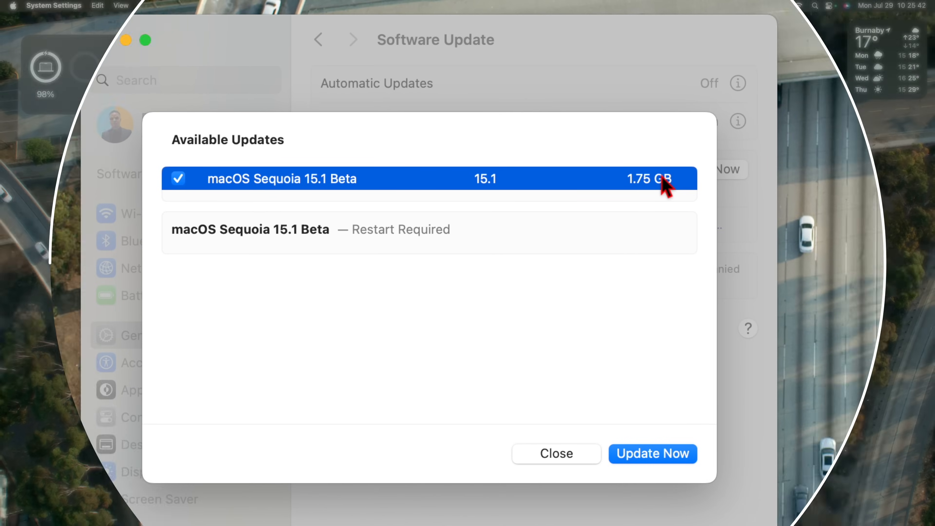
# Choose Update Now to begin downloading the 1.75 GB macOS Sequoia 15.1 Beta.
pyautogui.click(652, 454)
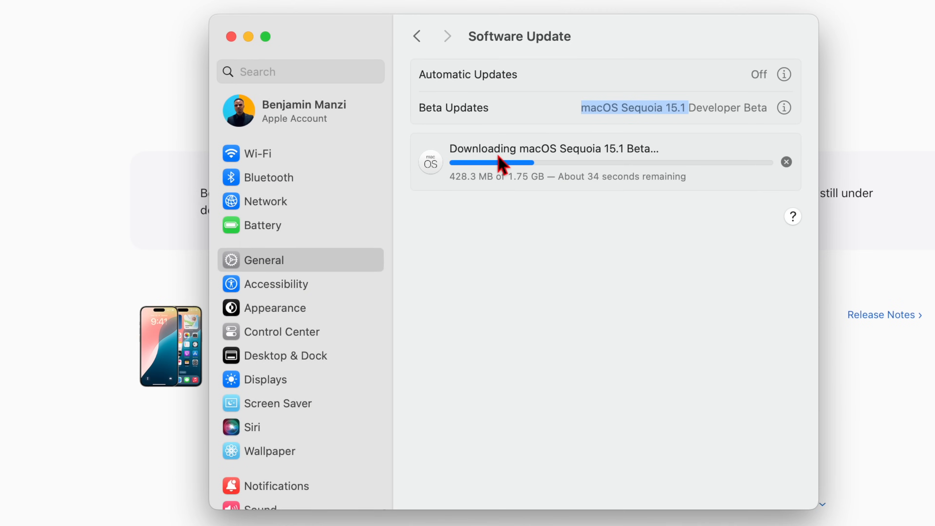
pyautogui.moveTo(524, 197)
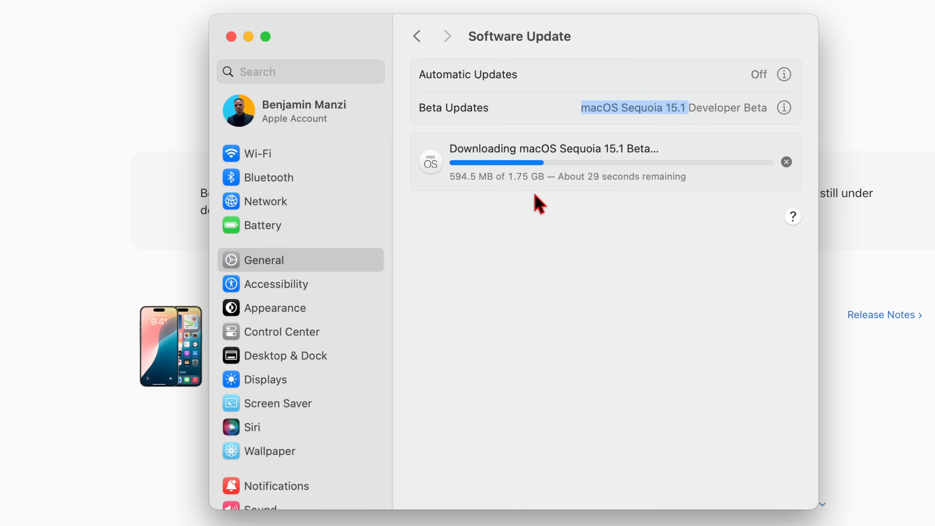
pyautogui.moveTo(594, 202)
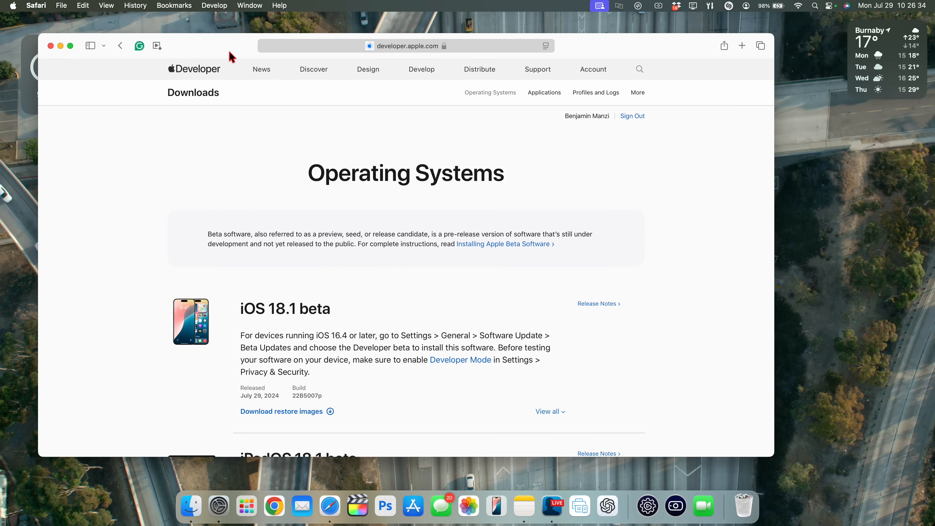
pyautogui.scroll(-3)
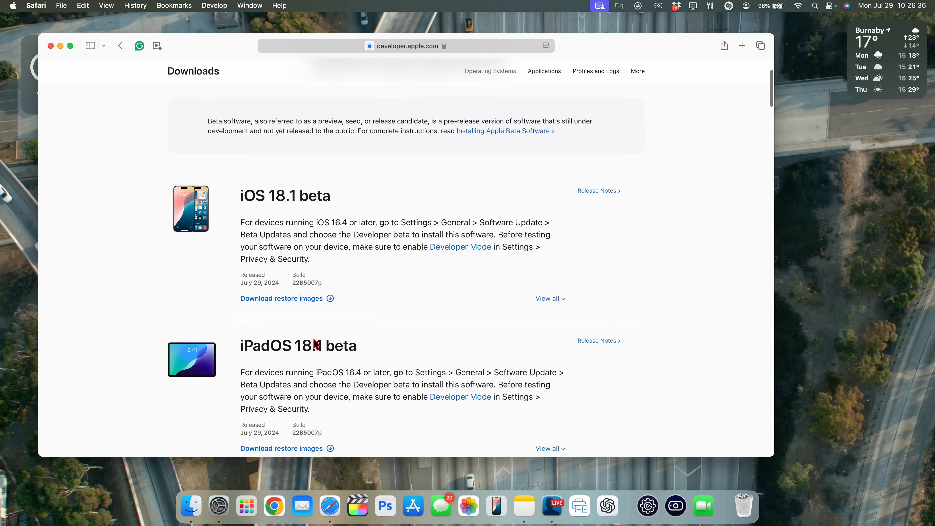
pyautogui.scroll(-3)
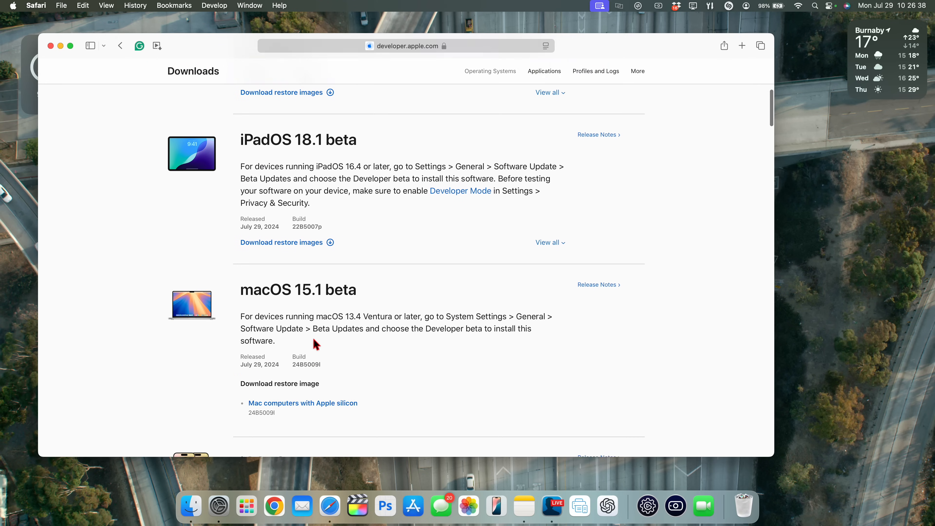
pyautogui.scroll(-3)
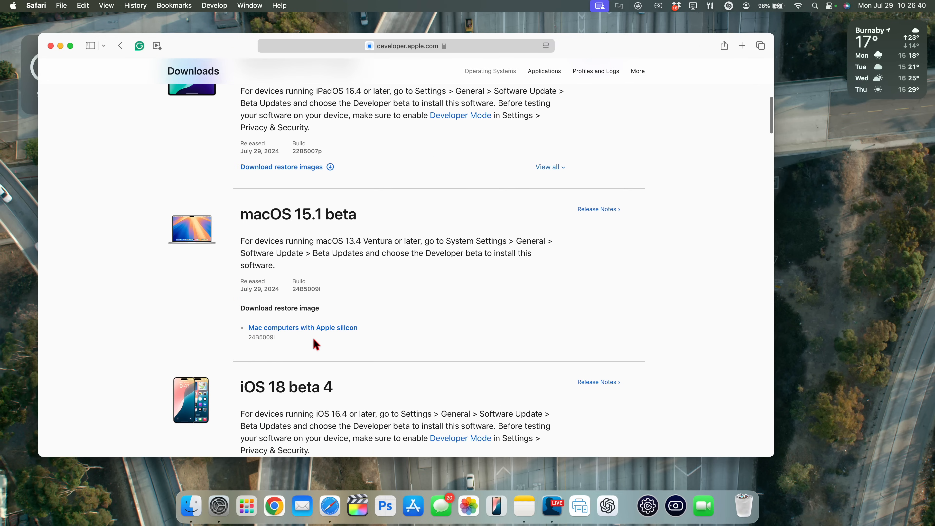
pyautogui.scroll(-3)
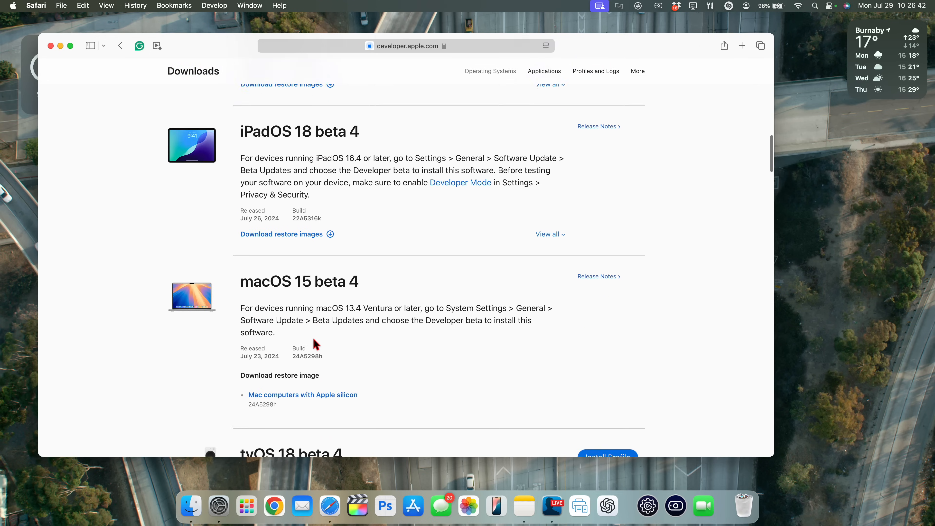
pyautogui.scroll(-3)
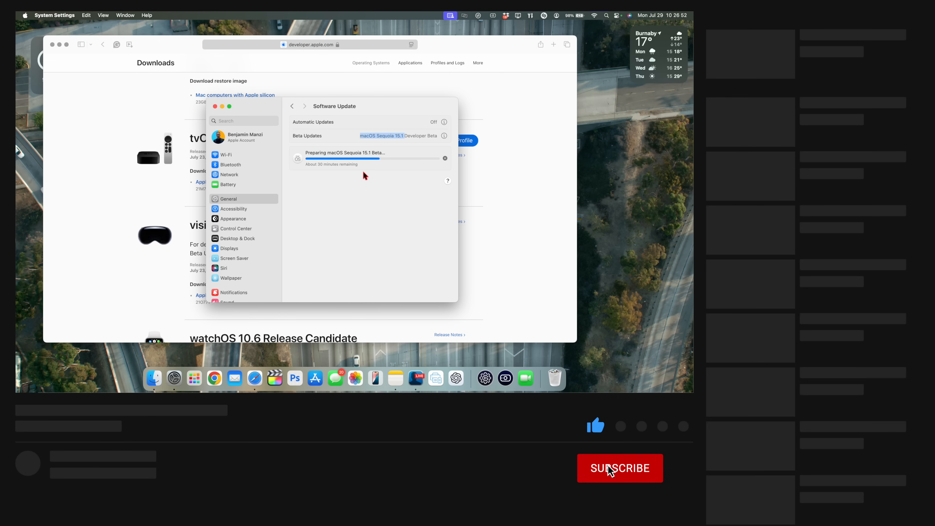
pyautogui.click(609, 470)
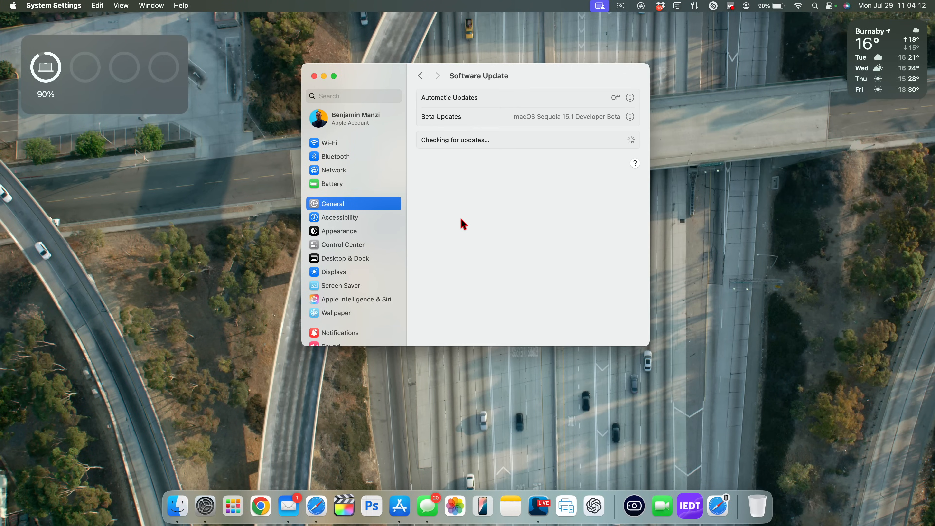
pyautogui.moveTo(588, 222)
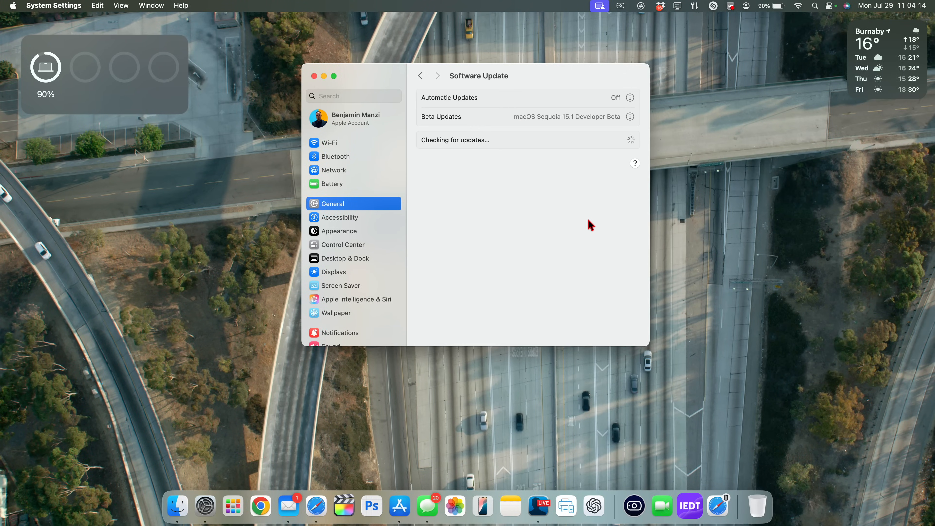
pyautogui.moveTo(427, 128)
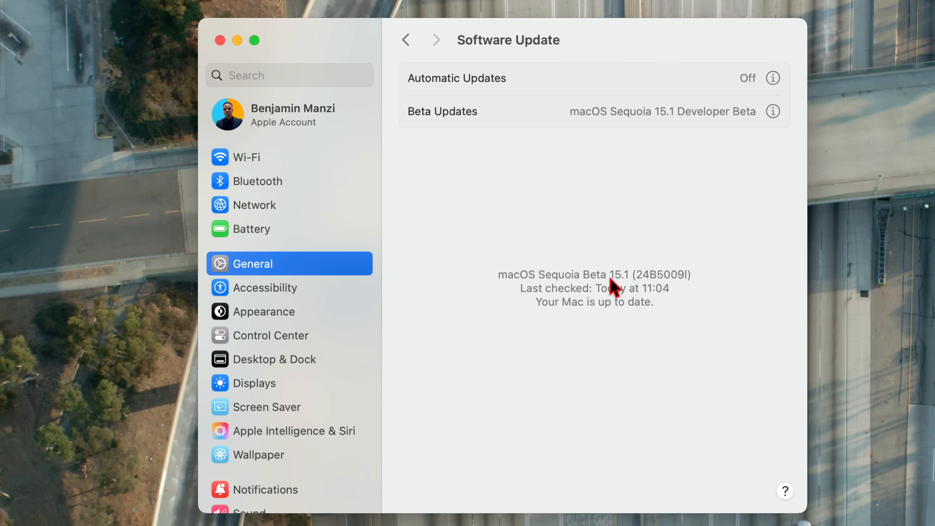
pyautogui.moveTo(630, 293)
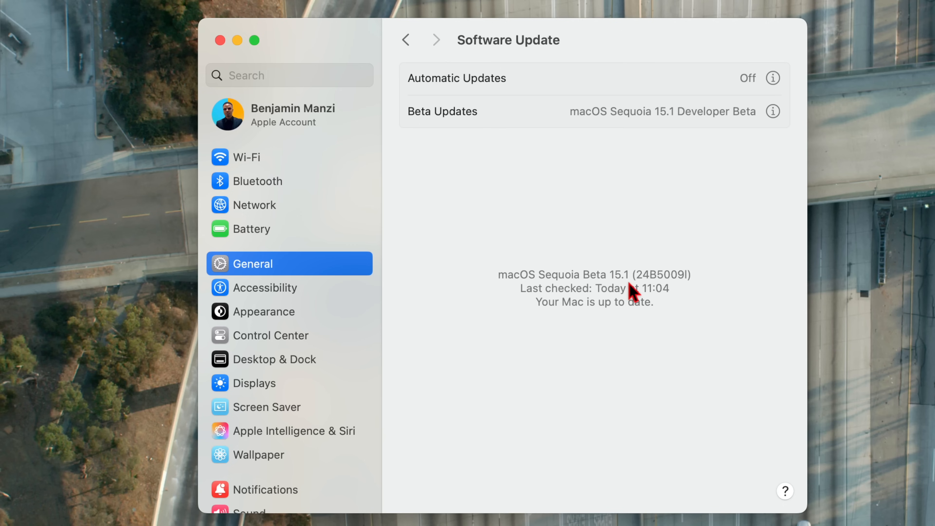
pyautogui.moveTo(655, 293)
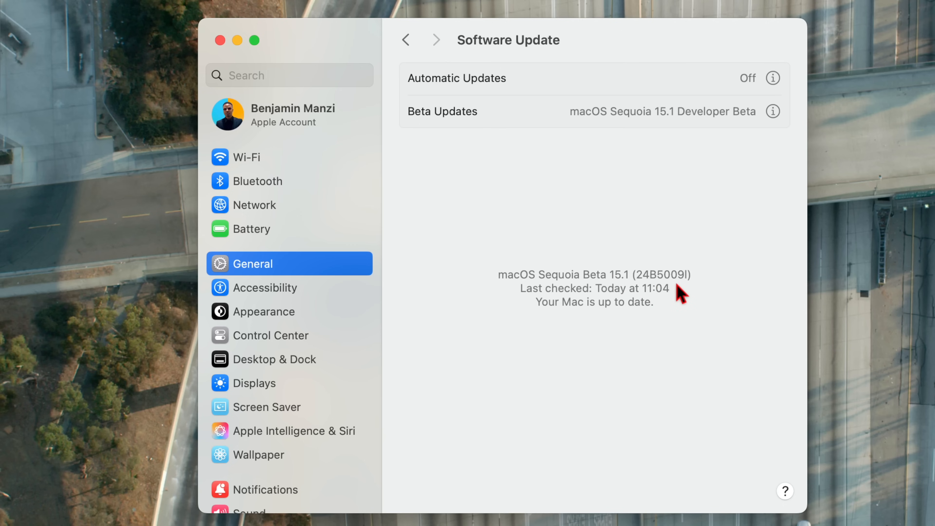
# Return to Software Update, confirming macOS Sequoia Beta 15.1 (24B5009l) is up to date.
pyautogui.click(416, 40)
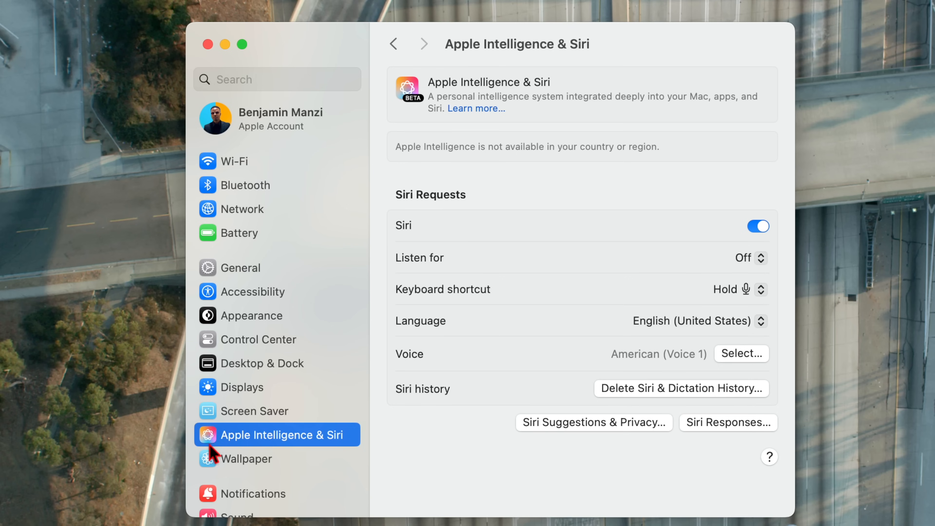
pyautogui.moveTo(312, 461)
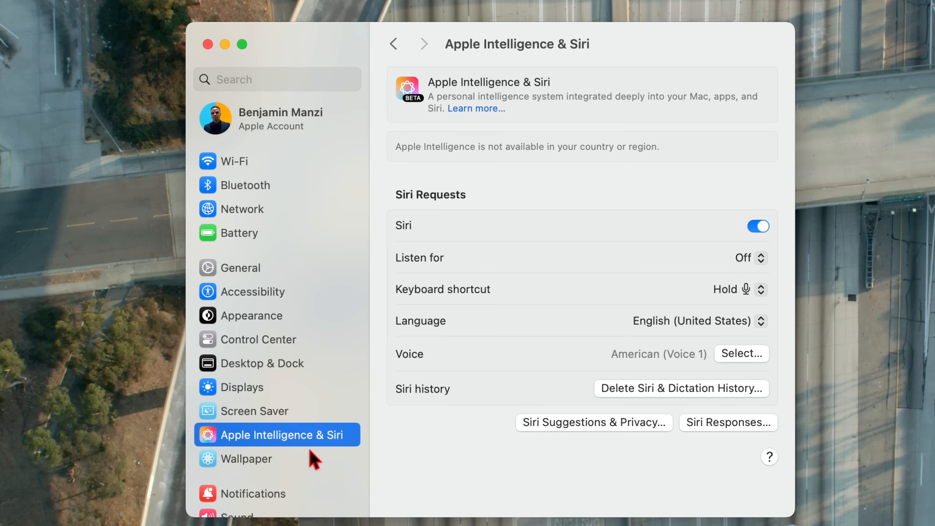
pyautogui.moveTo(509, 107)
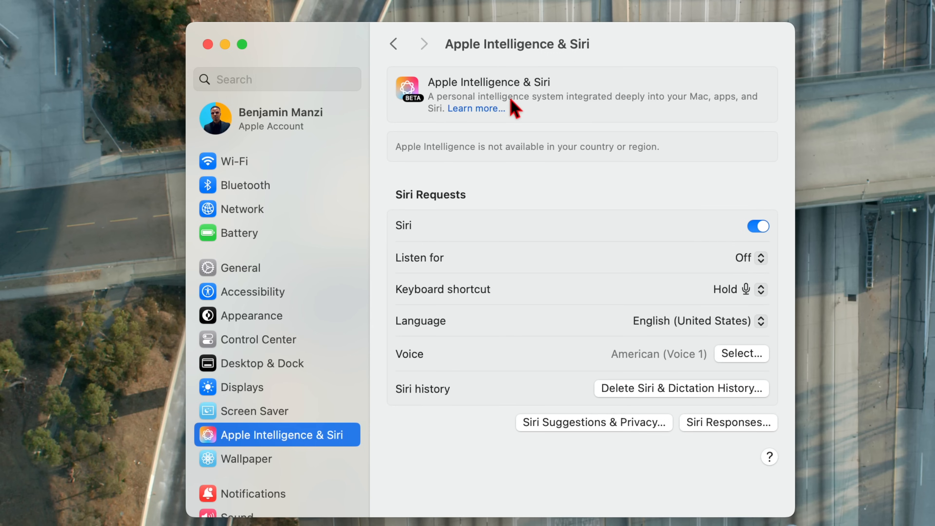
pyautogui.moveTo(465, 132)
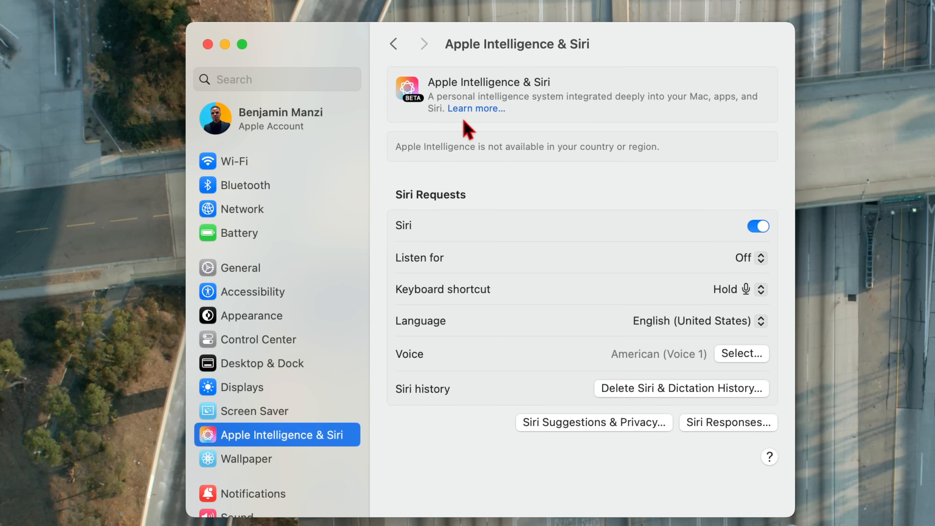
pyautogui.moveTo(498, 122)
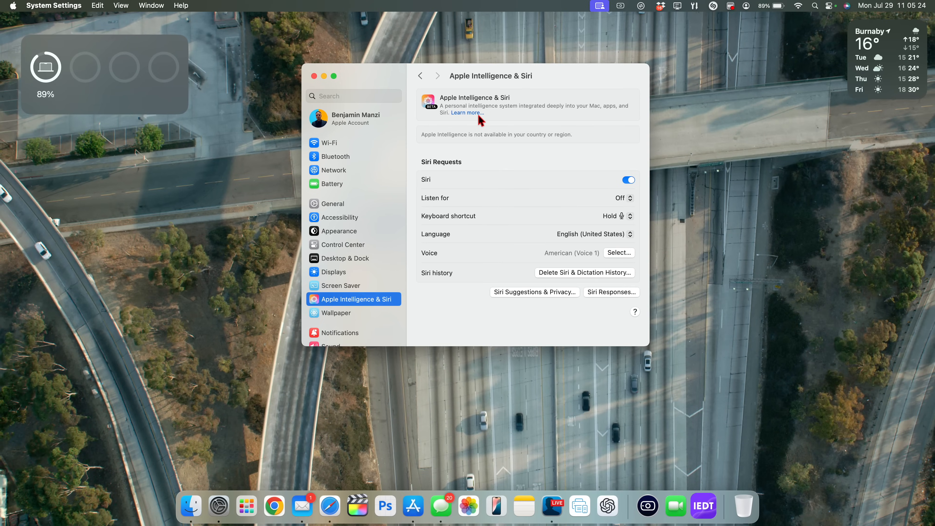
pyautogui.moveTo(596, 117)
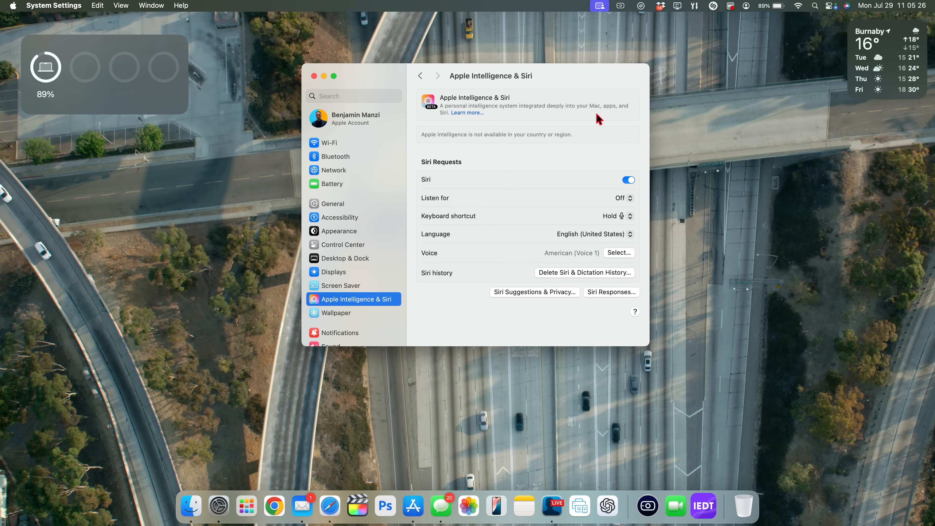
pyautogui.moveTo(481, 135)
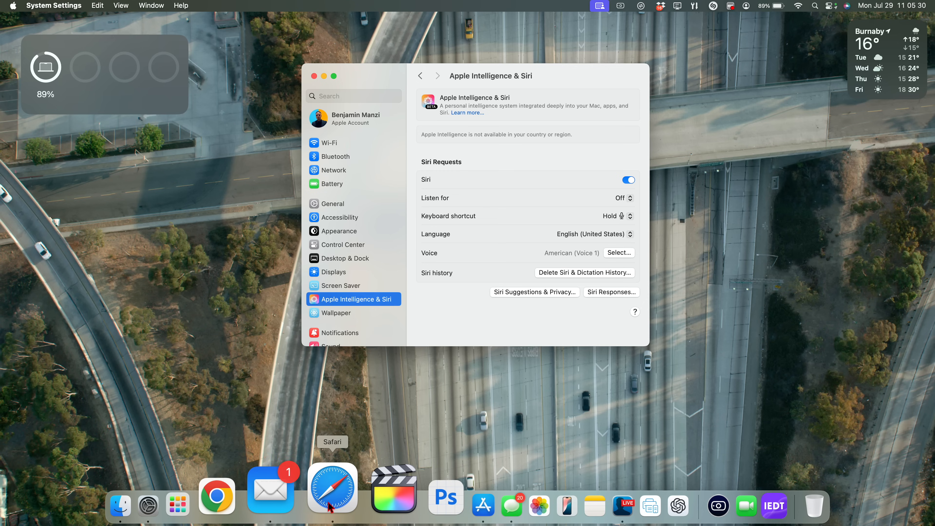
pyautogui.moveTo(330, 516)
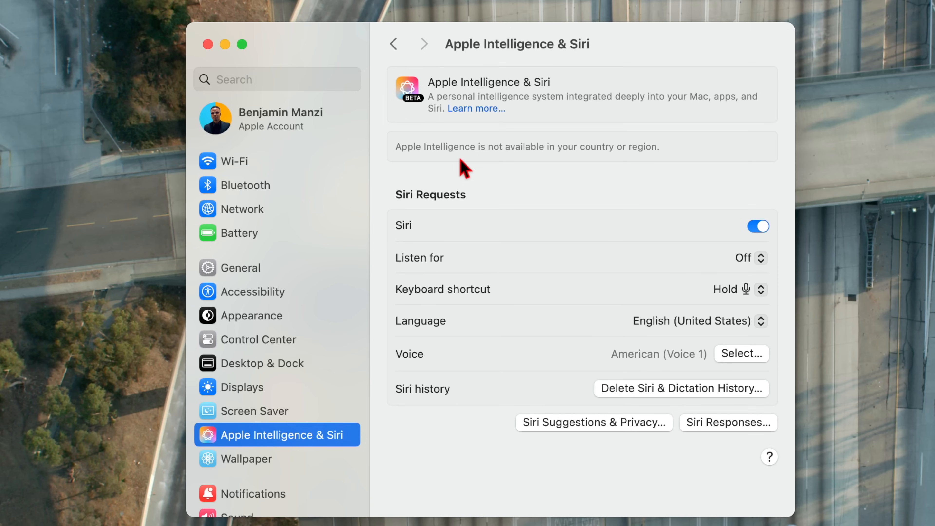
pyautogui.moveTo(484, 166)
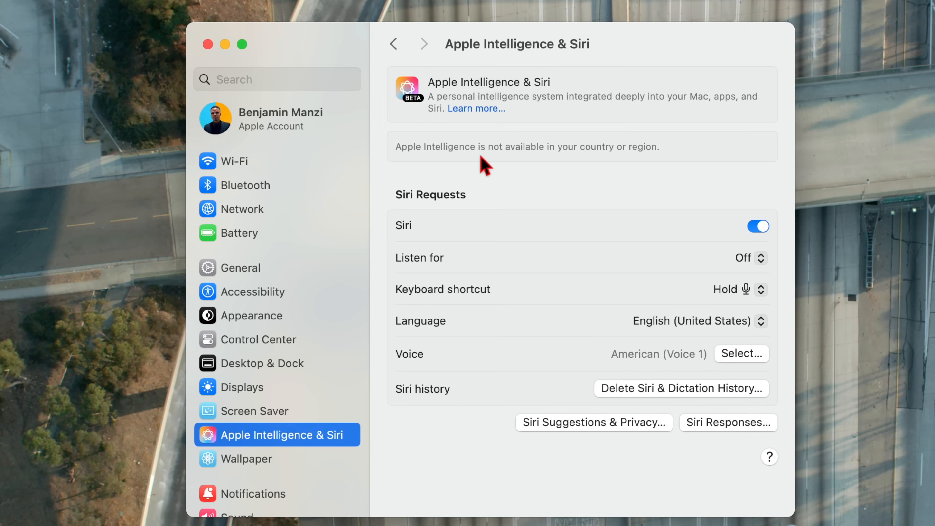
pyautogui.moveTo(602, 164)
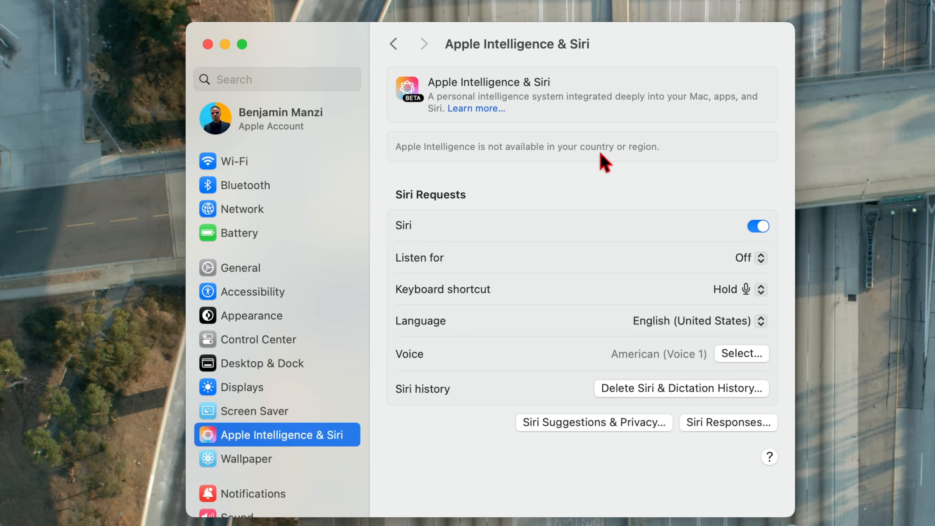
pyautogui.moveTo(665, 163)
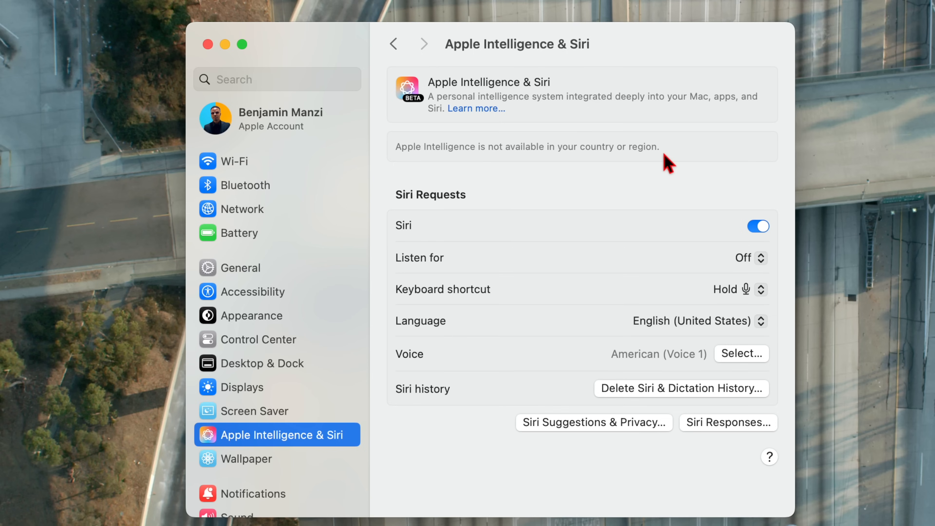
pyautogui.moveTo(519, 258)
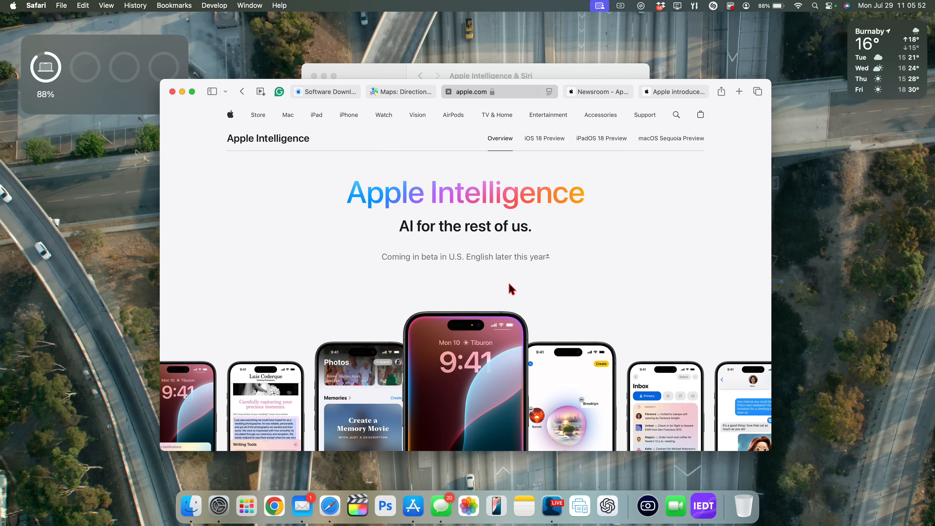
# Scroll the apple.com Apple Intelligence page down to the compatible devices list.
pyautogui.scroll(-3)
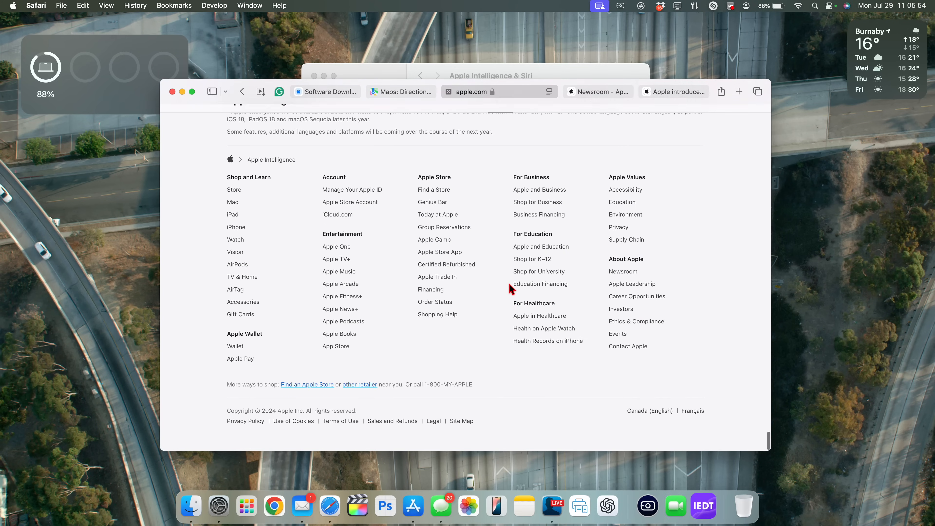
pyautogui.scroll(3)
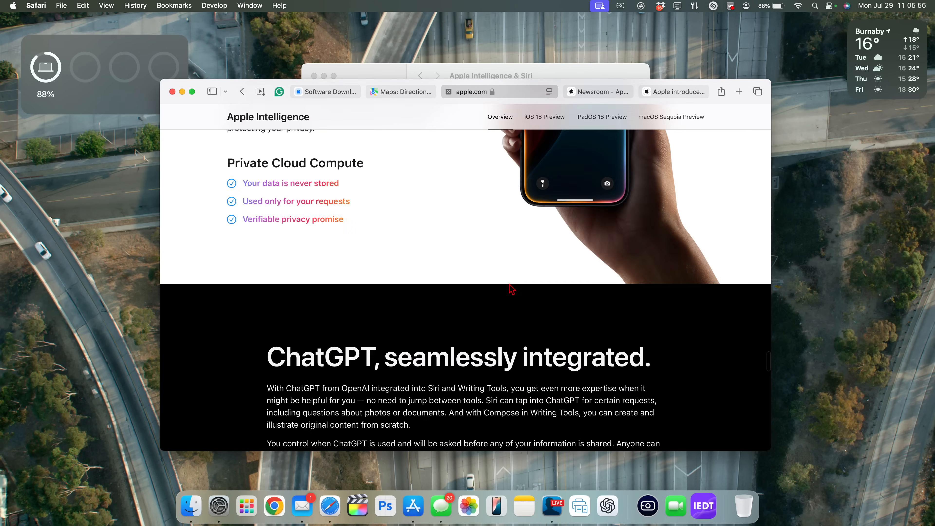
pyautogui.scroll(-3)
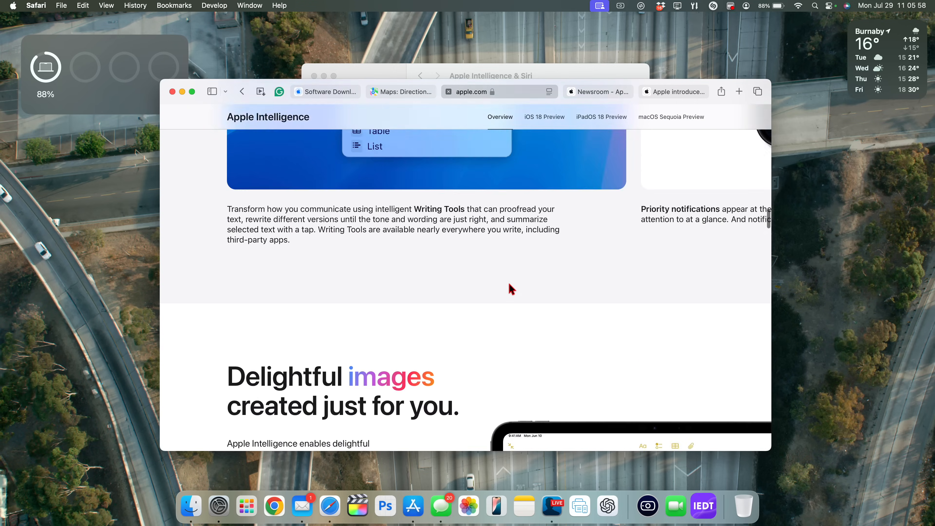
pyautogui.scroll(-3)
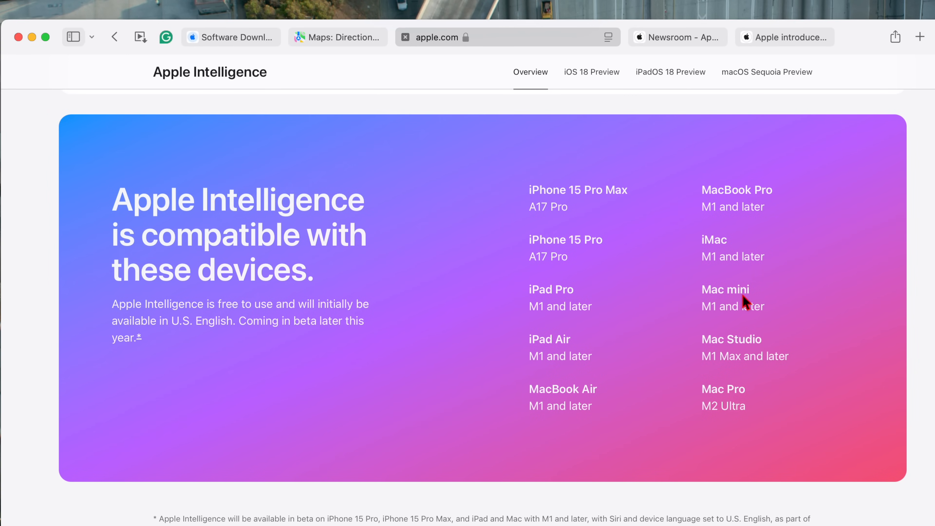
pyautogui.moveTo(742, 296)
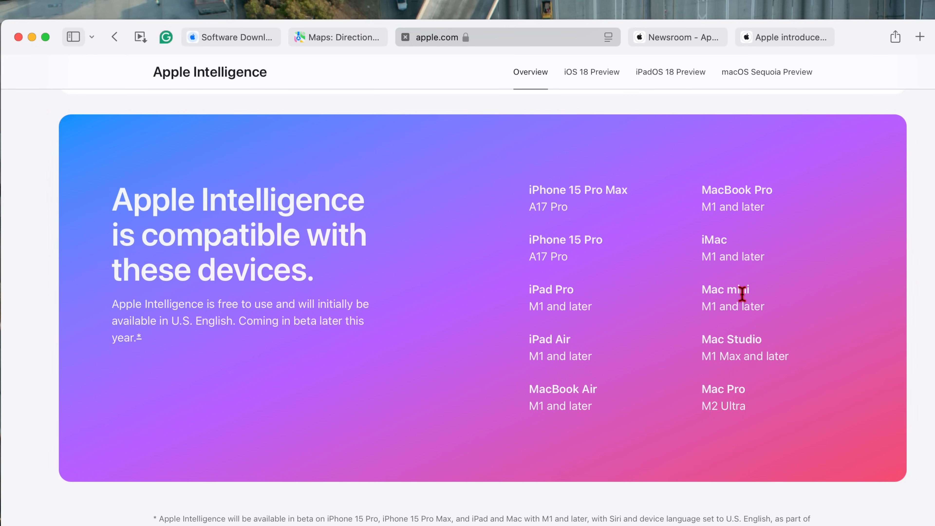
pyautogui.moveTo(588, 192)
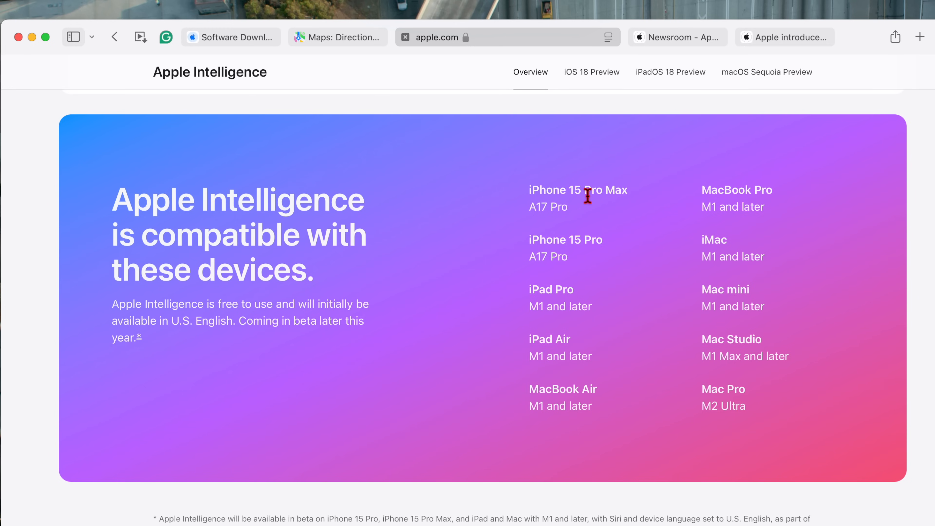
pyautogui.moveTo(604, 264)
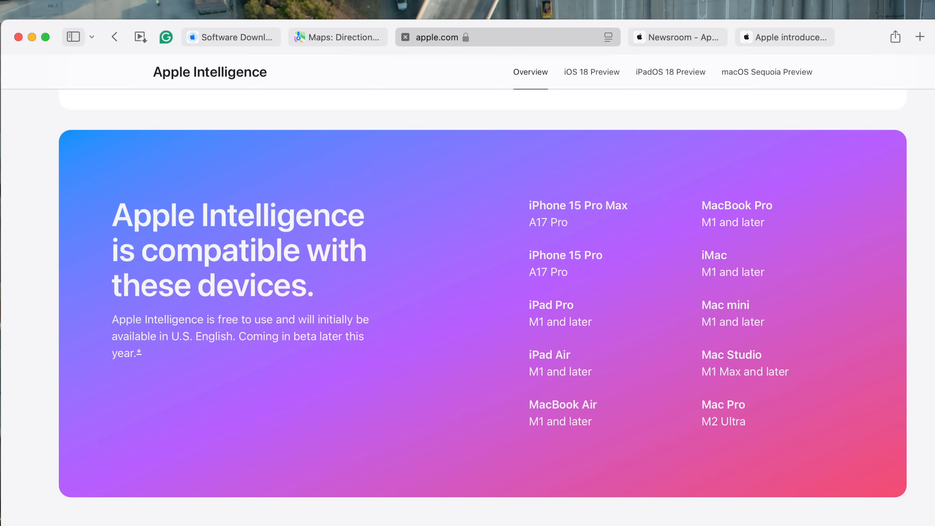
pyautogui.moveTo(695, 282)
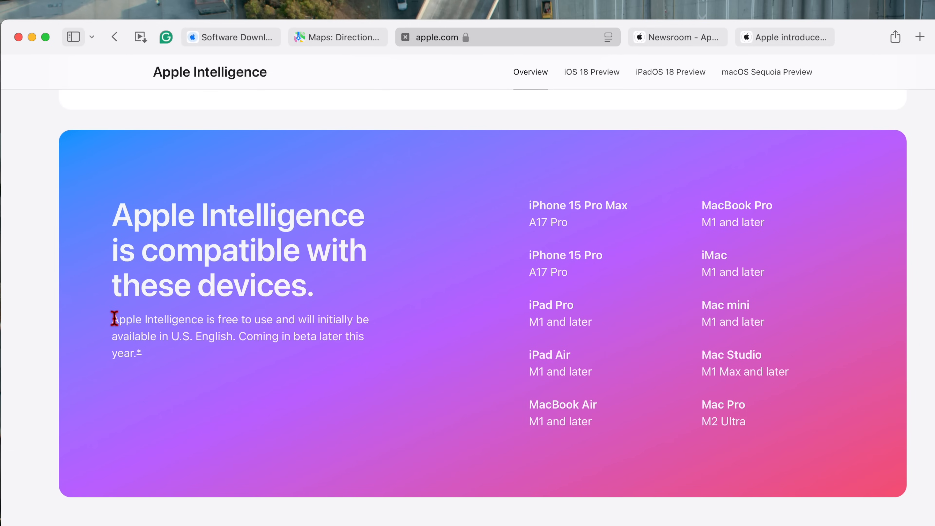
# Select the availability paragraph, then highlight just the 'U.S. English. Coming in beta' text.
pyautogui.moveTo(112, 319); pyautogui.dragTo(262, 324)
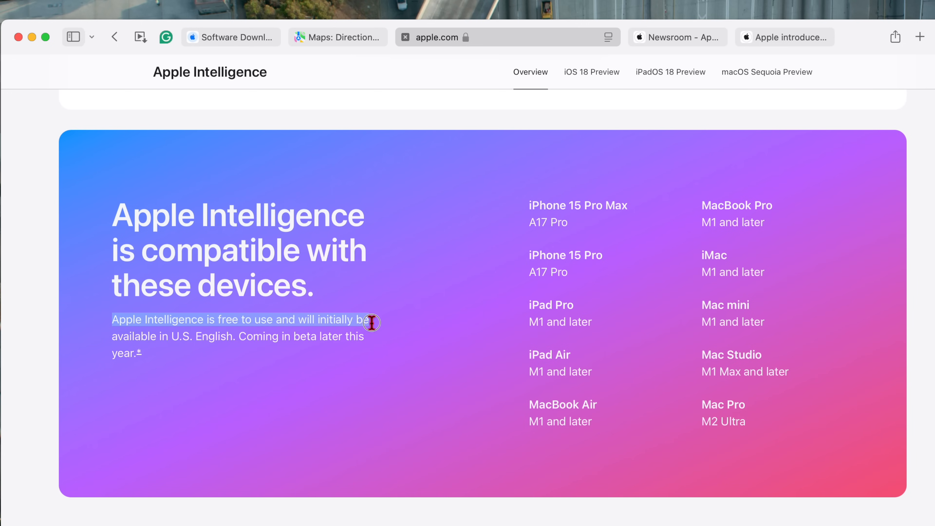
pyautogui.moveTo(371, 322); pyautogui.dragTo(239, 343)
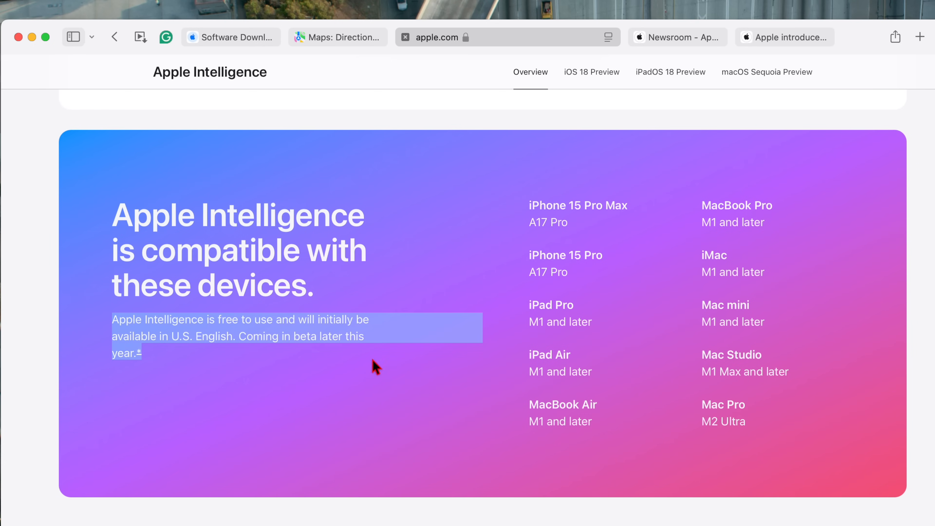
pyautogui.click(174, 336)
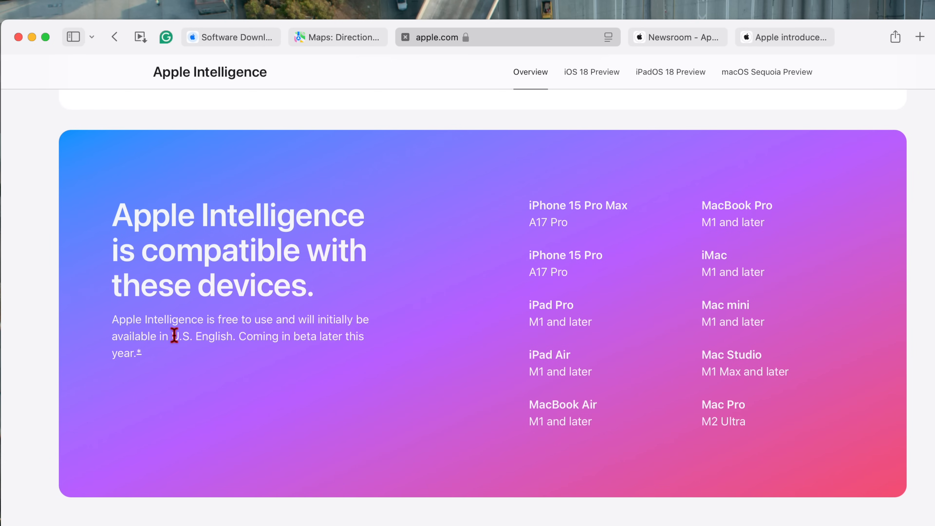
pyautogui.moveTo(172, 336); pyautogui.dragTo(141, 353)
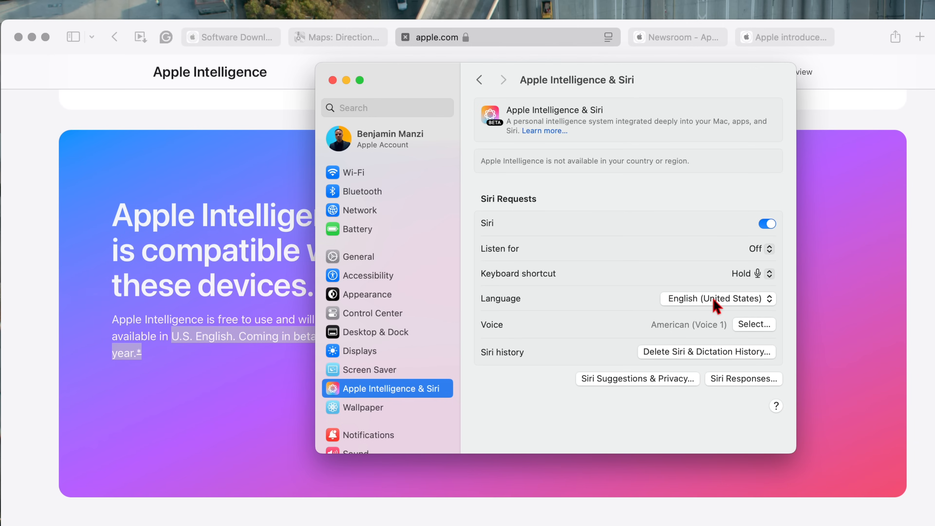
# Expand Siri's Language menu at English (United States) and turn Siri on.
pyautogui.click(718, 298)
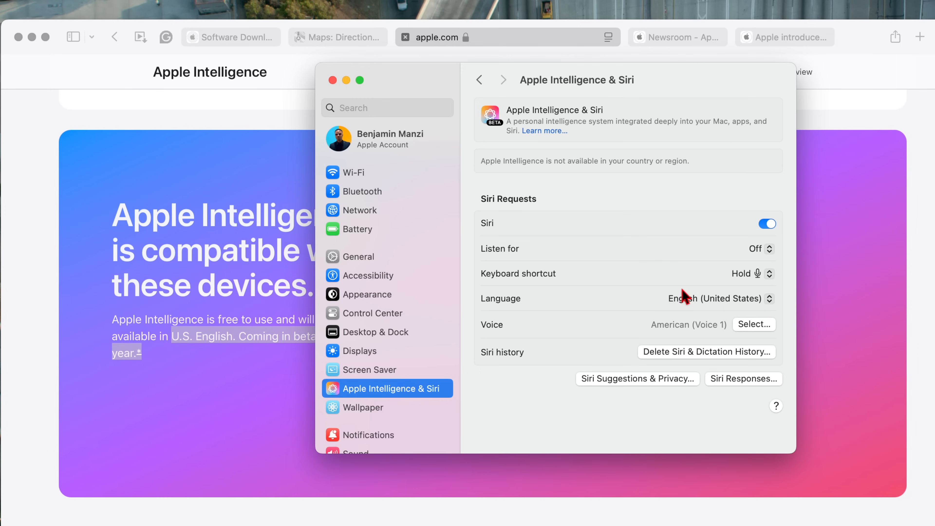
pyautogui.moveTo(644, 175)
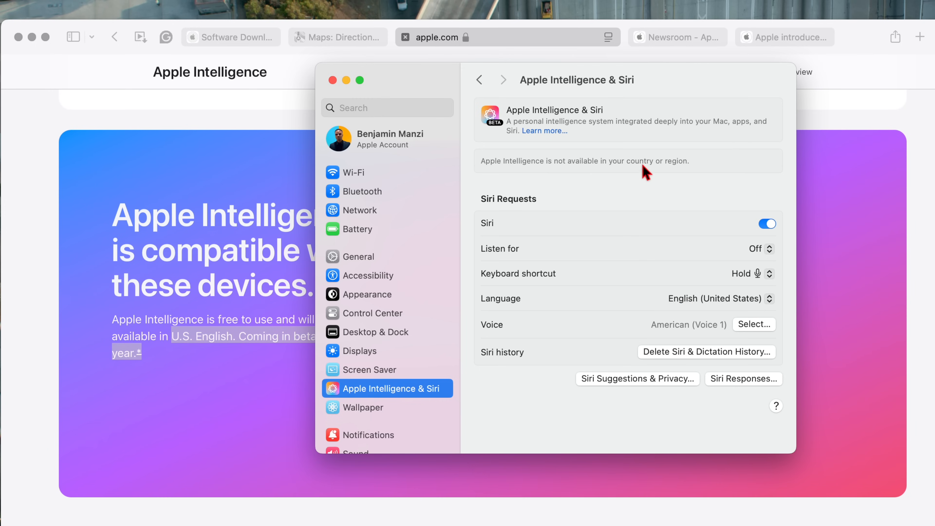
pyautogui.moveTo(699, 168)
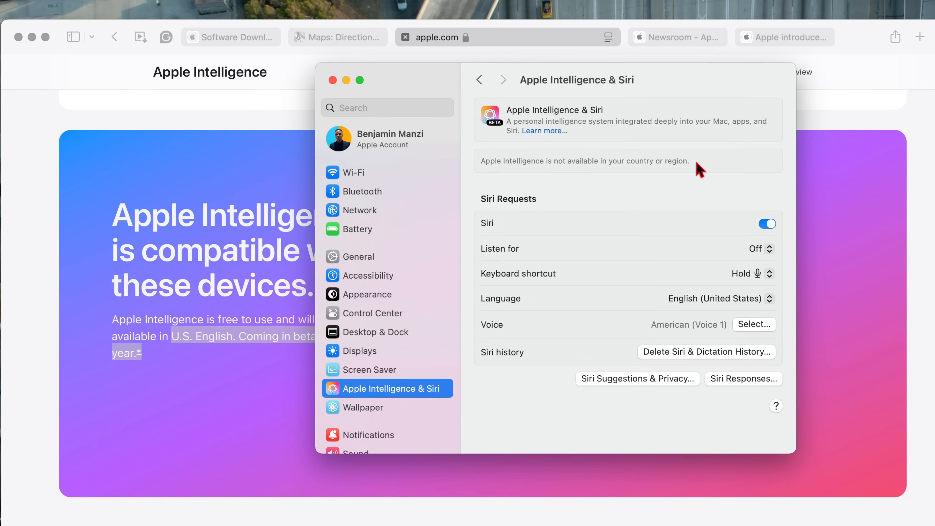
pyautogui.moveTo(655, 174)
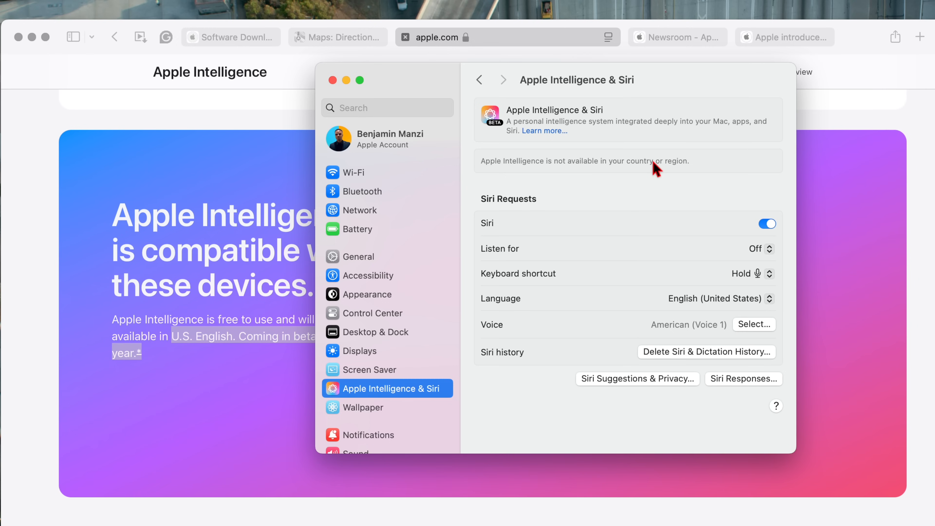
pyautogui.moveTo(416, 399)
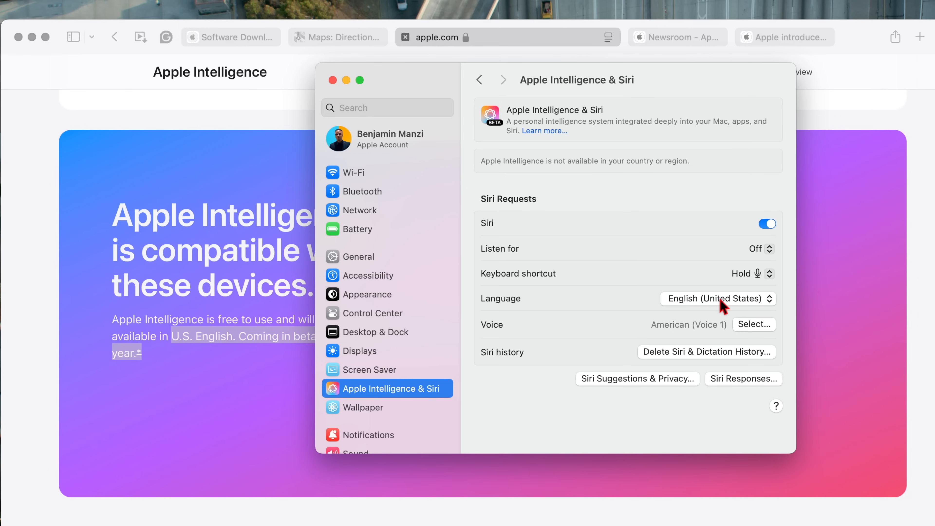
pyautogui.click(718, 298)
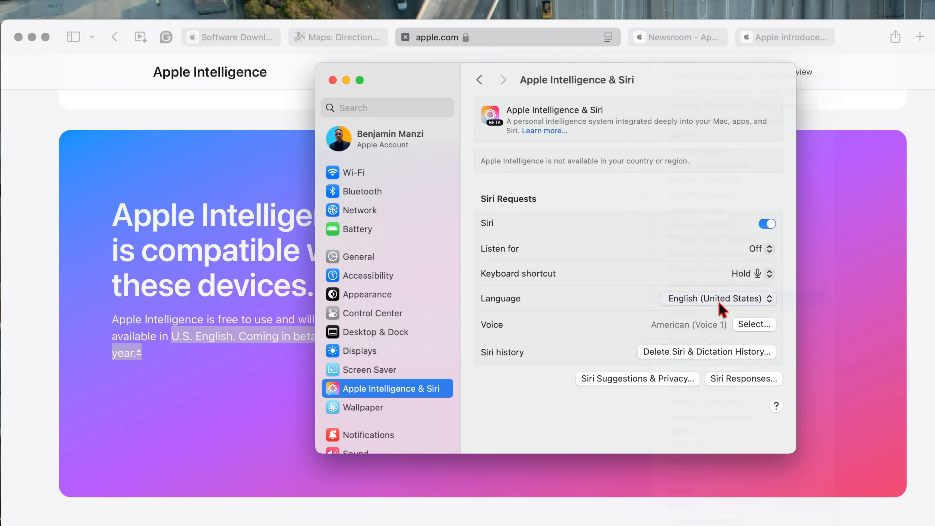
pyautogui.click(767, 223)
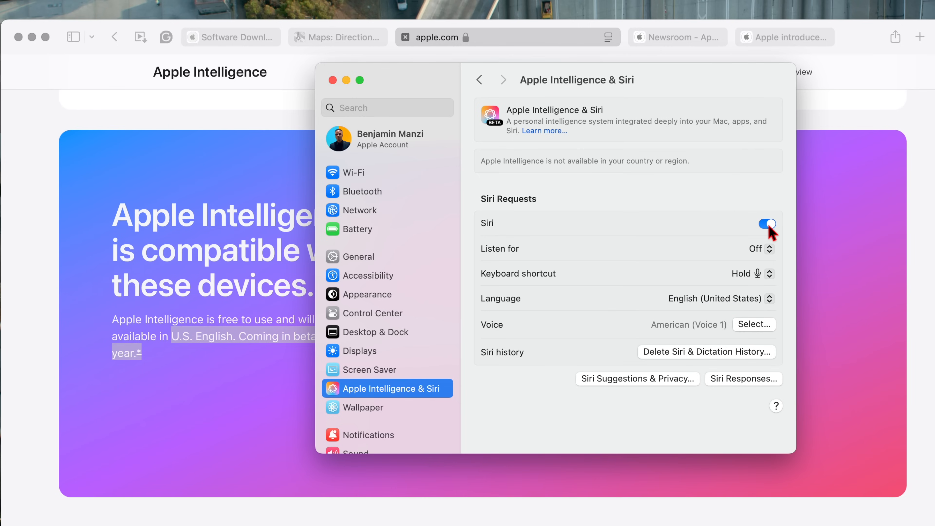
pyautogui.click(768, 223)
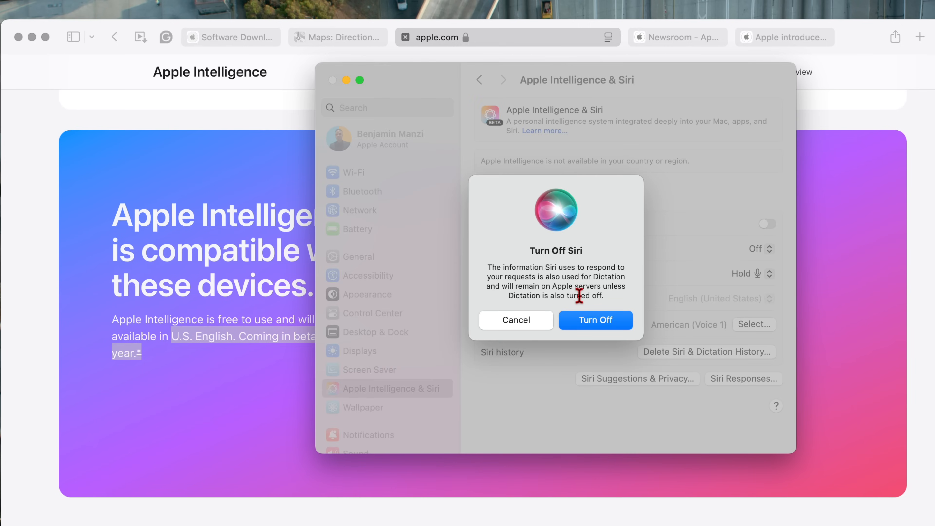
pyautogui.click(596, 321)
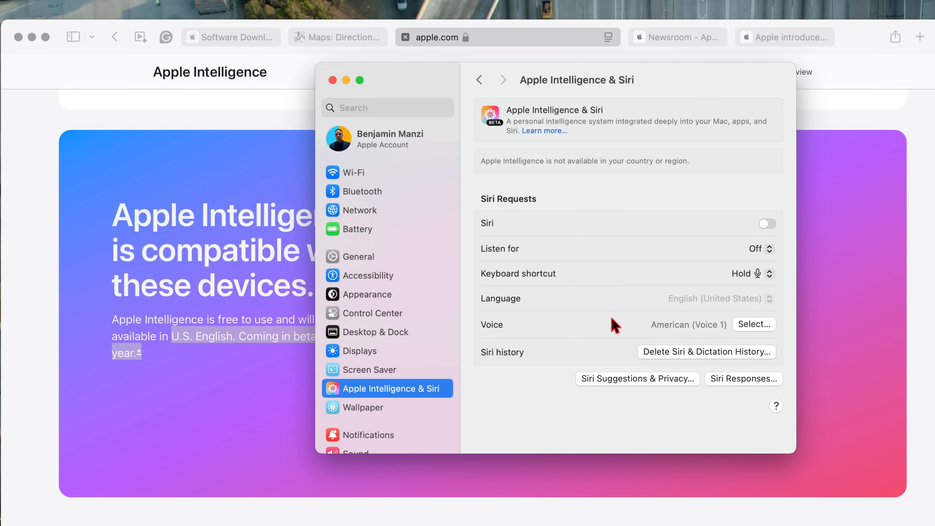
pyautogui.click(768, 224)
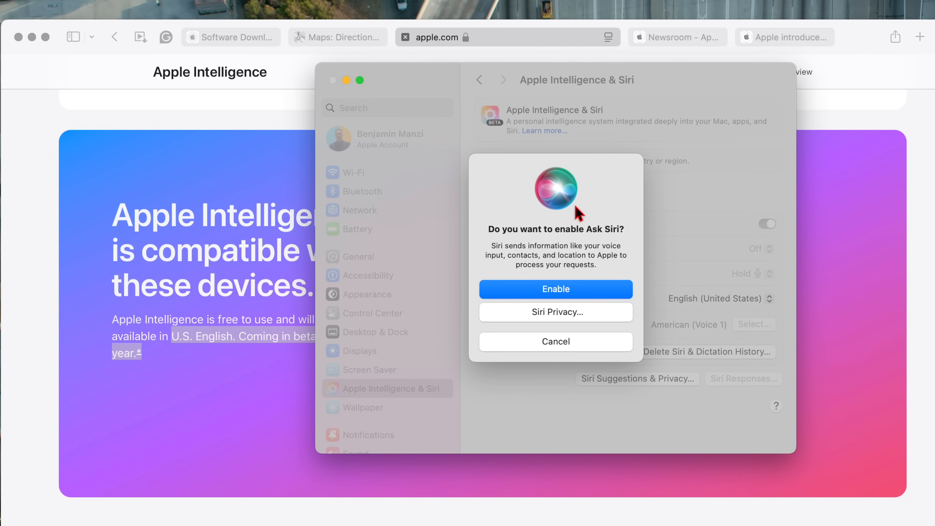
pyautogui.moveTo(546, 243)
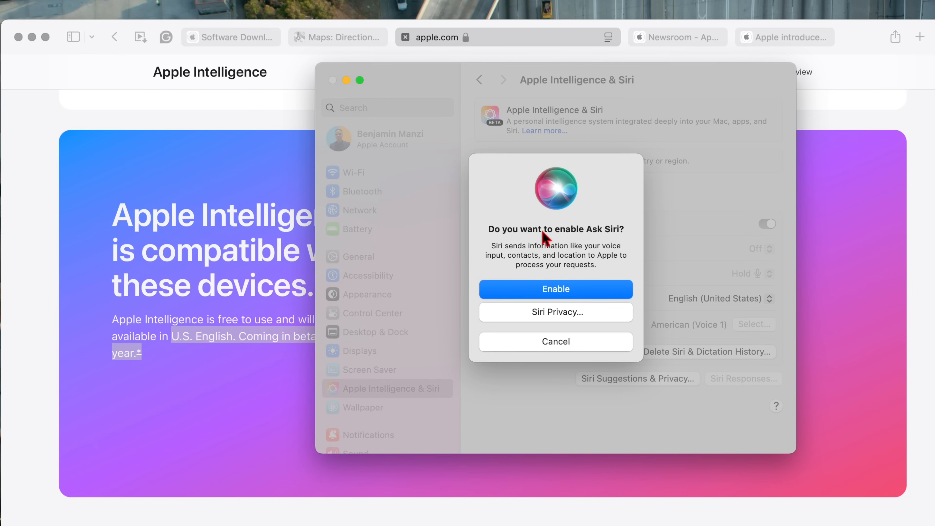
pyautogui.click(556, 289)
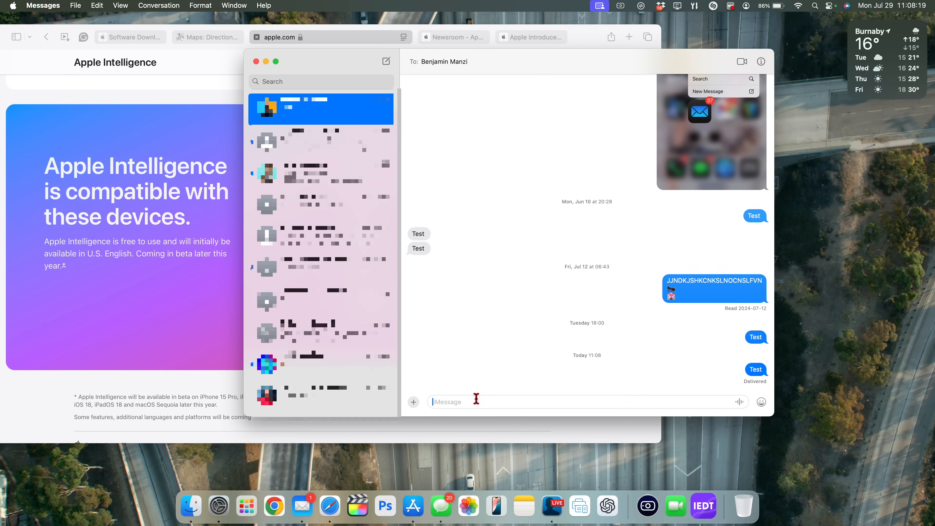
# Send a tears-of-joy emoji in the conversation and bring the emoji picker back up.
pyautogui.click(761, 401)
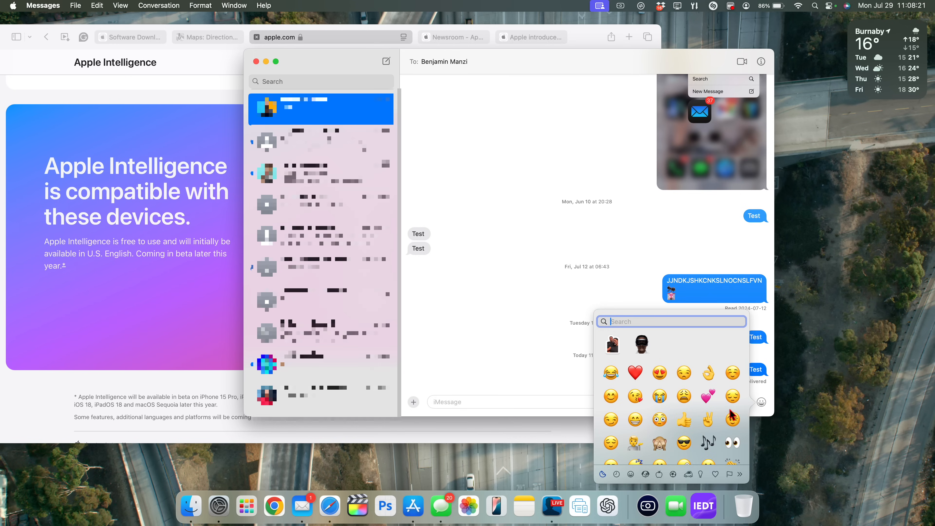
pyautogui.click(610, 372)
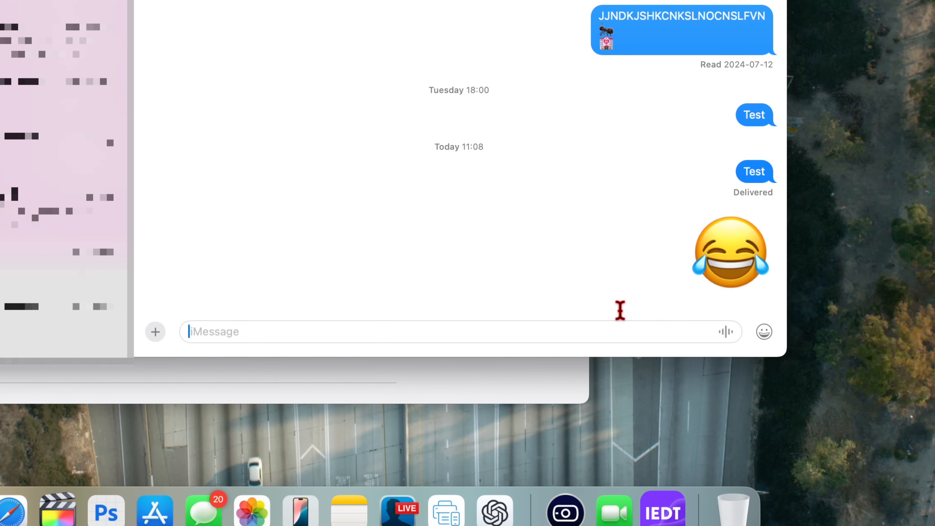
pyautogui.click(763, 331)
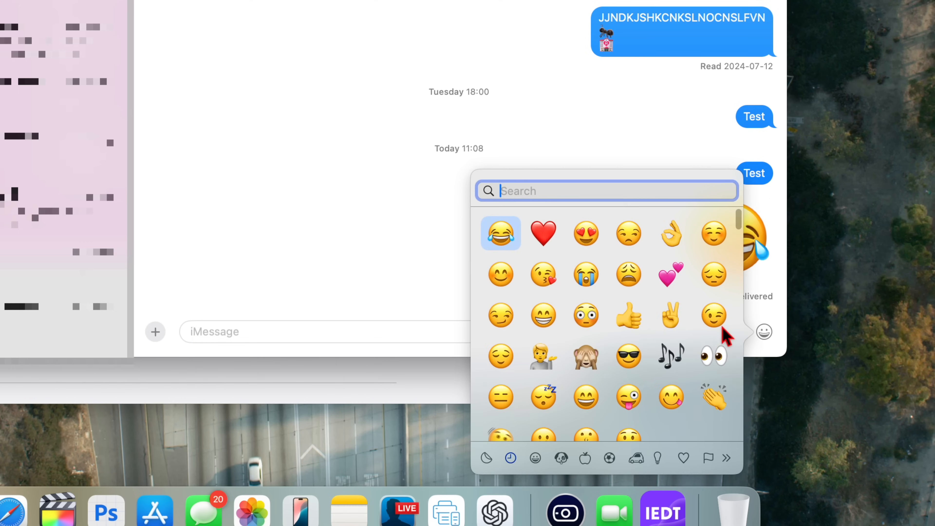
pyautogui.moveTo(599, 294)
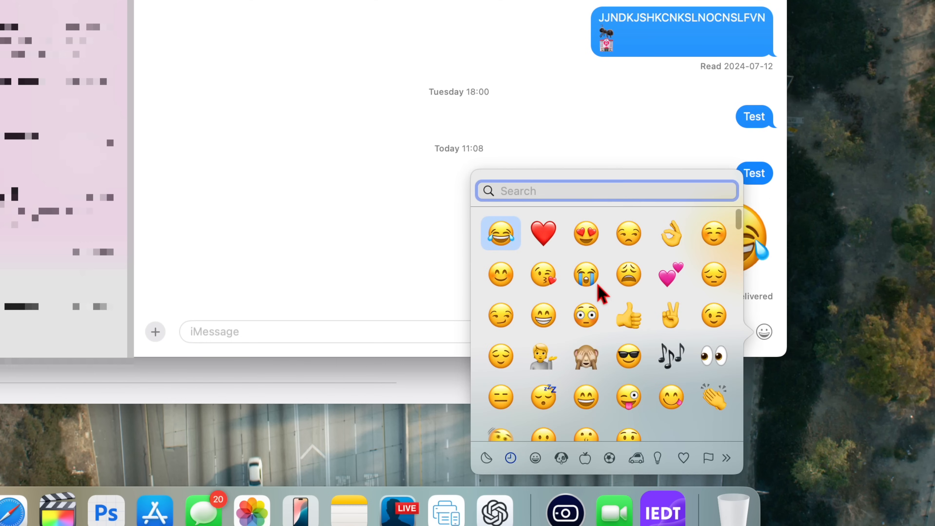
pyautogui.moveTo(617, 294)
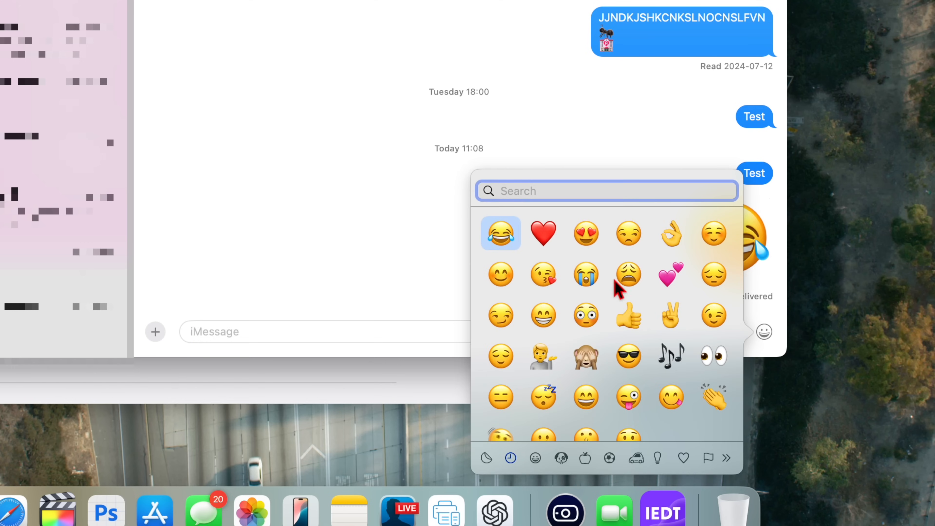
# Browse the picker's categories: smileys, frequently used, extra symbols, flags, and smileys again.
pyautogui.click(535, 458)
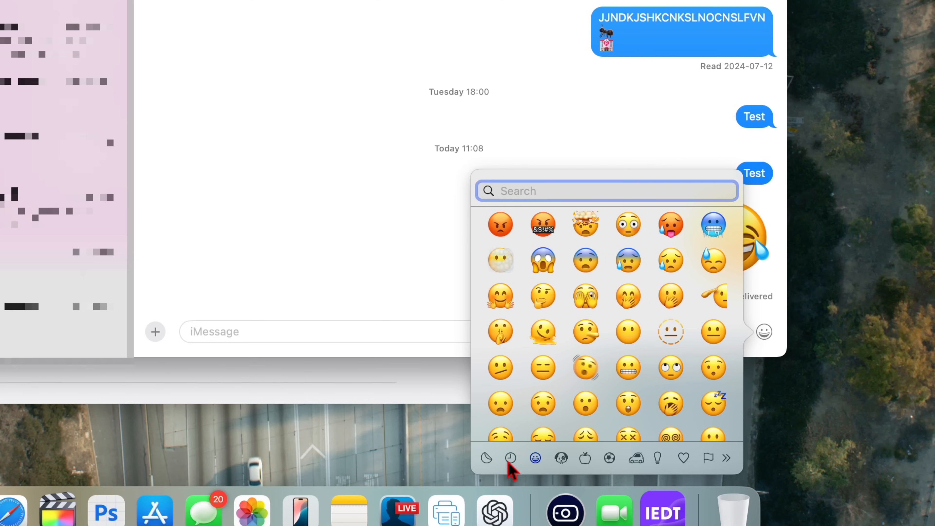
pyautogui.click(584, 458)
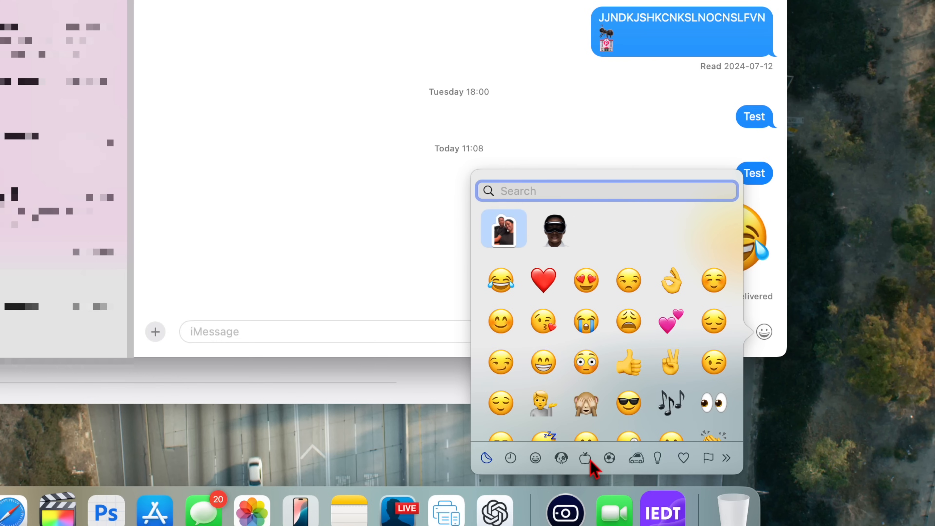
pyautogui.moveTo(605, 469)
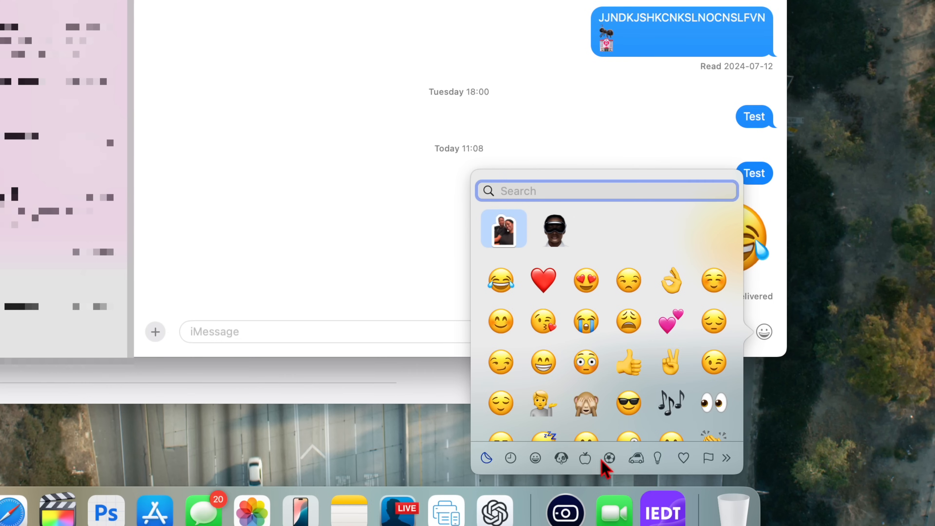
pyautogui.moveTo(555, 462)
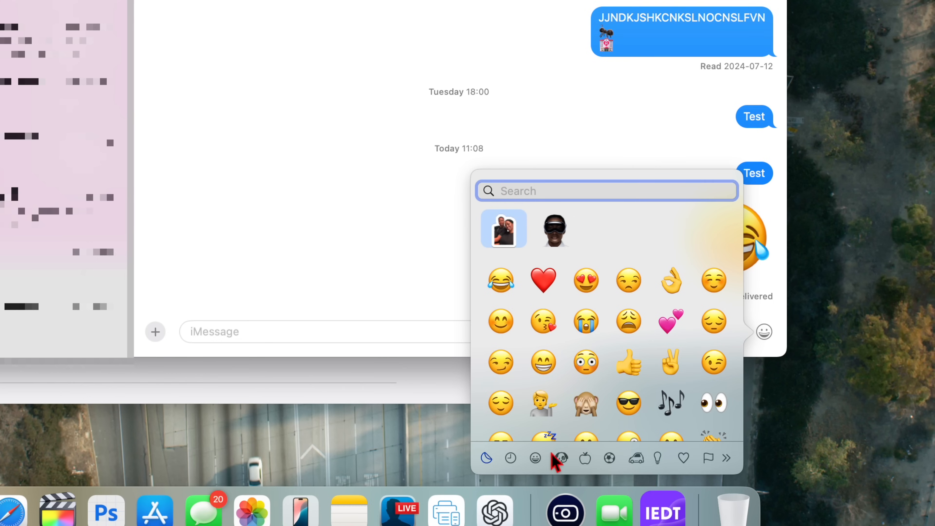
pyautogui.moveTo(593, 468)
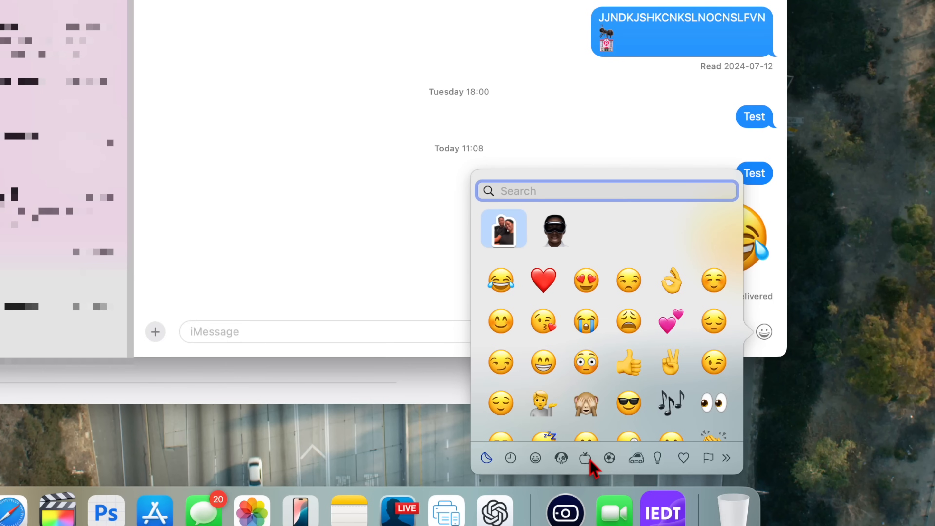
pyautogui.moveTo(718, 464)
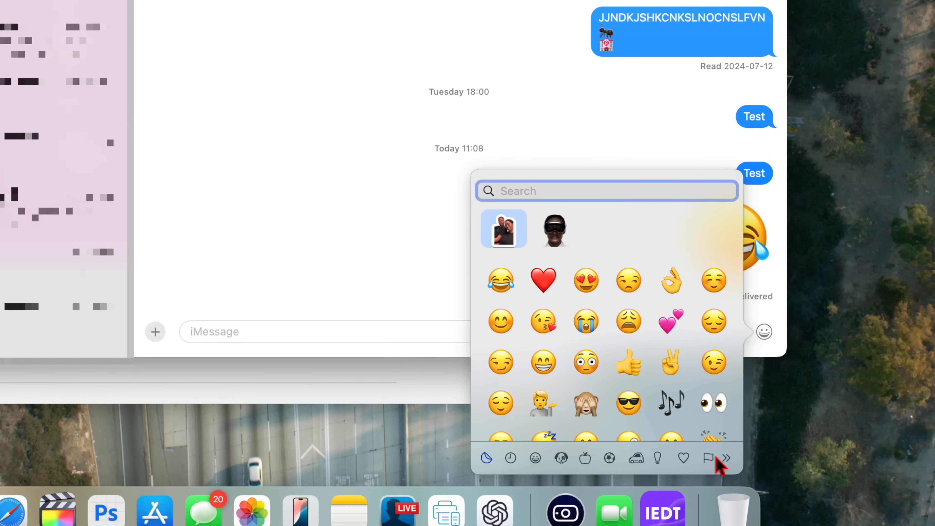
pyautogui.click(728, 456)
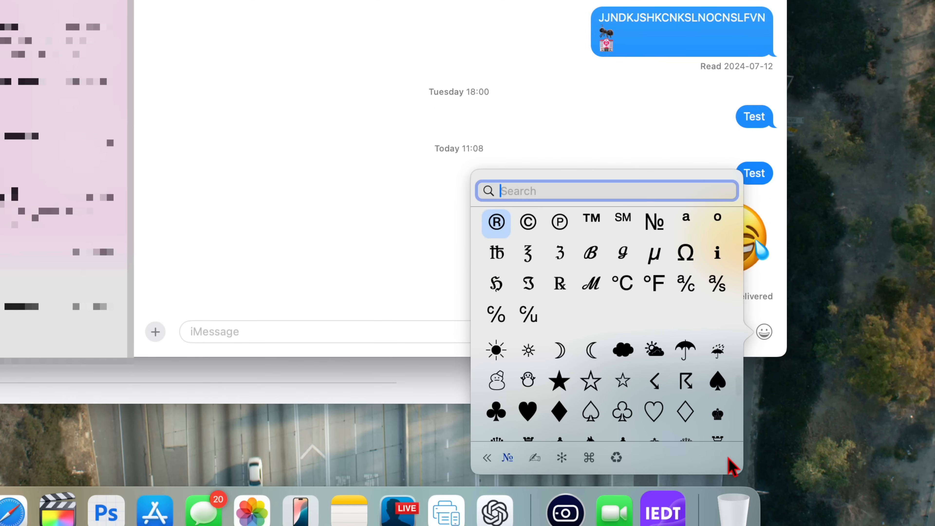
pyautogui.click(707, 459)
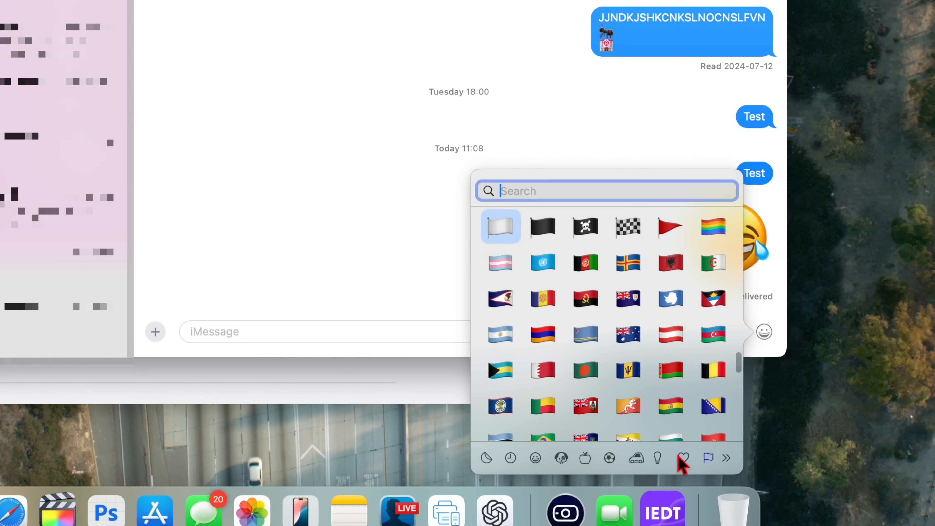
pyautogui.moveTo(542, 471)
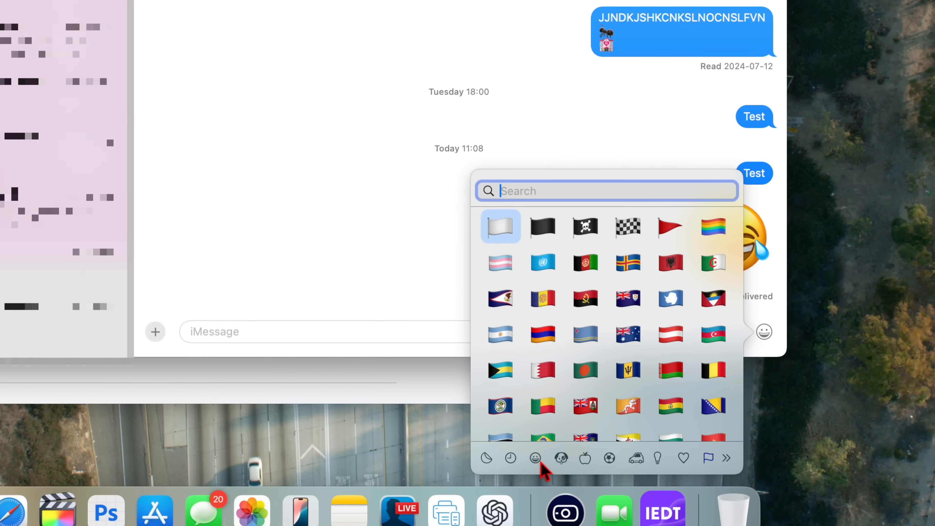
pyautogui.moveTo(630, 249)
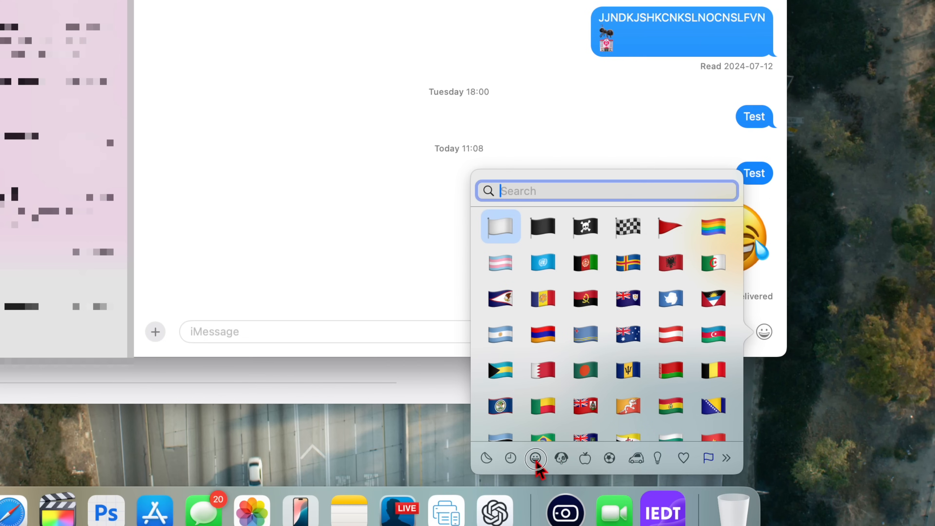
pyautogui.click(535, 459)
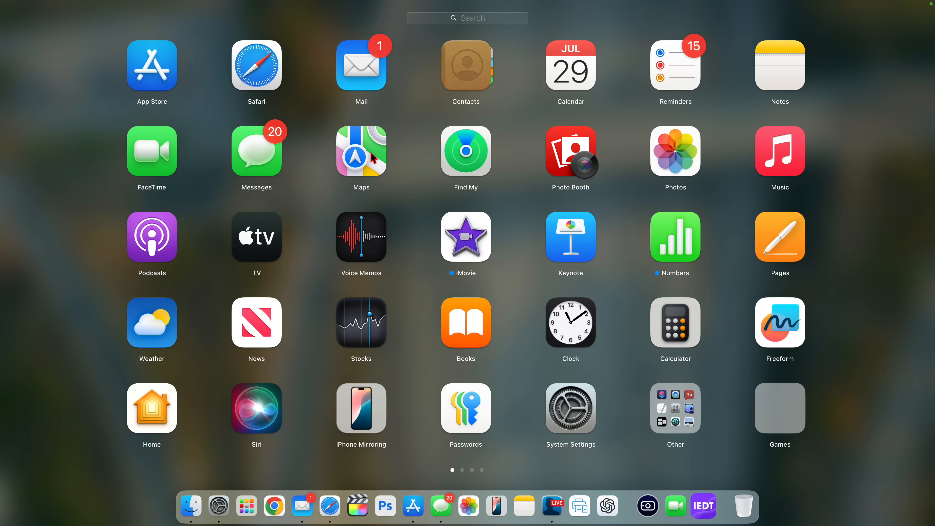
pyautogui.moveTo(306, 485)
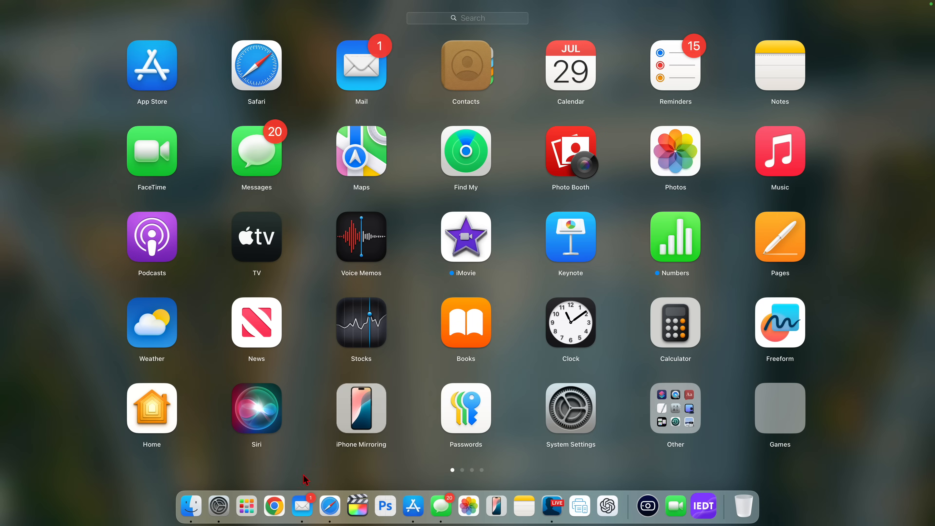
pyautogui.moveTo(260, 72)
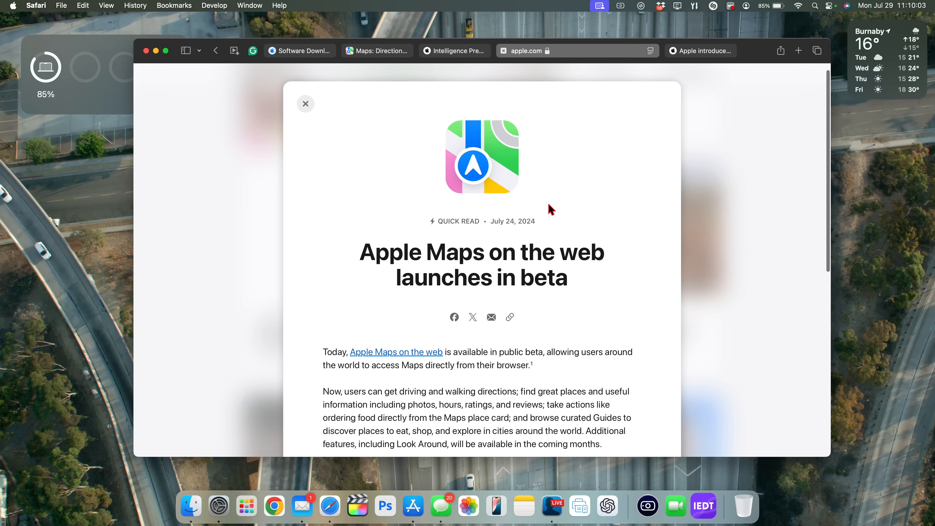
# Scroll down Apple's 'Apple Maps on the web launches in beta' newsroom article.
pyautogui.scroll(-3)
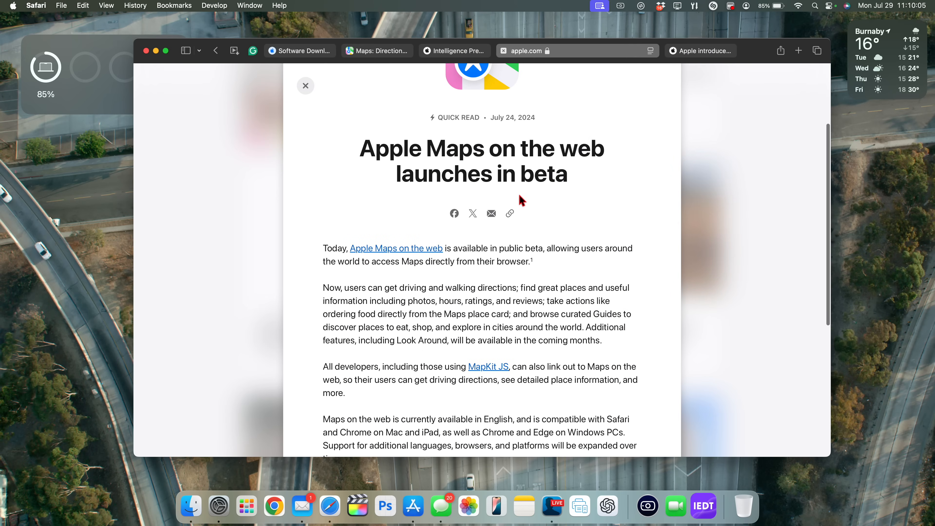
pyautogui.moveTo(497, 194)
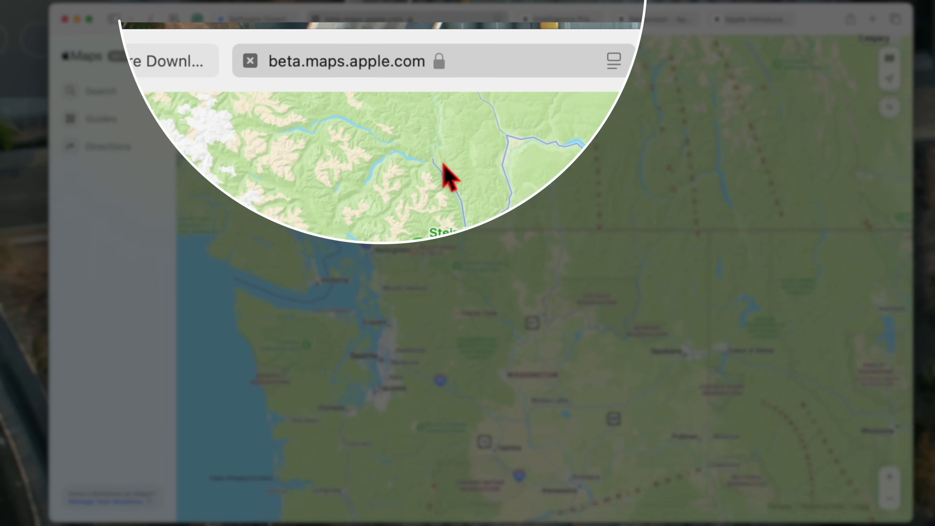
pyautogui.moveTo(414, 77)
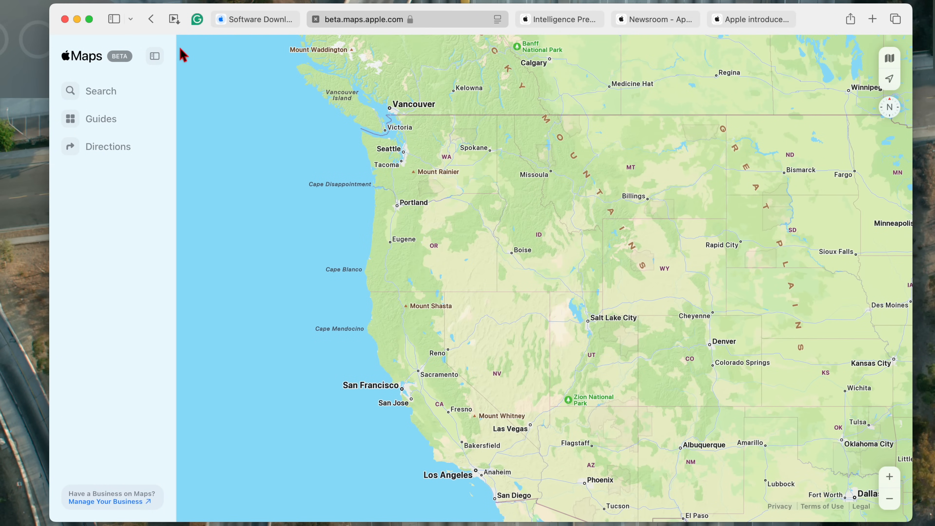
pyautogui.moveTo(333, 67)
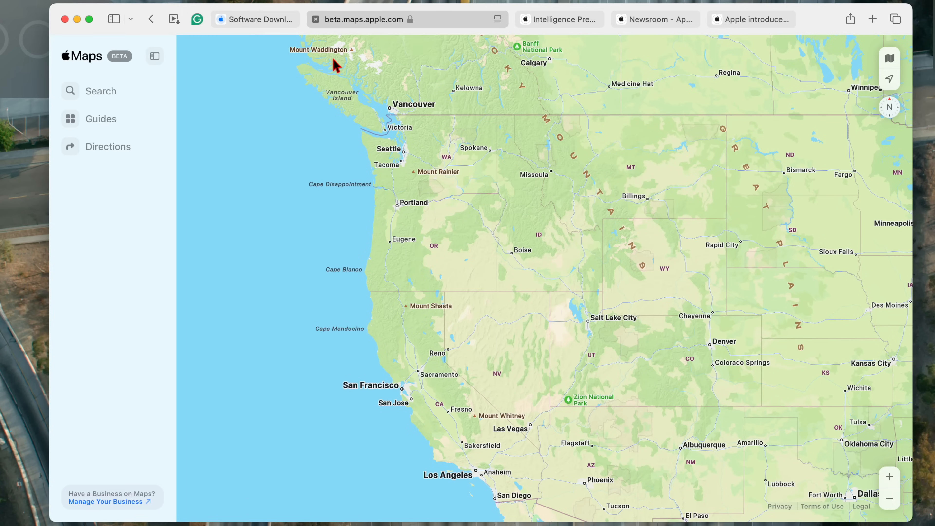
pyautogui.moveTo(99, 66)
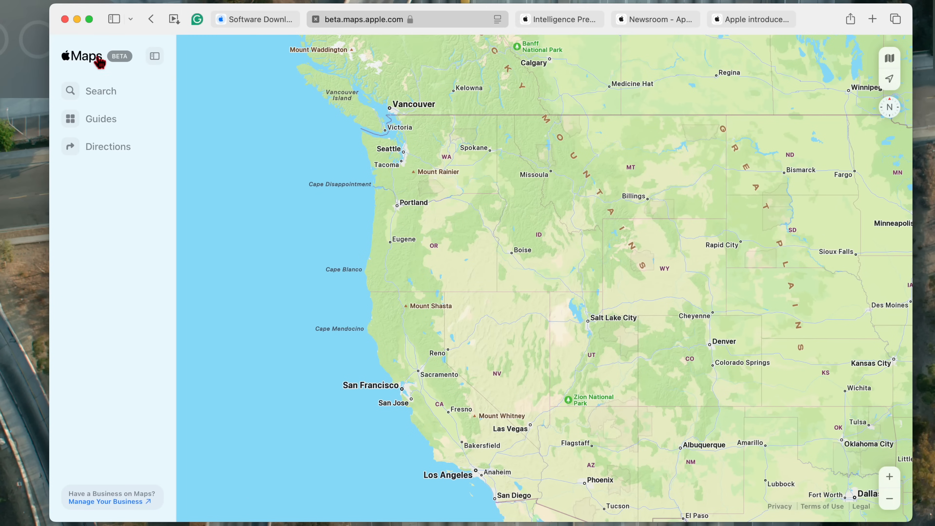
pyautogui.moveTo(124, 67)
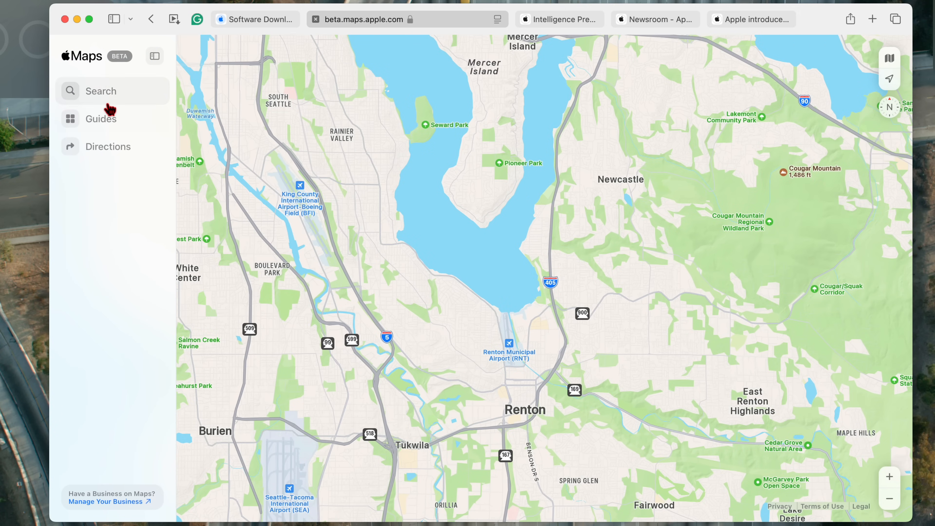
pyautogui.moveTo(113, 120)
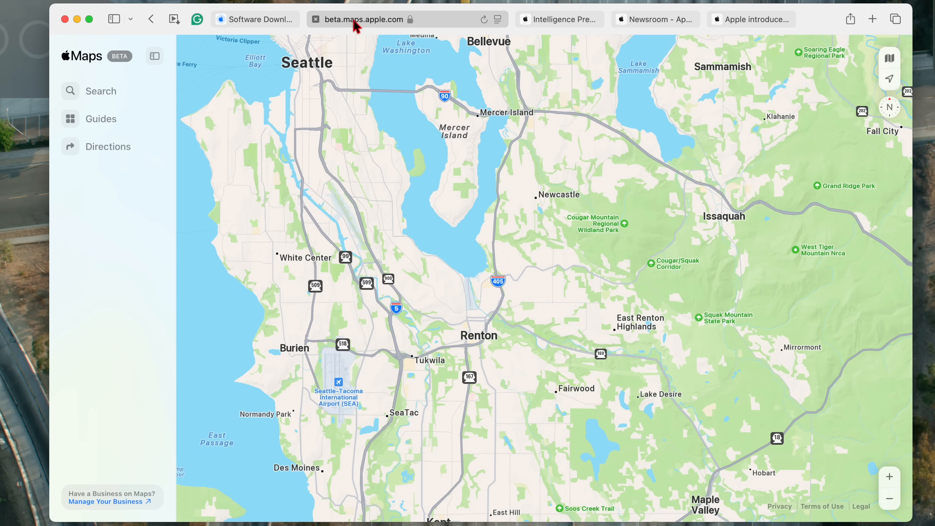
# Leave the Seattle–Renton view in Apple Maps web beta to navigate to another page.
pyautogui.click(703, 505)
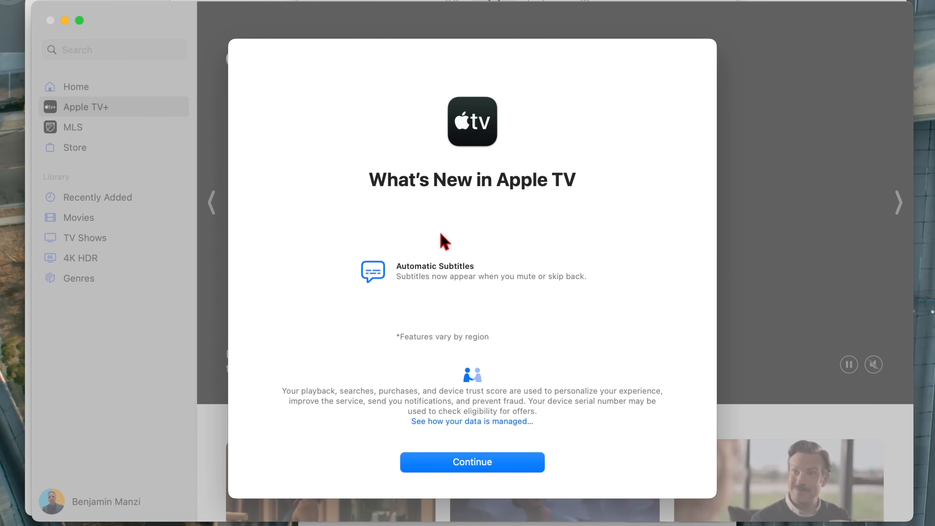
pyautogui.moveTo(428, 280)
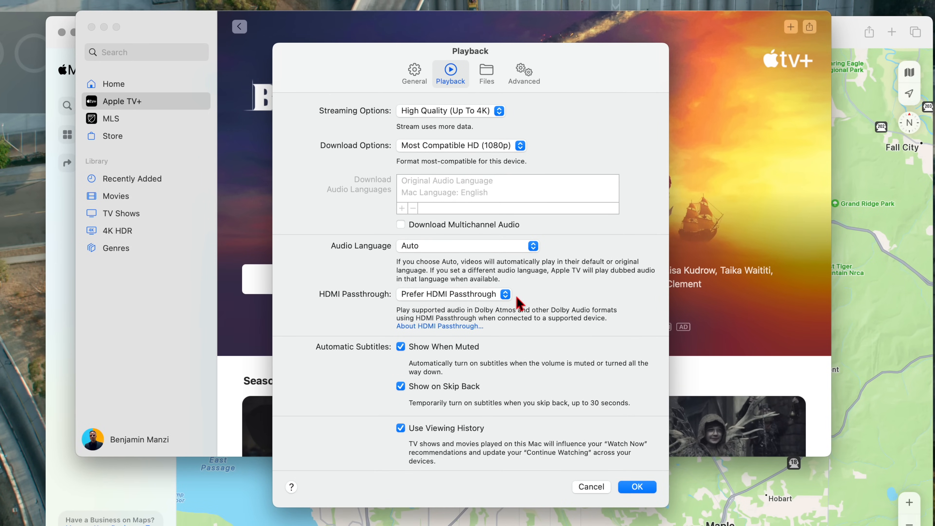
pyautogui.moveTo(417, 325)
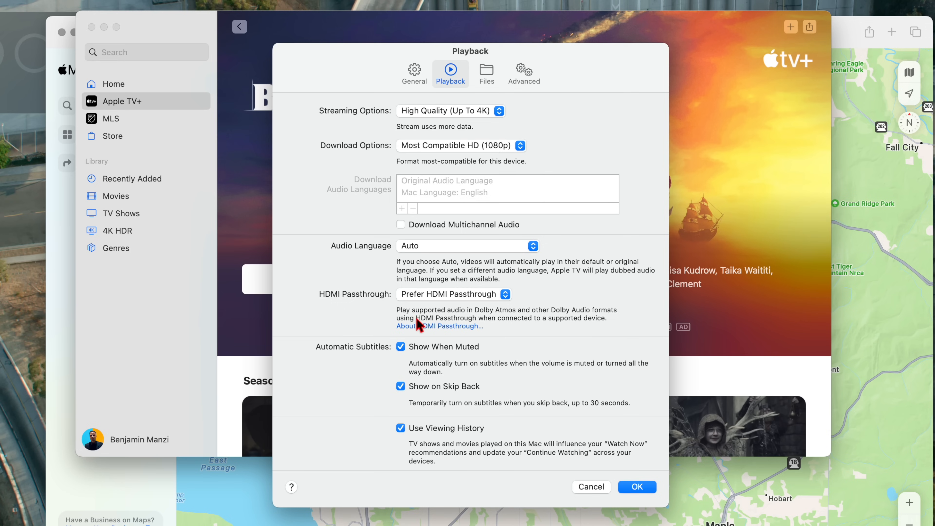
pyautogui.moveTo(532, 326)
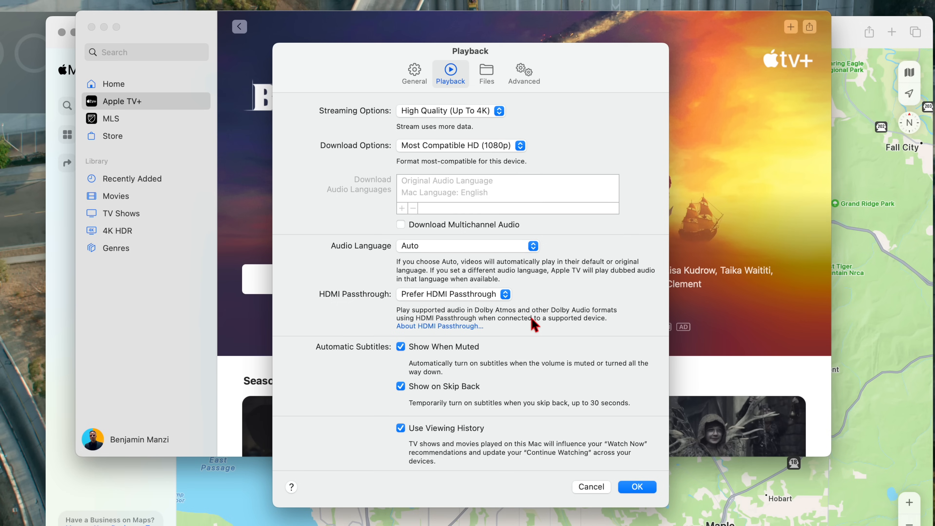
pyautogui.moveTo(589, 324)
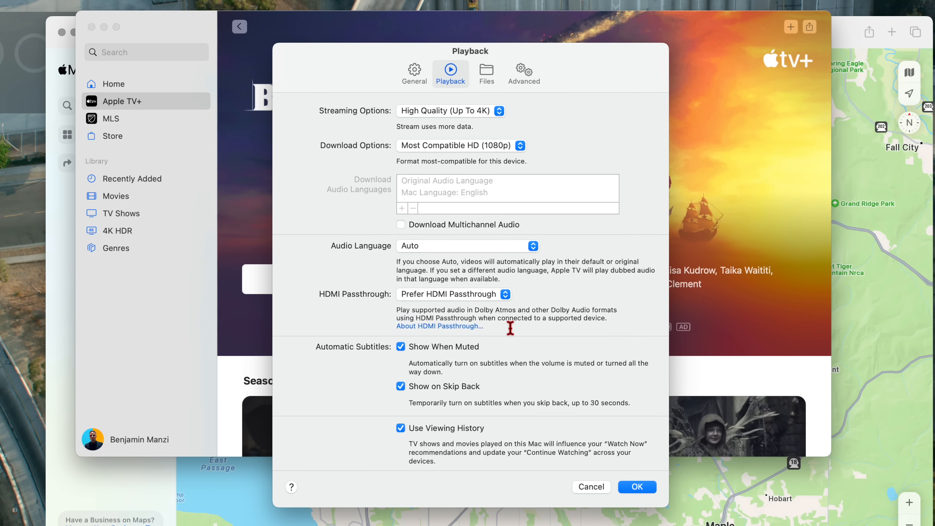
pyautogui.moveTo(584, 261)
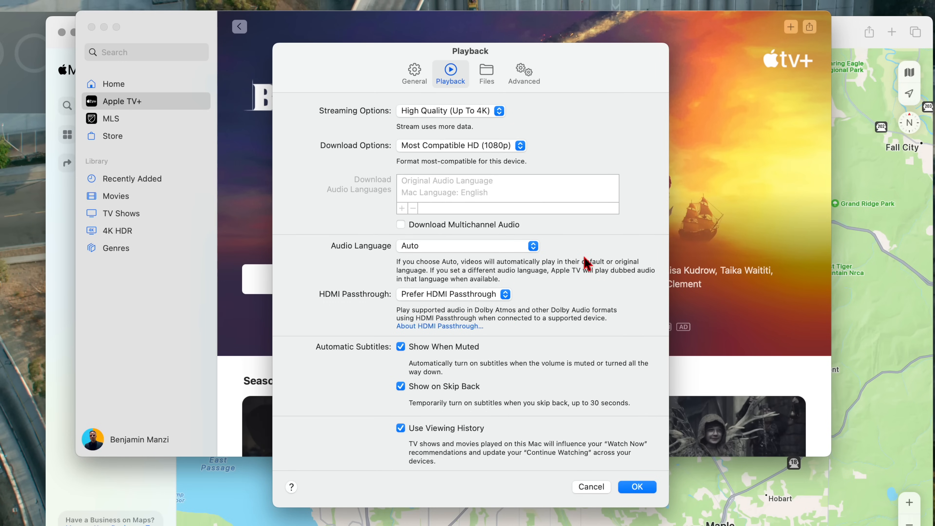
# Keep Apple TV playback set to Prefer HDMI Passthrough and return to System Settings.
pyautogui.click(452, 294)
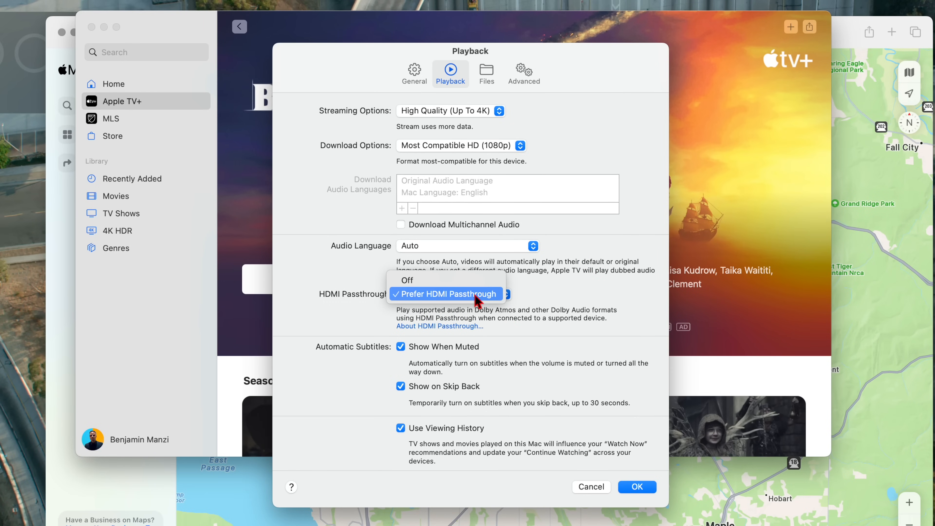
pyautogui.click(447, 294)
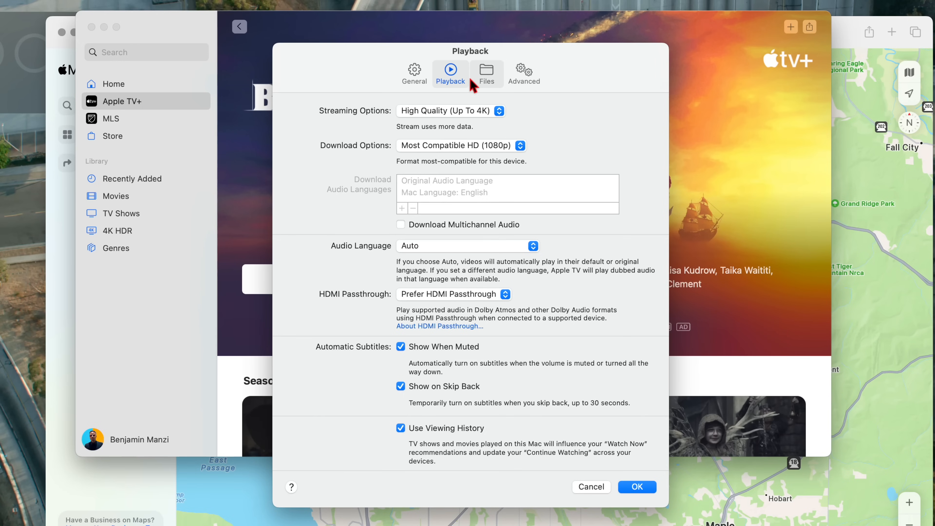
pyautogui.click(637, 487)
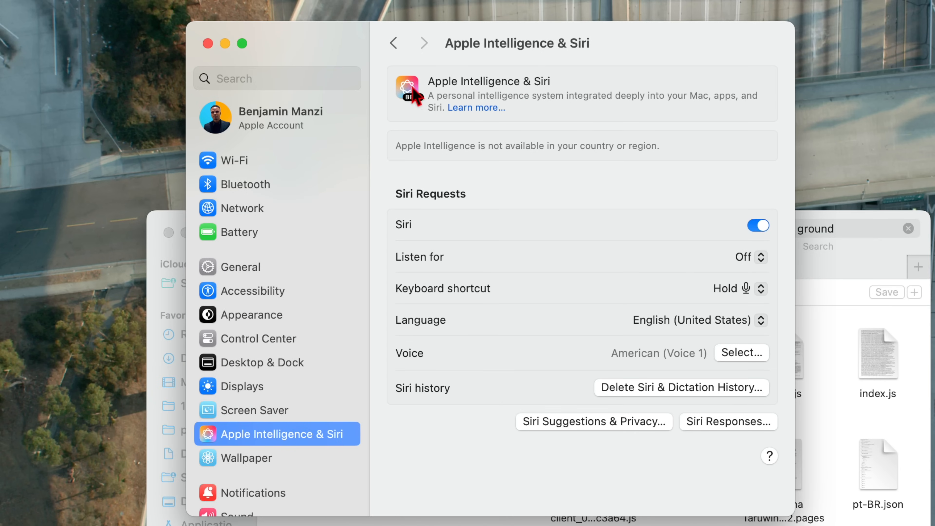
pyautogui.moveTo(297, 454)
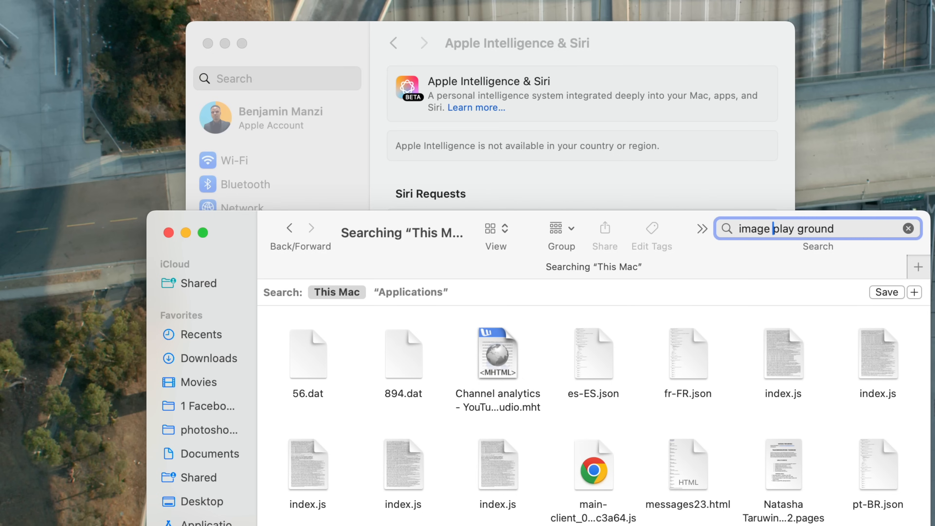
pyautogui.moveTo(399, 361)
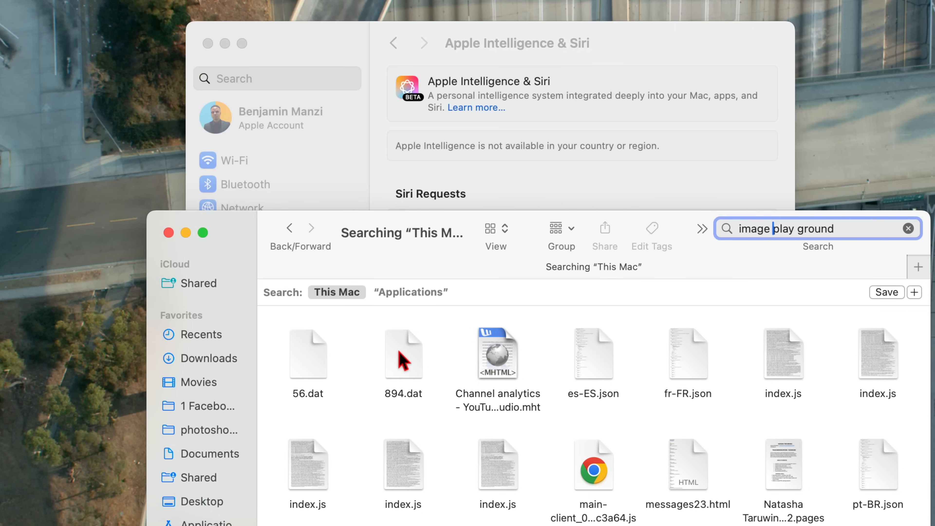
# Search Finder for 'image playground' across This Mac, then check the Bluetooth menu.
pyautogui.click(411, 292)
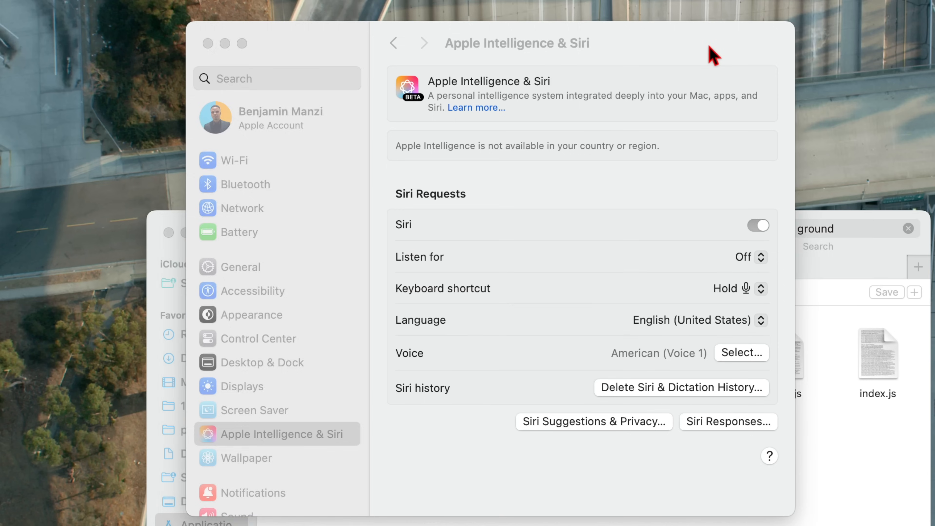
pyautogui.click(759, 225)
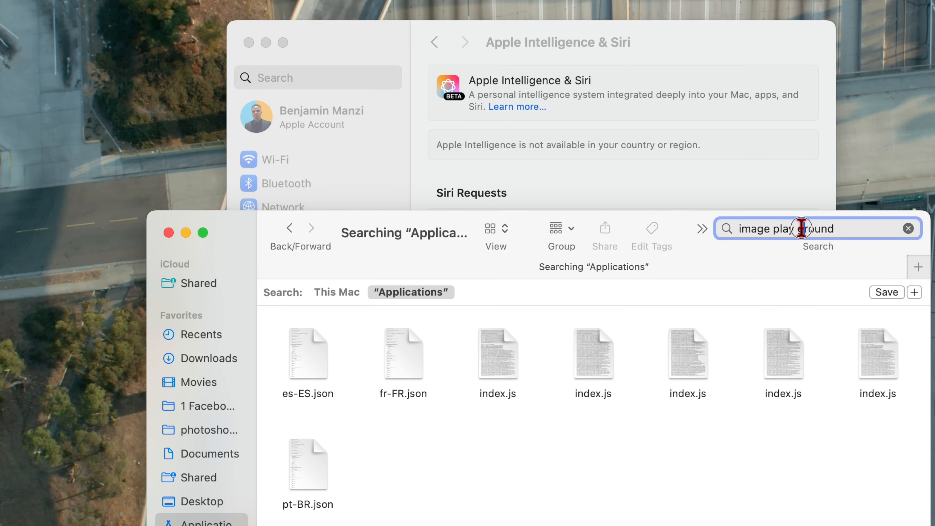
pyautogui.moveTo(863, 258)
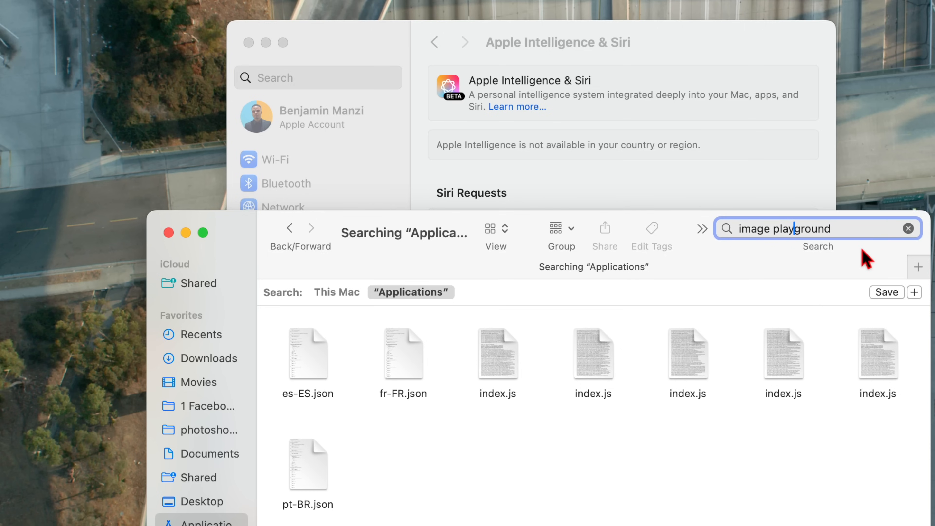
pyautogui.click(337, 292)
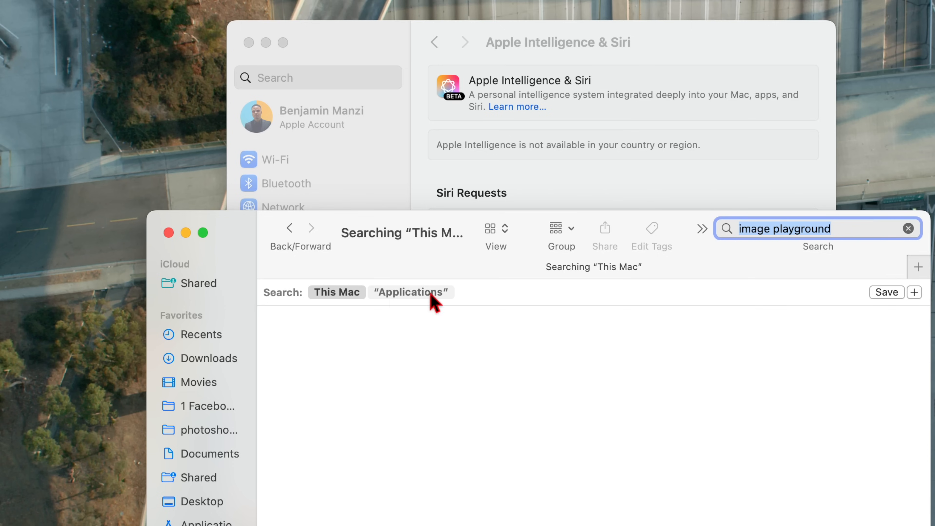
pyautogui.click(413, 293)
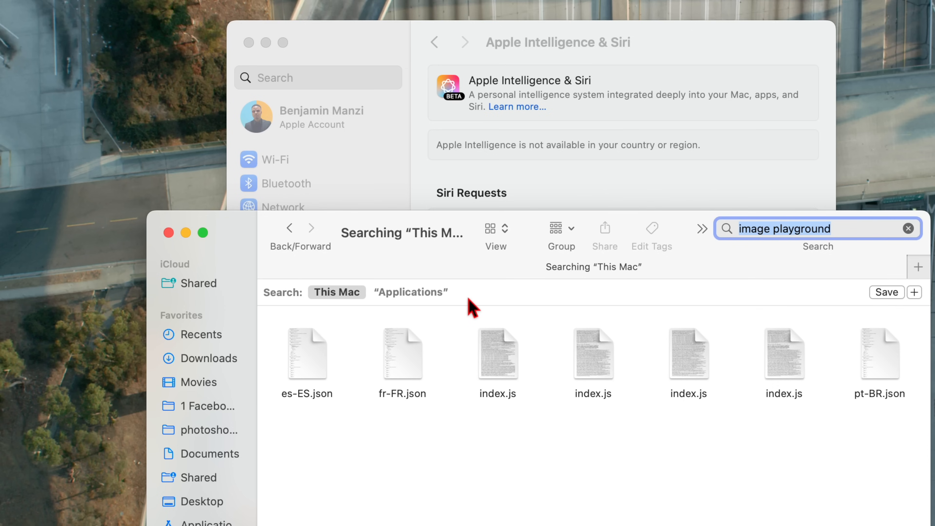
pyautogui.moveTo(512, 174)
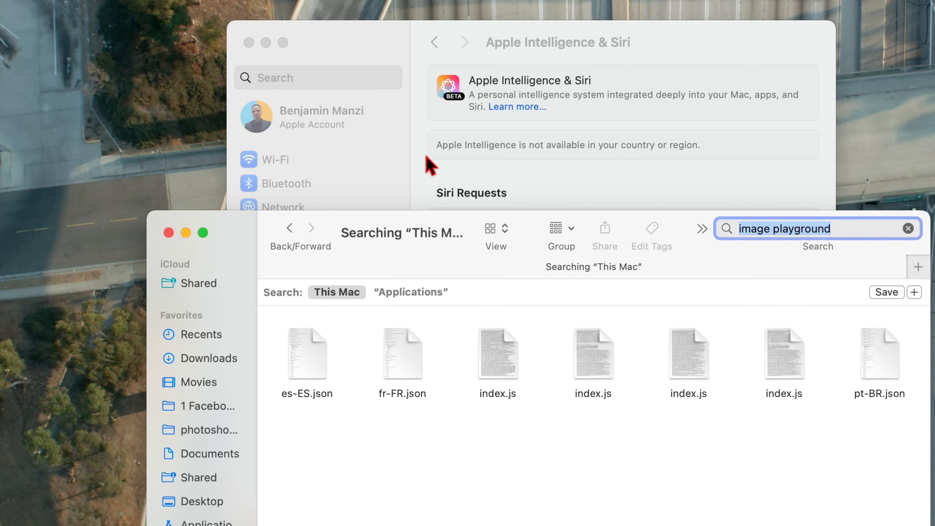
pyautogui.click(734, 18)
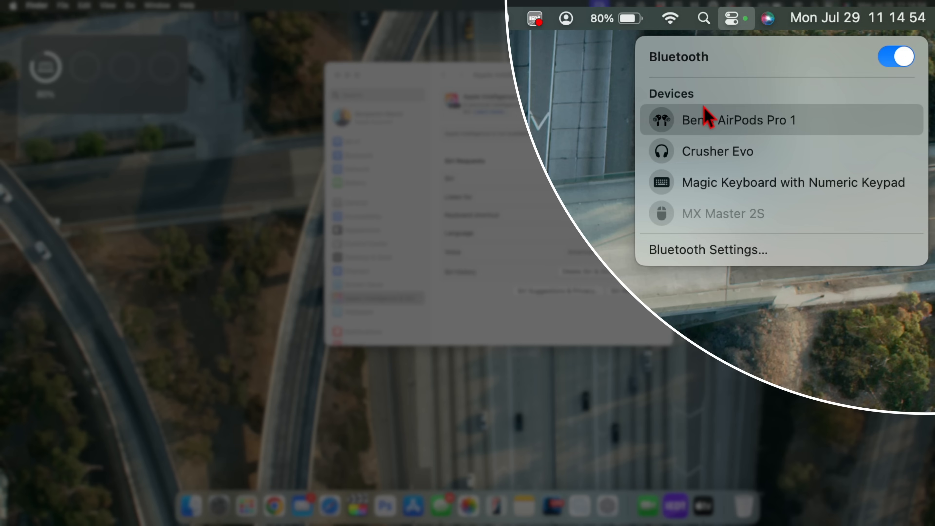
pyautogui.moveTo(706, 165)
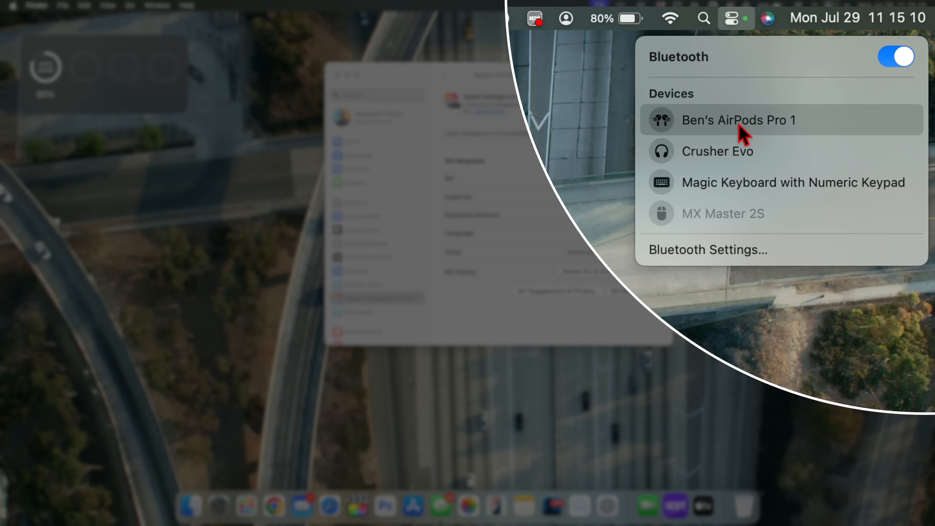
pyautogui.moveTo(795, 137)
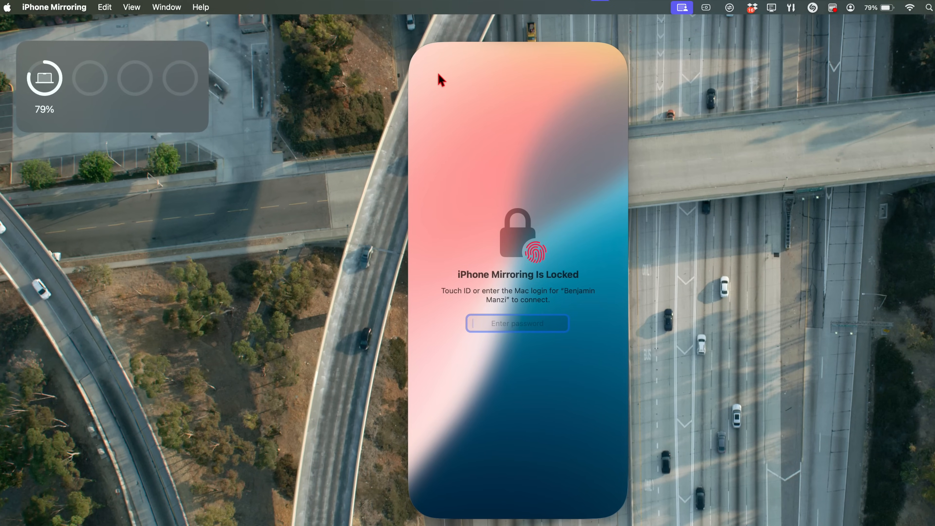
# Browse iPhone Mirroring's View and Edit menus while the mirrored phone stays locked.
pyautogui.click(132, 7)
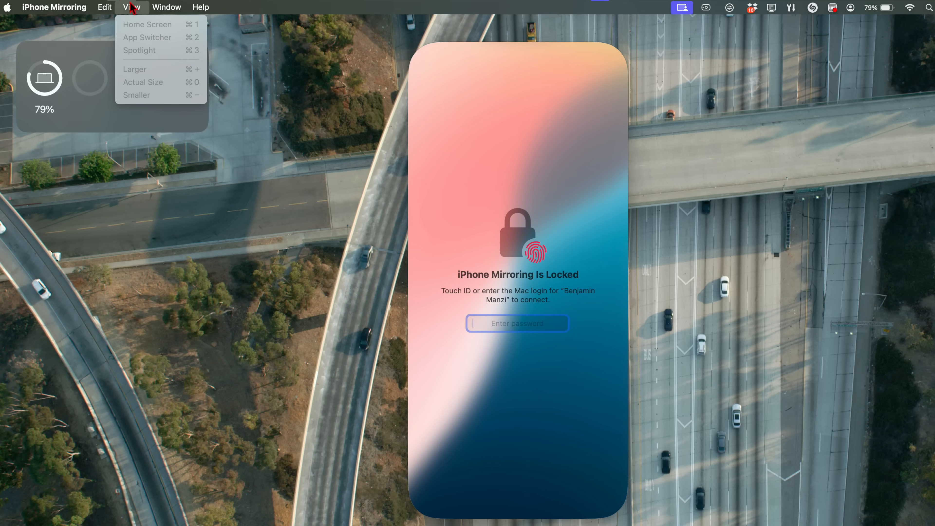
pyautogui.moveTo(177, 78)
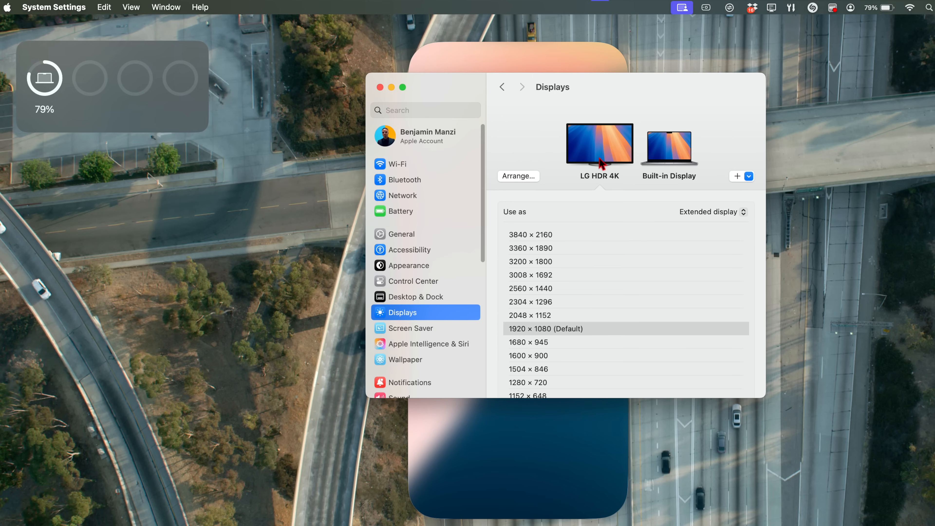
pyautogui.scroll(-3)
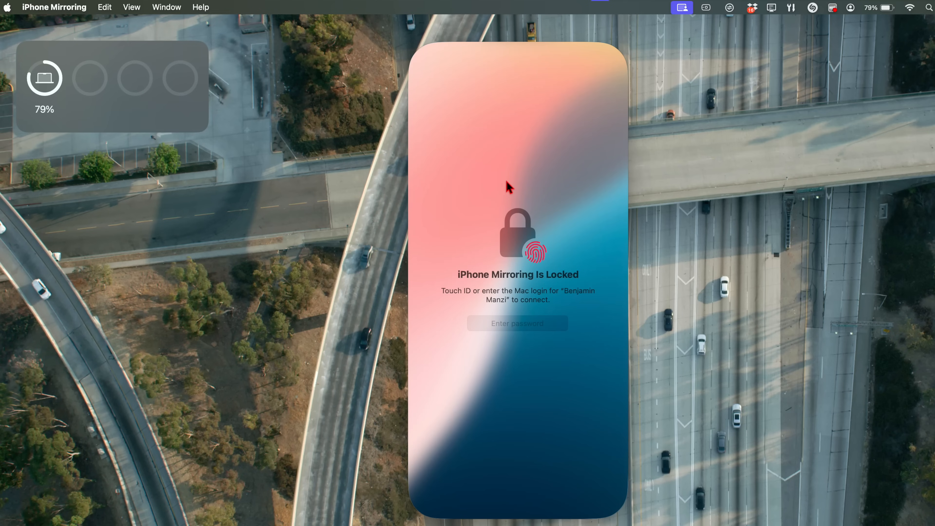
pyautogui.moveTo(212, 8)
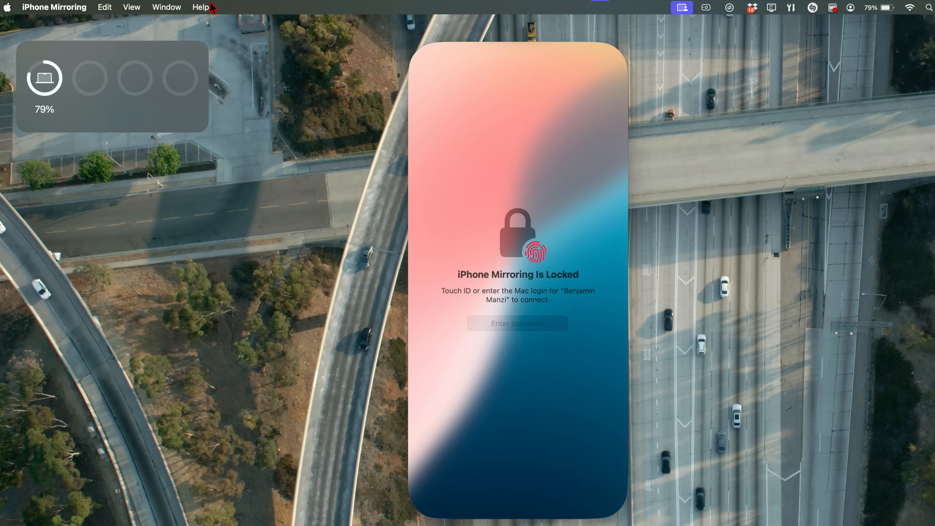
pyautogui.click(131, 7)
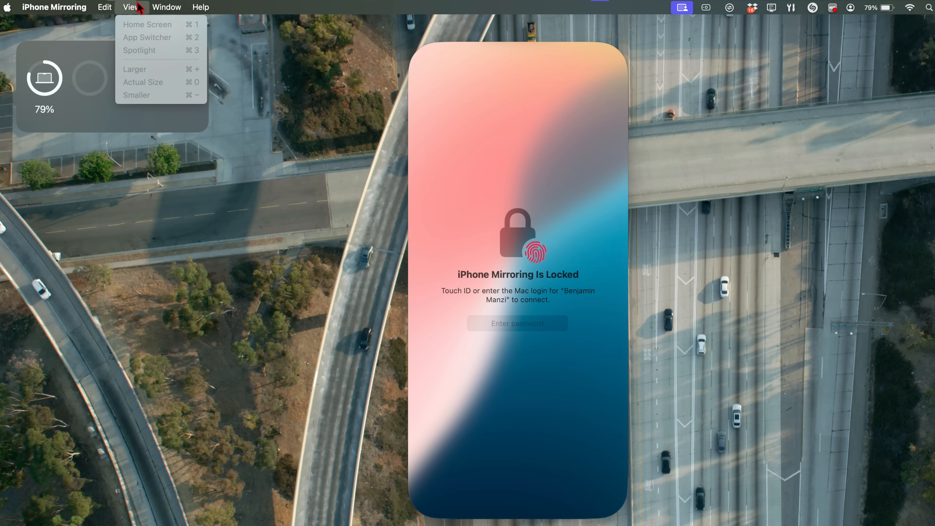
pyautogui.click(106, 7)
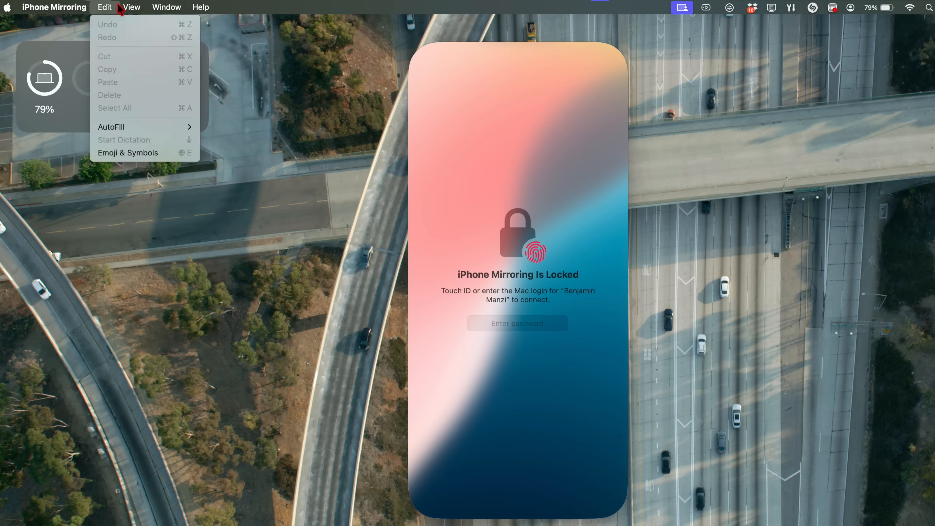
pyautogui.click(132, 7)
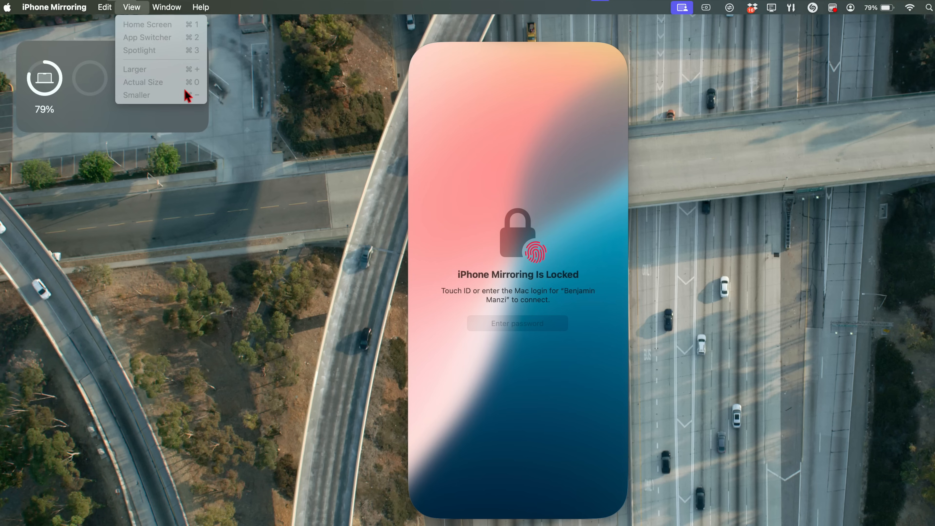
pyautogui.moveTo(197, 109)
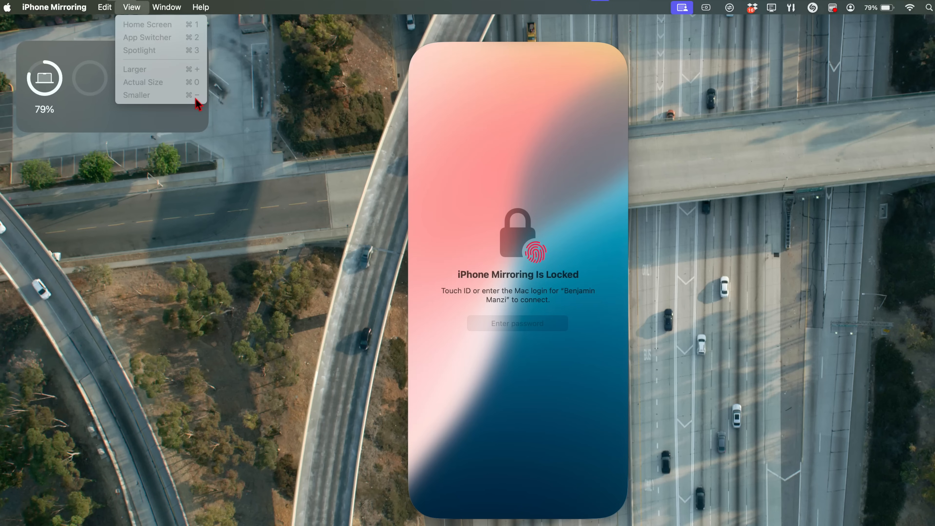
pyautogui.moveTo(198, 92)
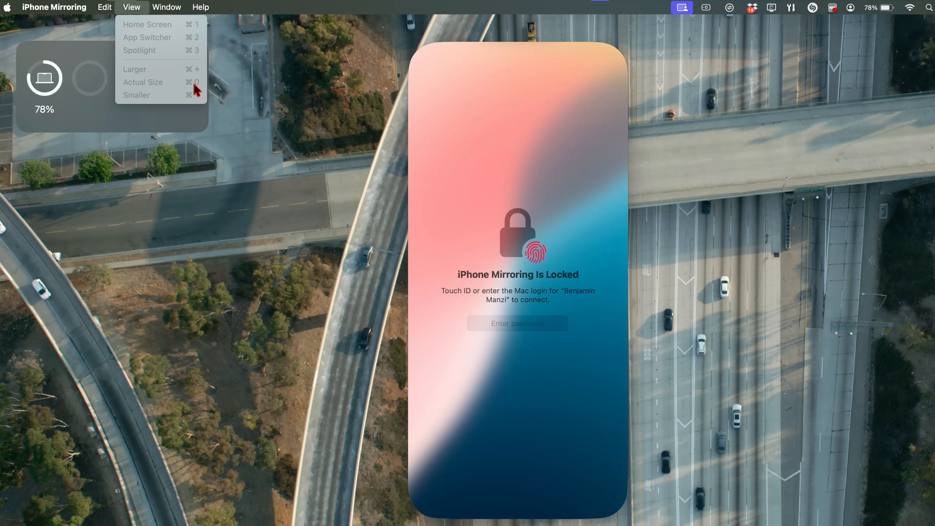
pyautogui.moveTo(204, 93)
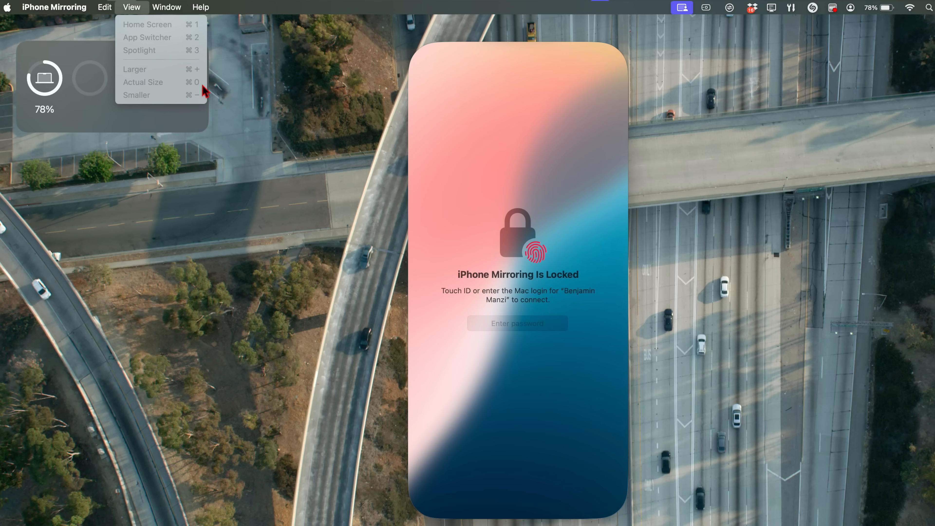
pyautogui.moveTo(192, 111)
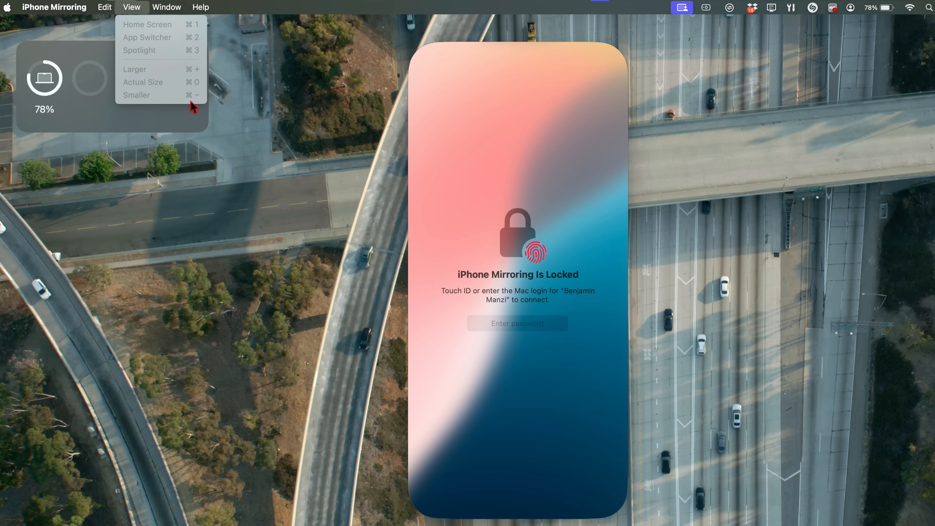
pyautogui.moveTo(196, 71)
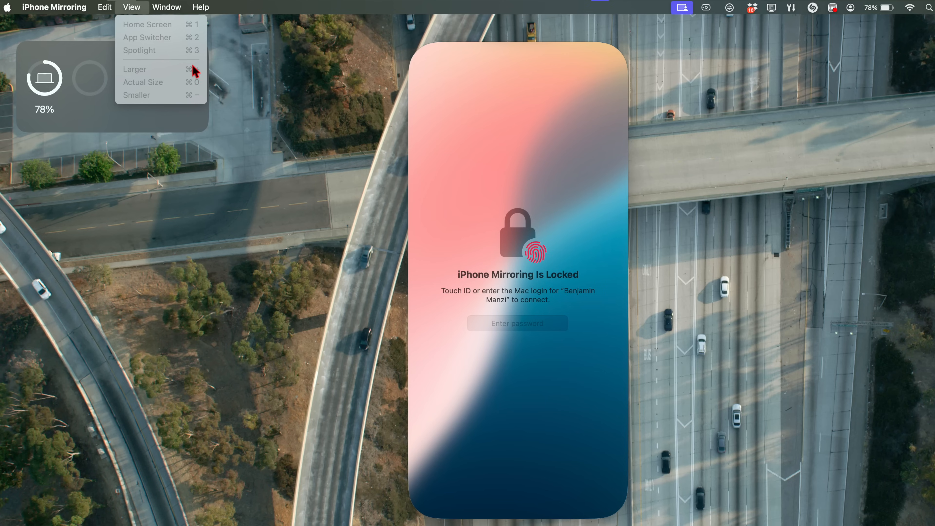
pyautogui.moveTo(335, 120)
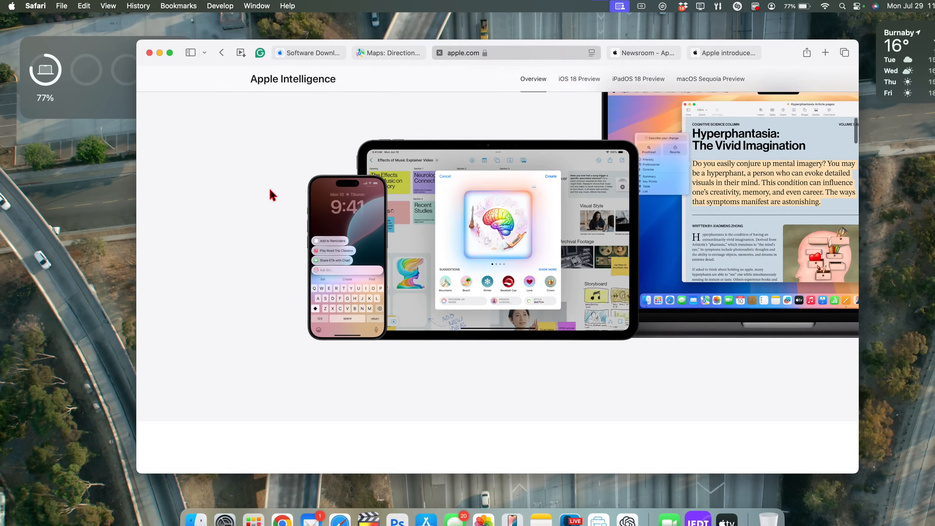
# Show About Safari, revealing version 18.0 is installed.
pyautogui.scroll(-3)
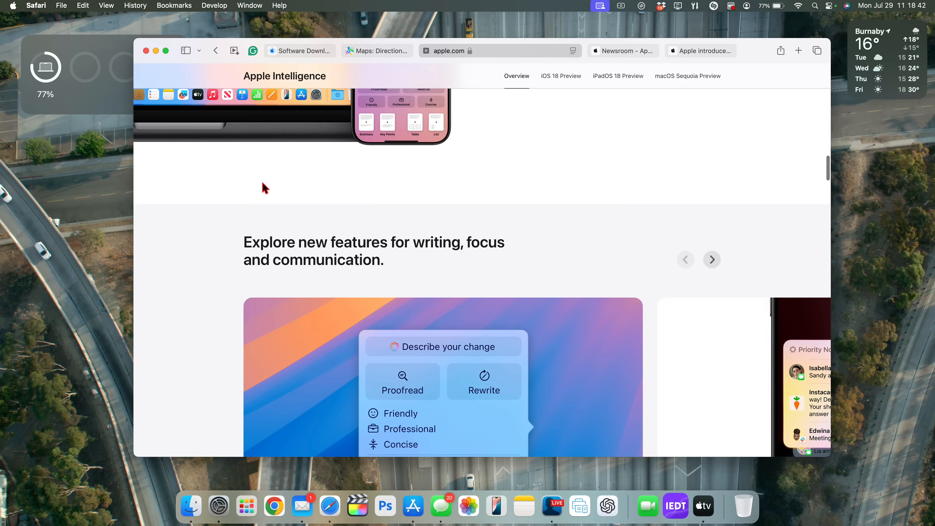
pyautogui.click(37, 6)
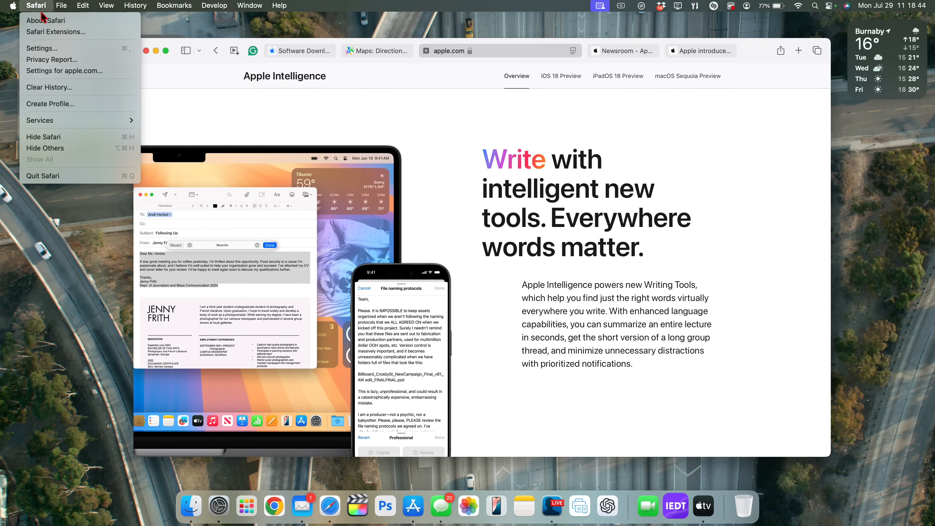
pyautogui.click(46, 21)
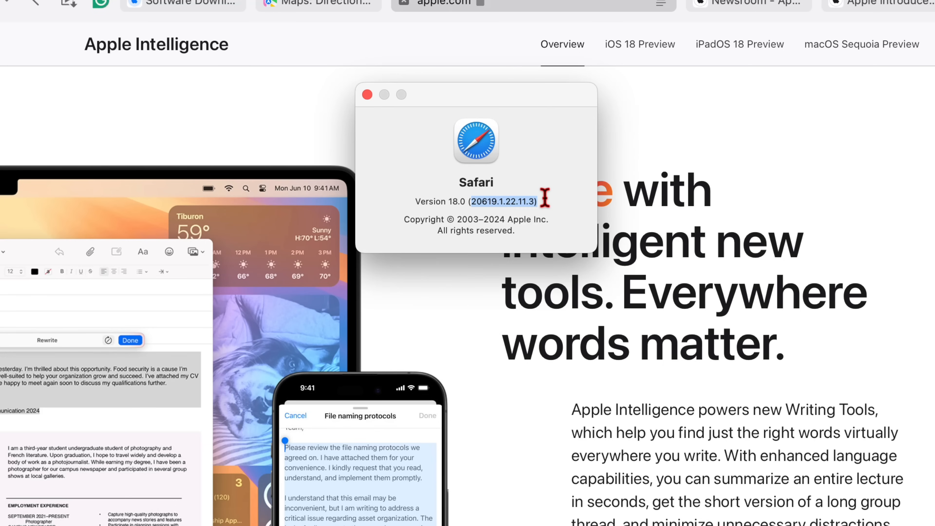
pyautogui.moveTo(366, 95)
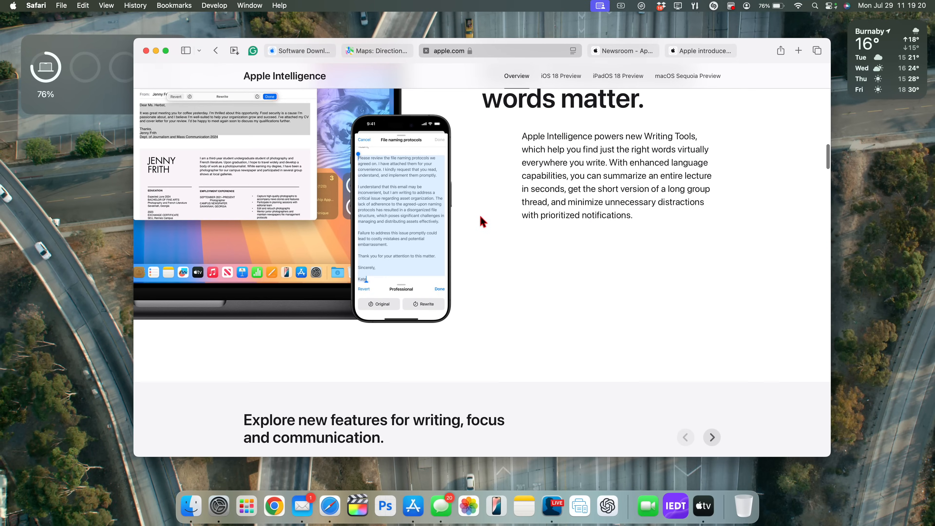
# Scroll Apple's Apple Intelligence page to its footer, highlighting the Write headline on the way.
pyautogui.scroll(-3)
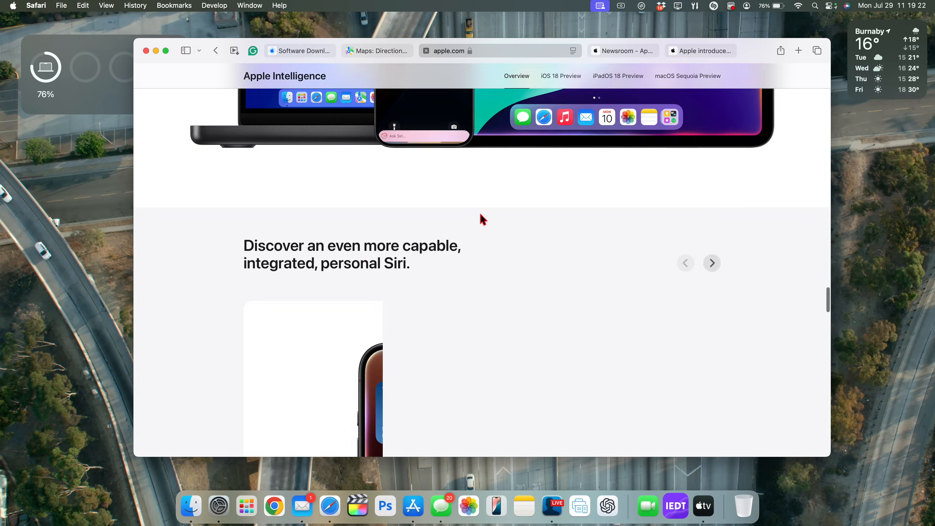
pyautogui.scroll(-3)
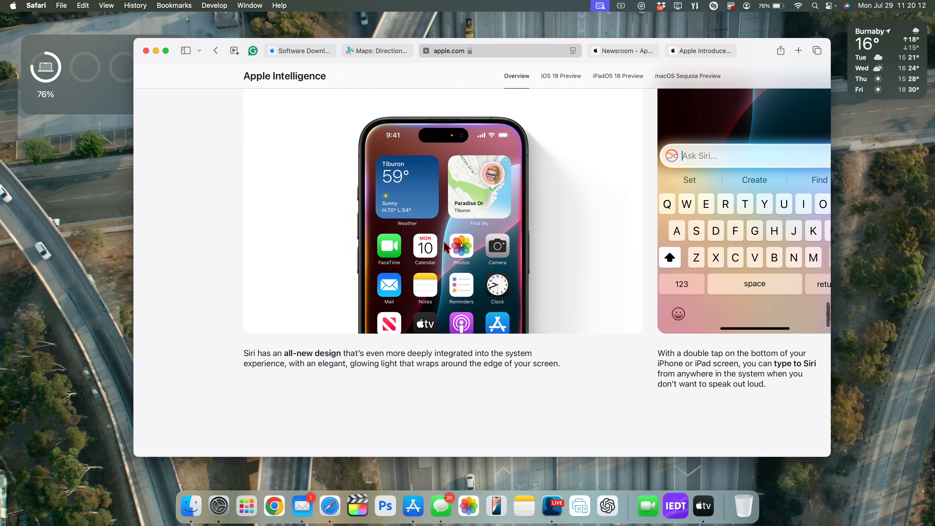
pyautogui.scroll(-3)
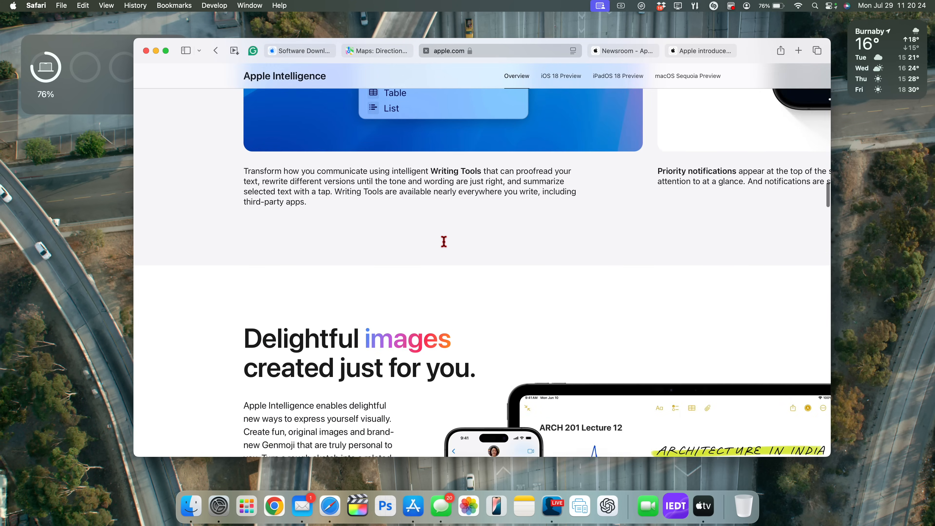
pyautogui.scroll(-3)
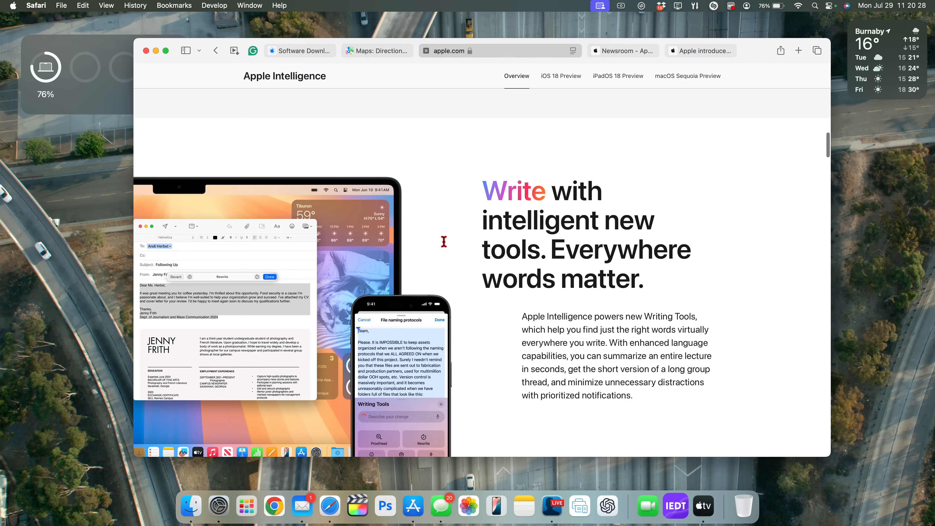
pyautogui.moveTo(484, 178); pyautogui.dragTo(660, 287)
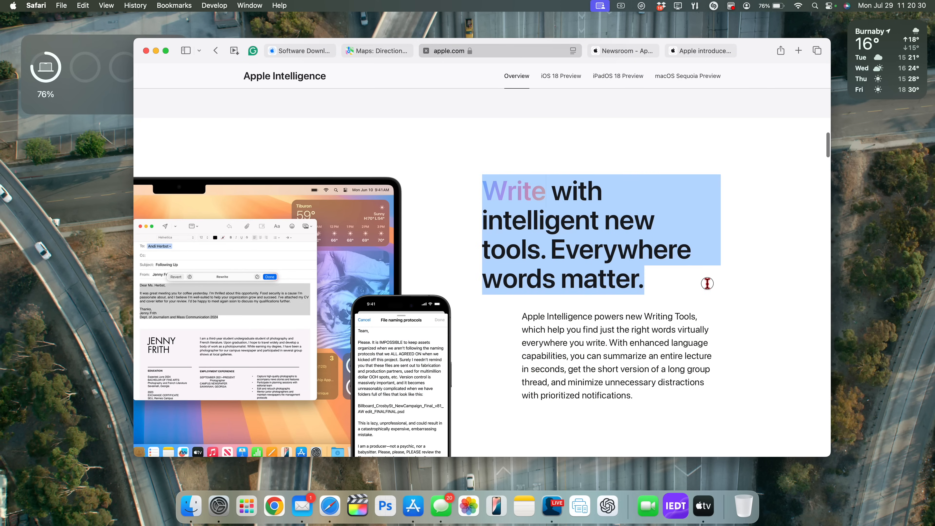
pyautogui.scroll(-3)
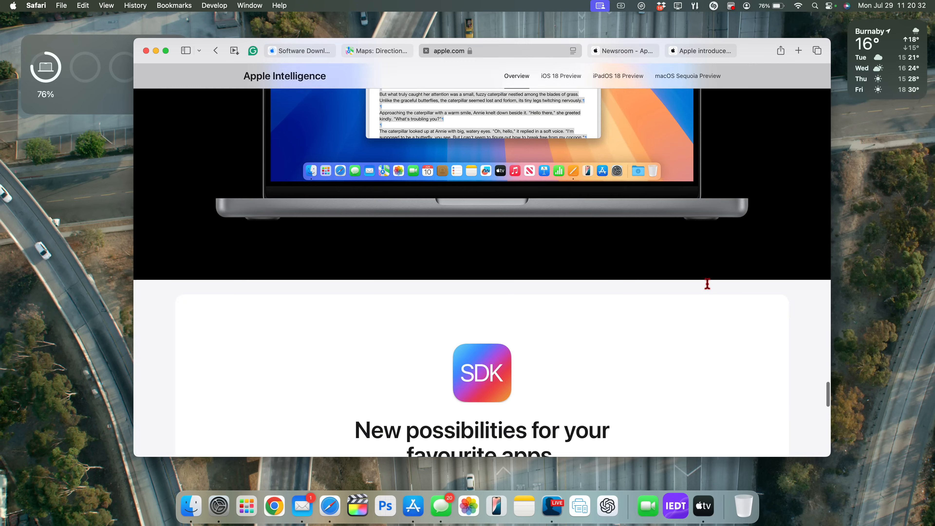
pyautogui.scroll(-3)
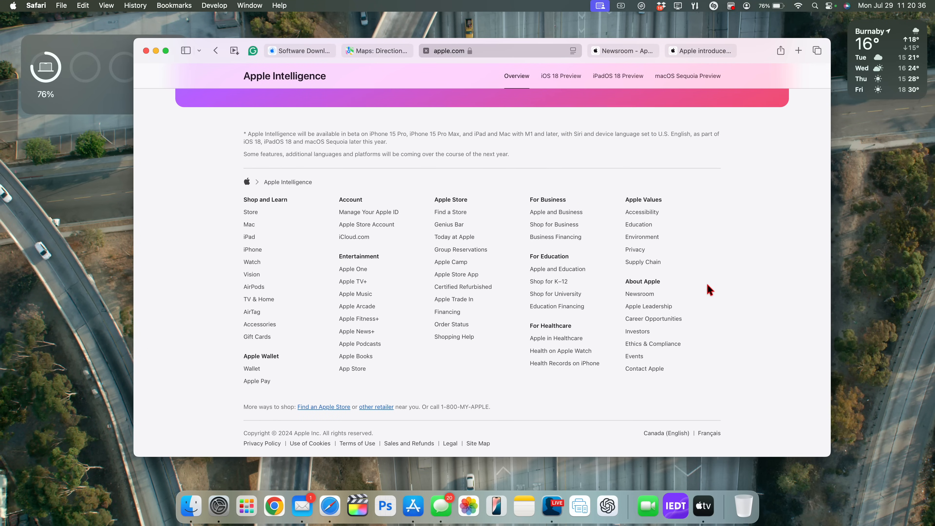
pyautogui.moveTo(394, 320)
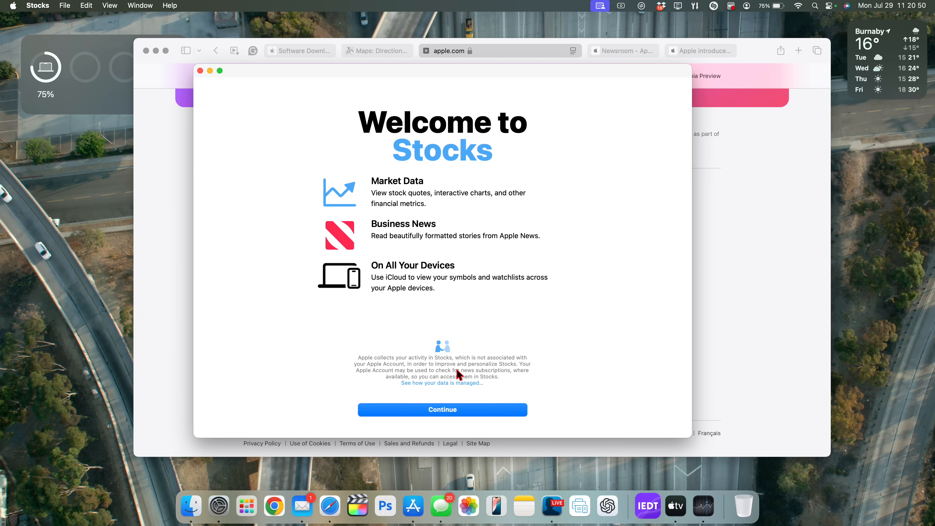
# Continue past the Stocks welcome screen and choose Not Now on the Apple News+ trial.
pyautogui.click(442, 409)
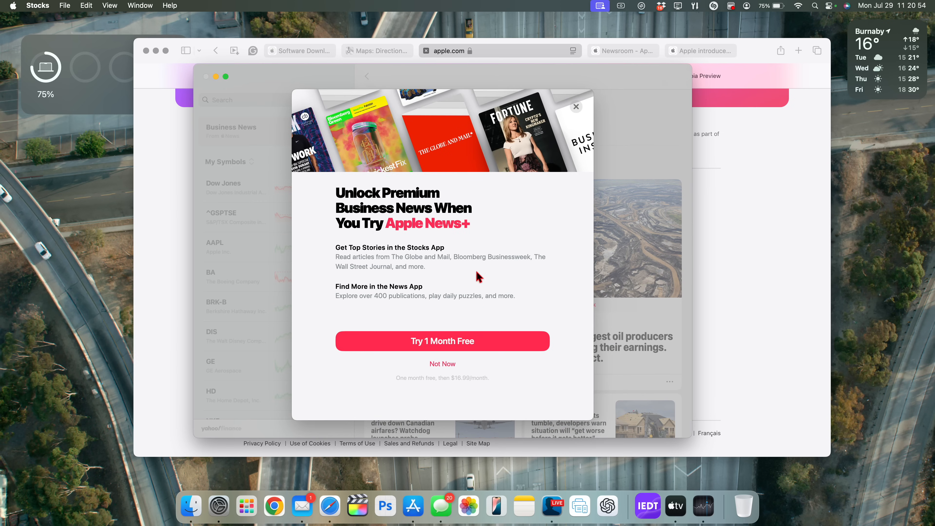
pyautogui.moveTo(445, 210)
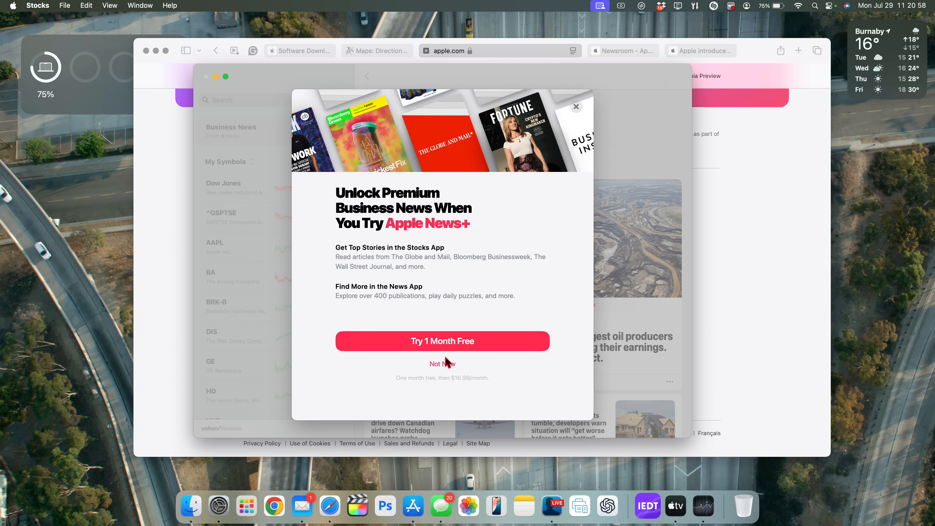
pyautogui.click(443, 364)
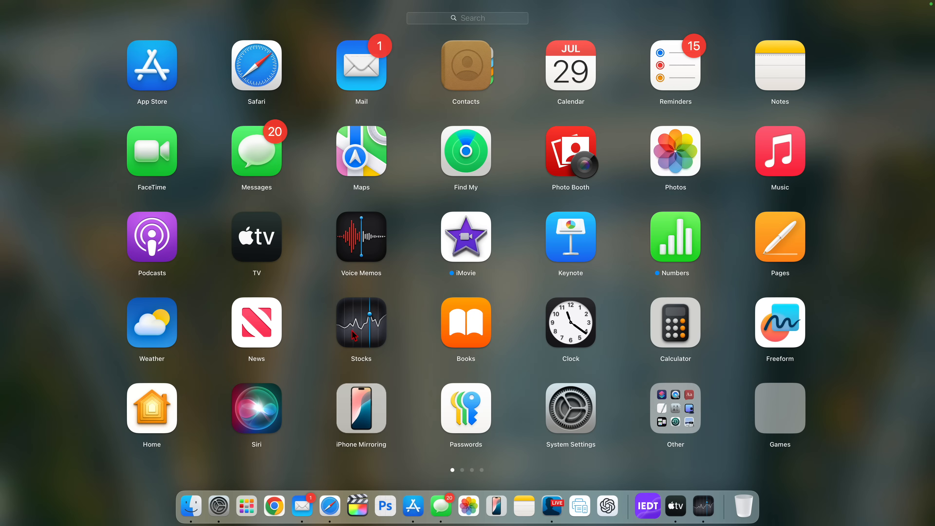
pyautogui.moveTo(386, 328)
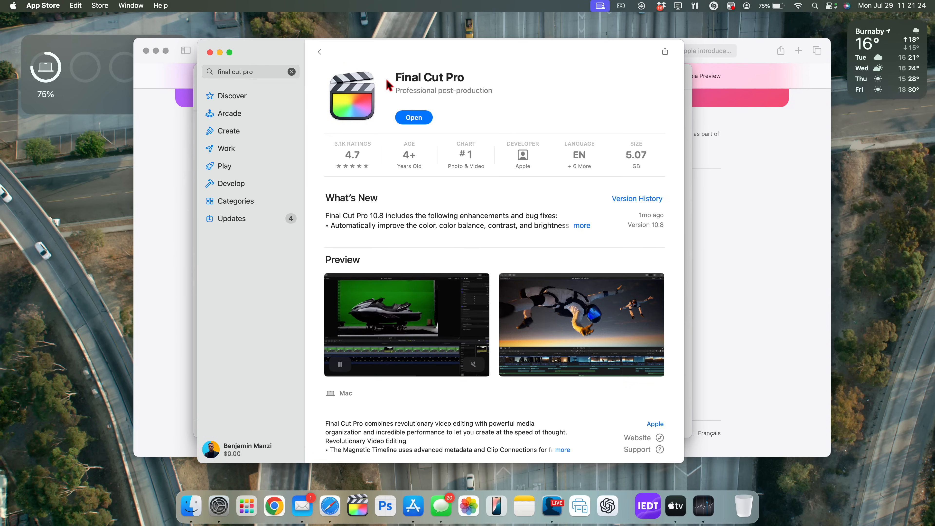
# Run Update All on App Store updates and let Safari quit so Grammarly finishes.
pyautogui.click(232, 219)
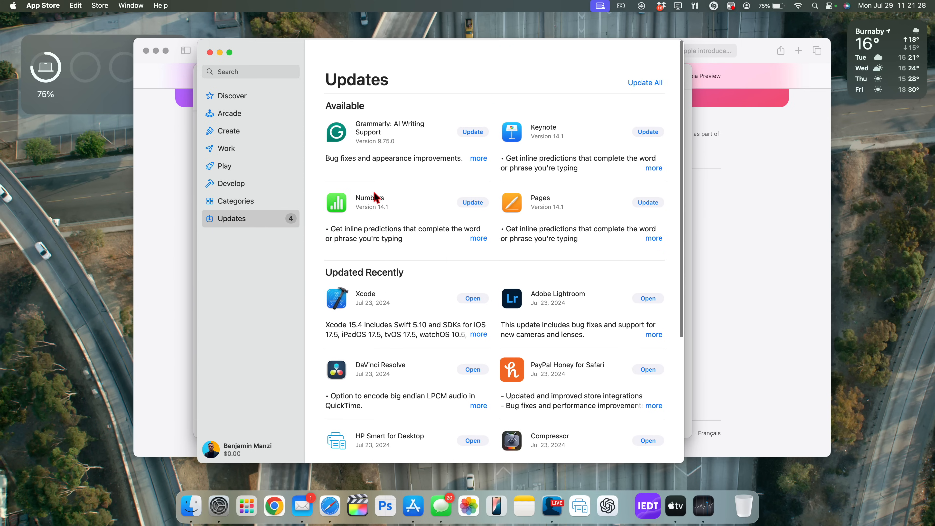
pyautogui.moveTo(593, 204)
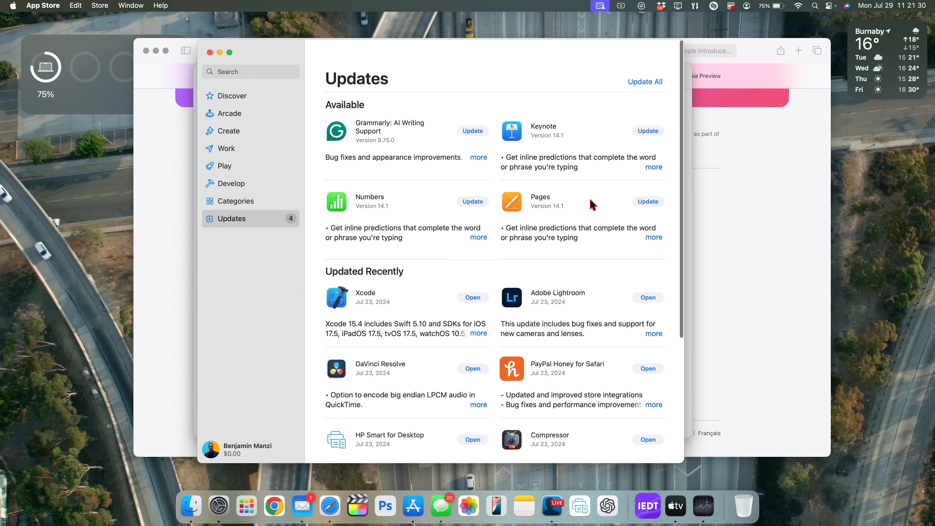
pyautogui.moveTo(636, 107)
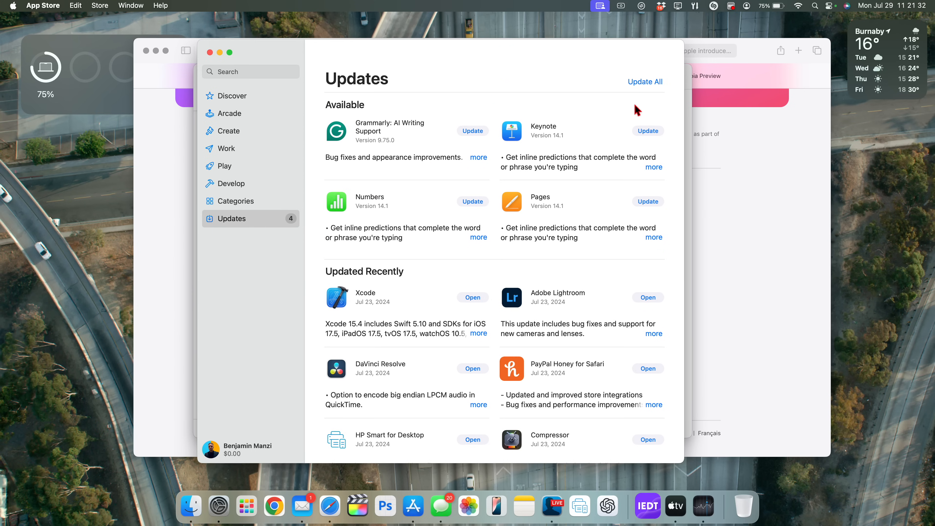
pyautogui.moveTo(644, 93)
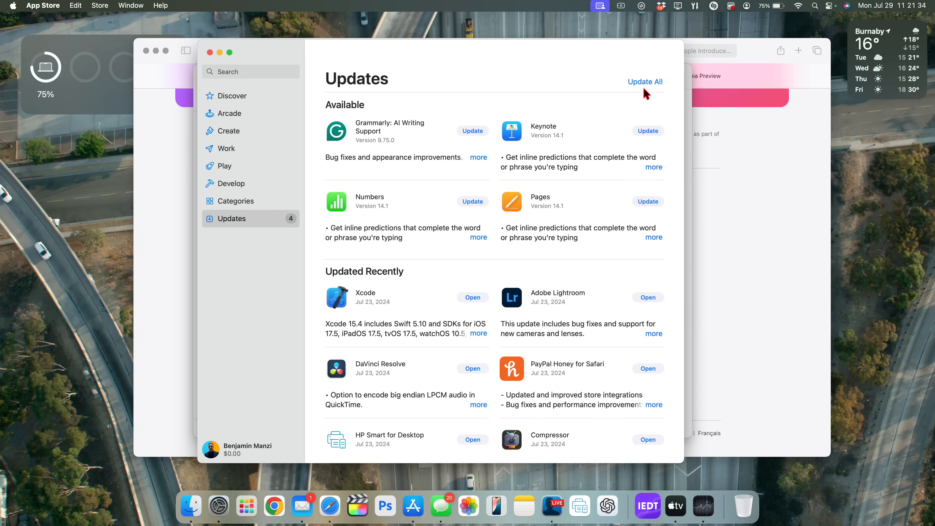
pyautogui.click(644, 81)
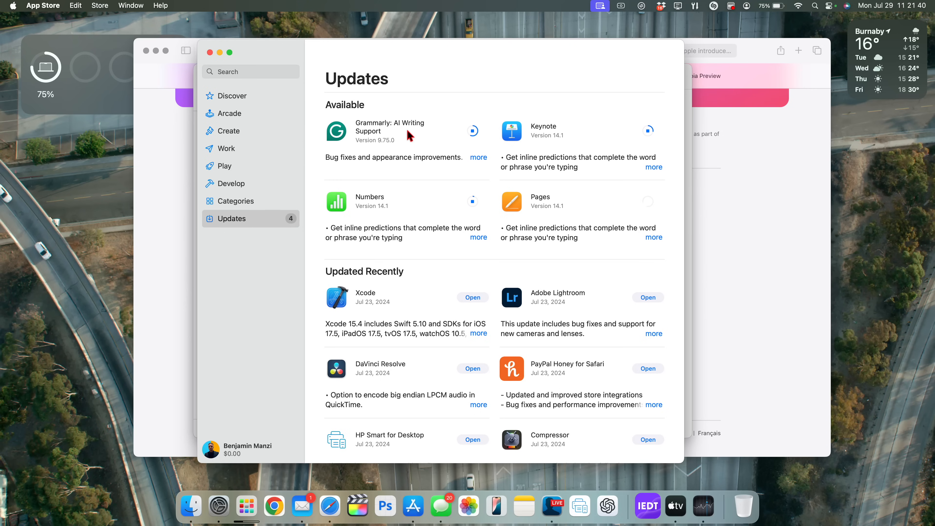
pyautogui.click(473, 130)
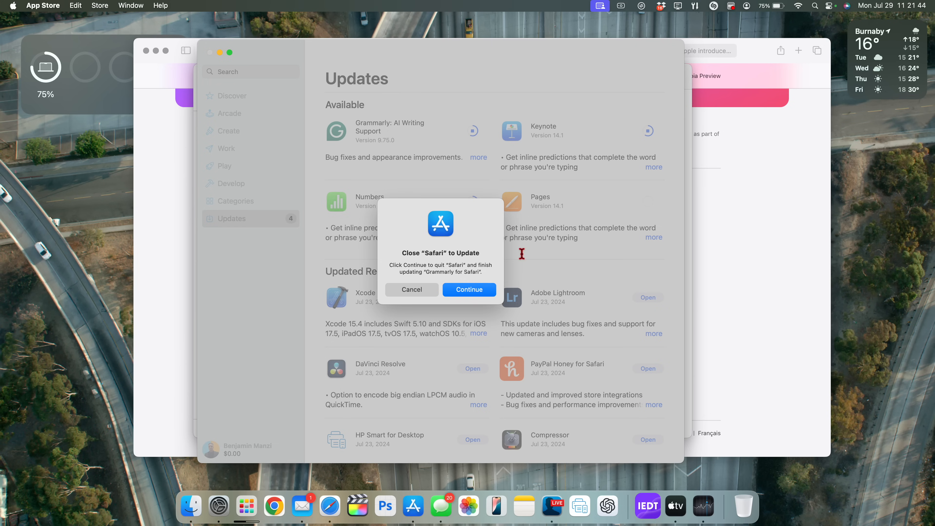
pyautogui.moveTo(472, 296)
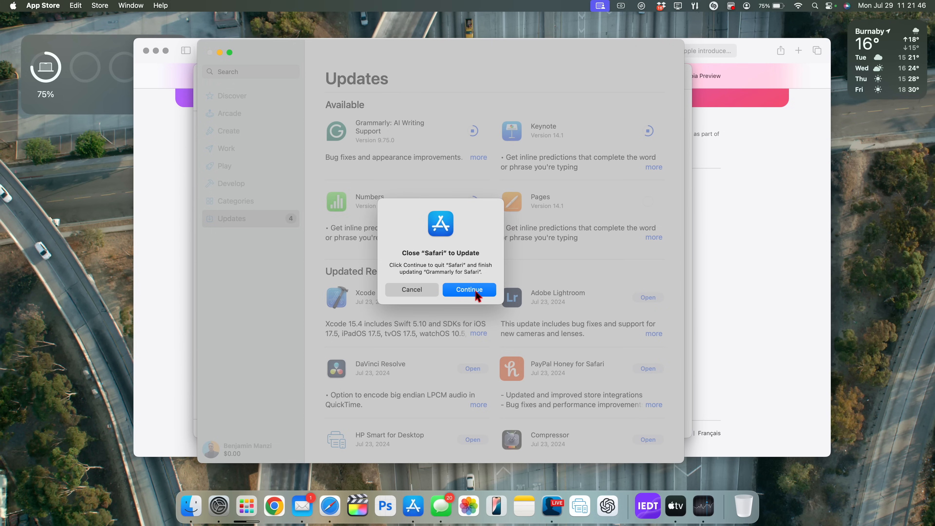
pyautogui.click(469, 290)
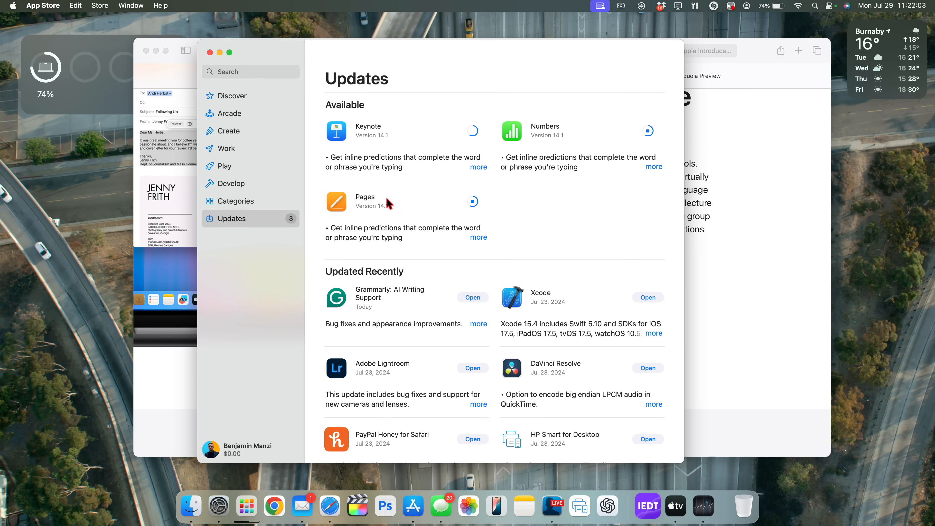
pyautogui.scroll(-3)
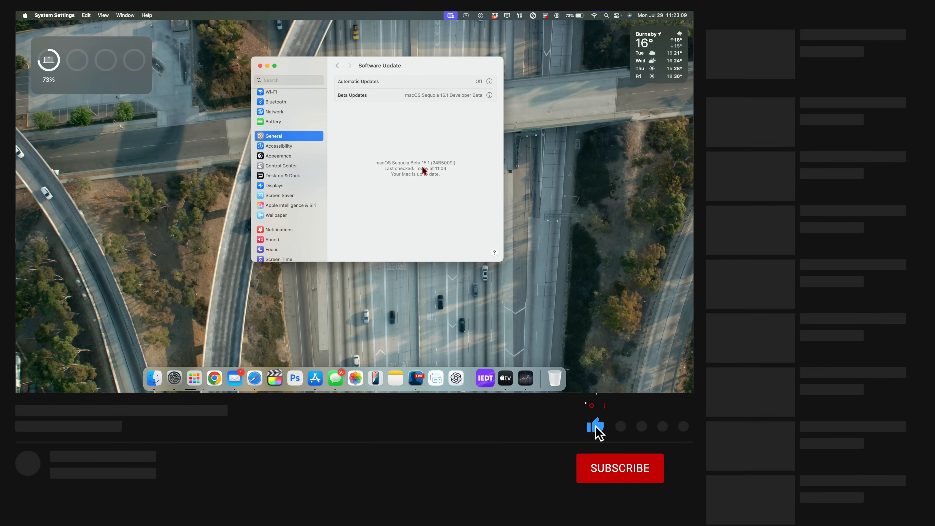
# Check Software Update, which reports macOS Sequoia Beta 15.1 up to date.
pyautogui.click(619, 467)
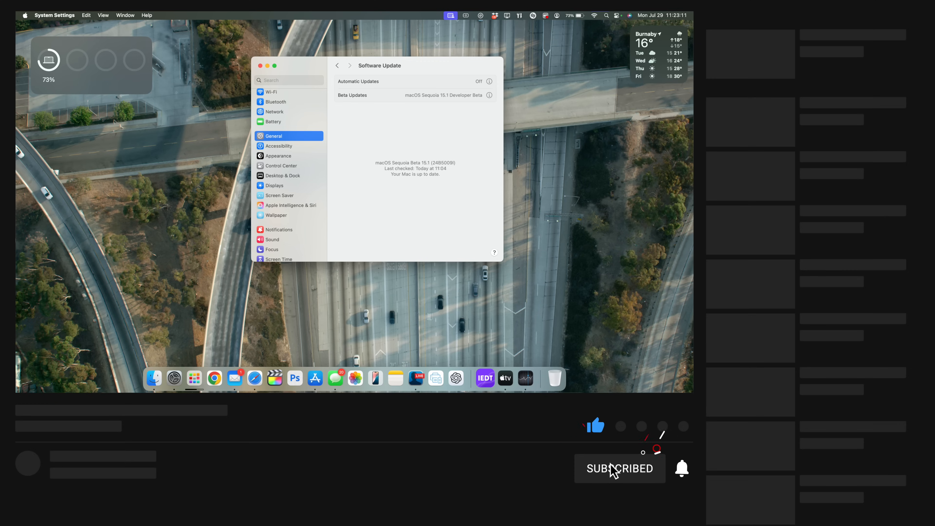